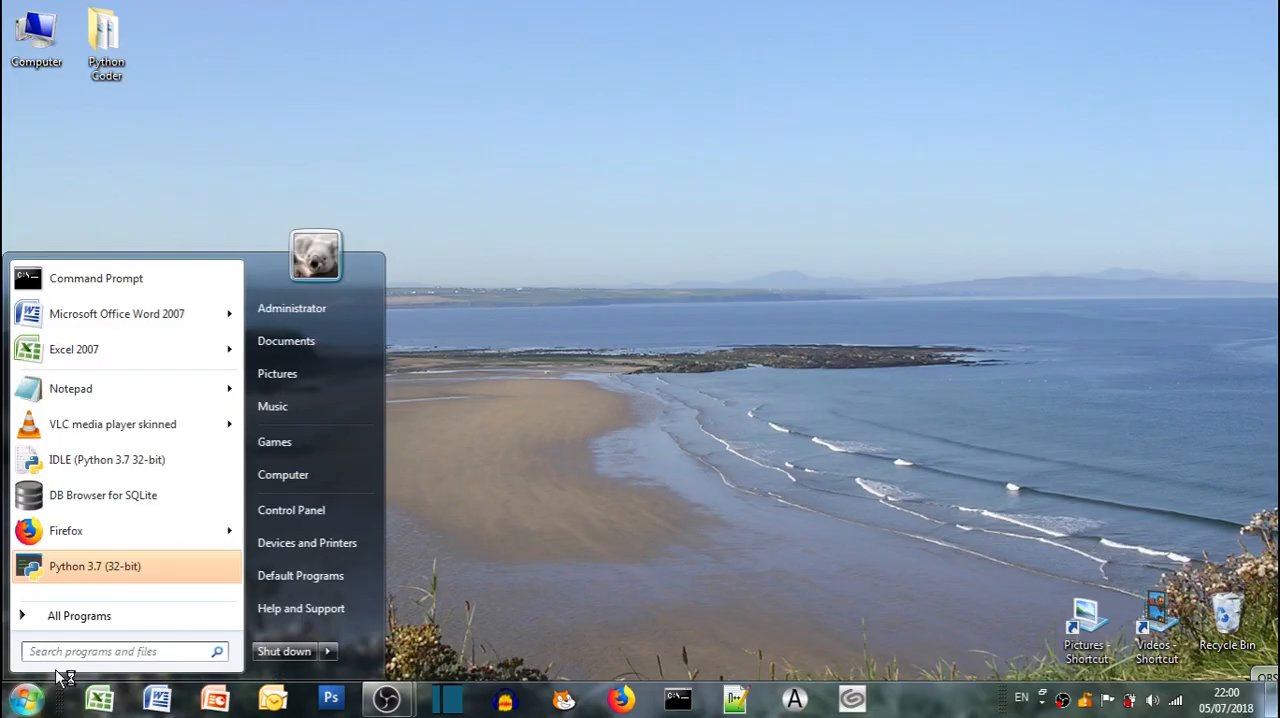
Launch IDLE (Python 3.7 32-bit) from the Start menu's Python 3.7 program group
{"action": "left_click", "coordinate": [79, 615]}
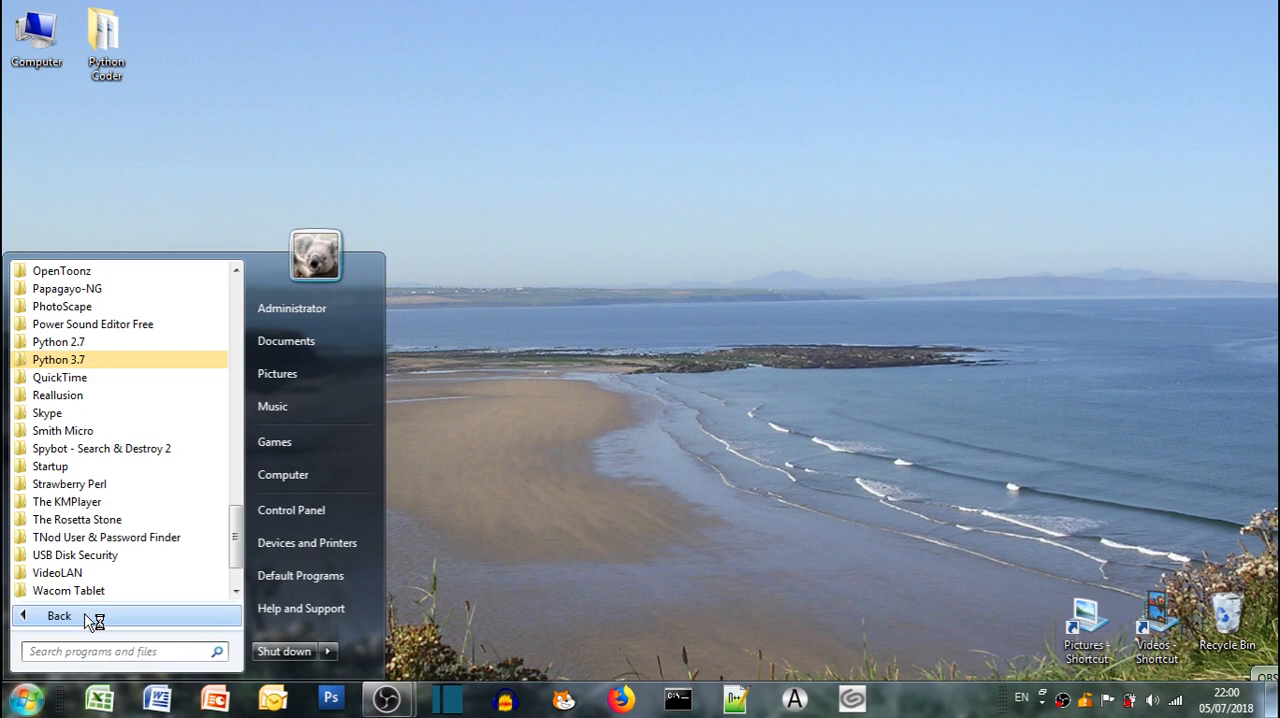
{"action": "left_click", "coordinate": [58, 359]}
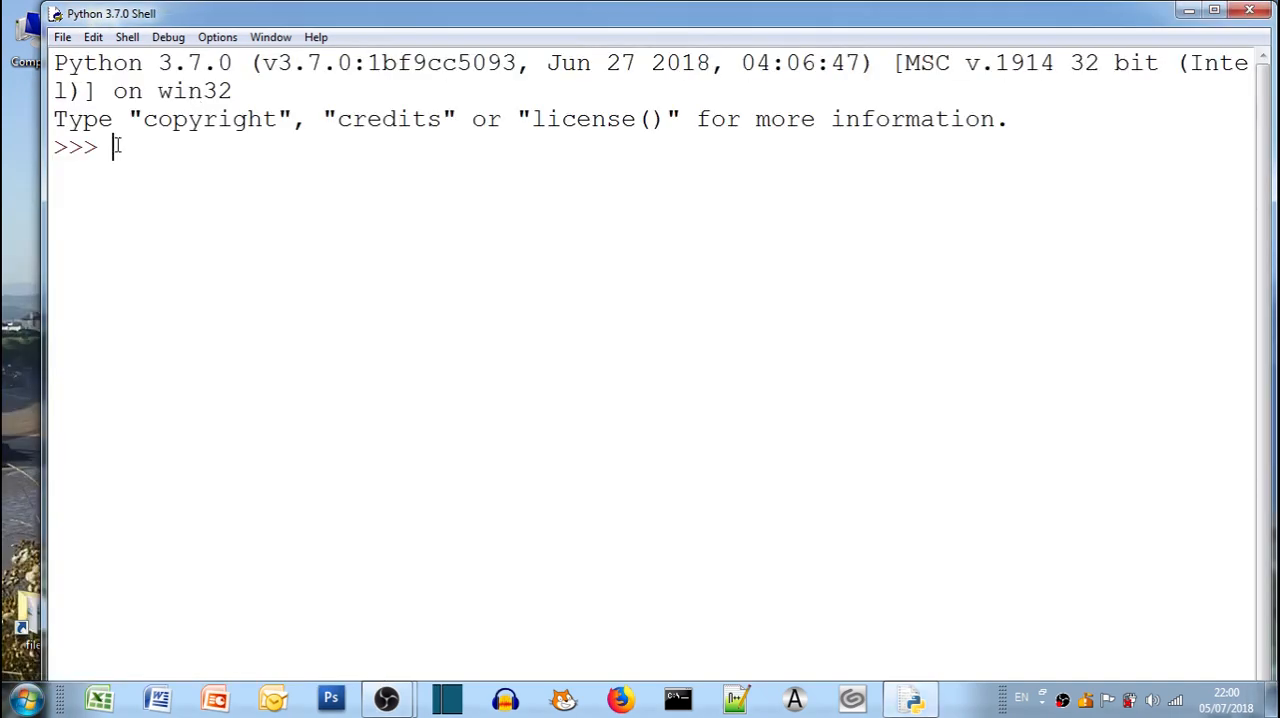
Evaluate 1, 10 and 100, then the undefined name hello, which raises a NameError
{"action": "type", "text": "1"}
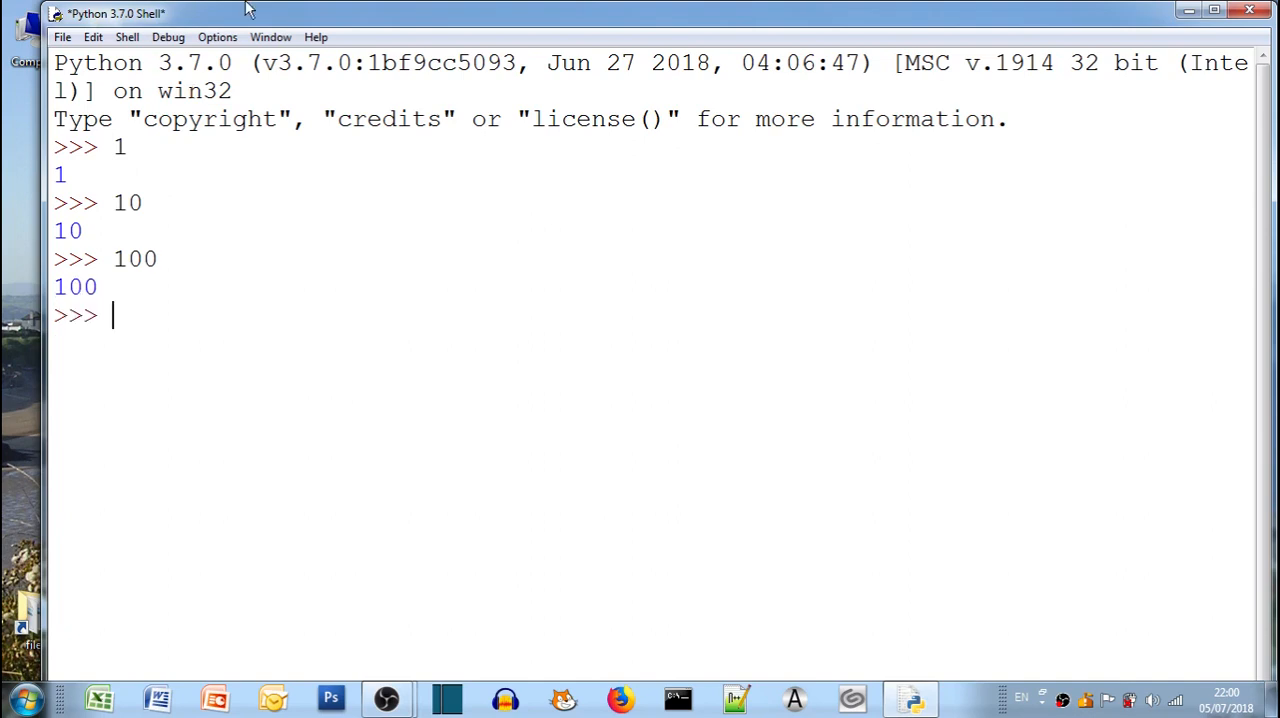
{"action": "type", "text": "hello"}
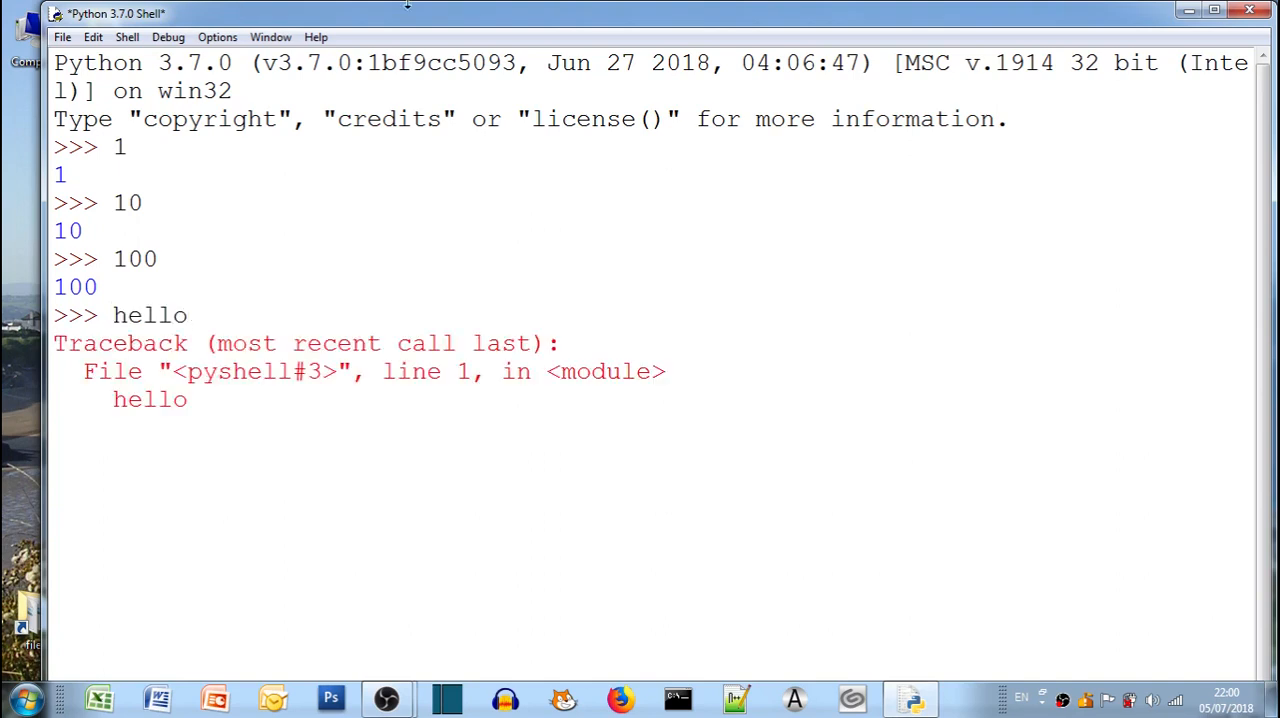
{"action": "key", "text": "Return"}
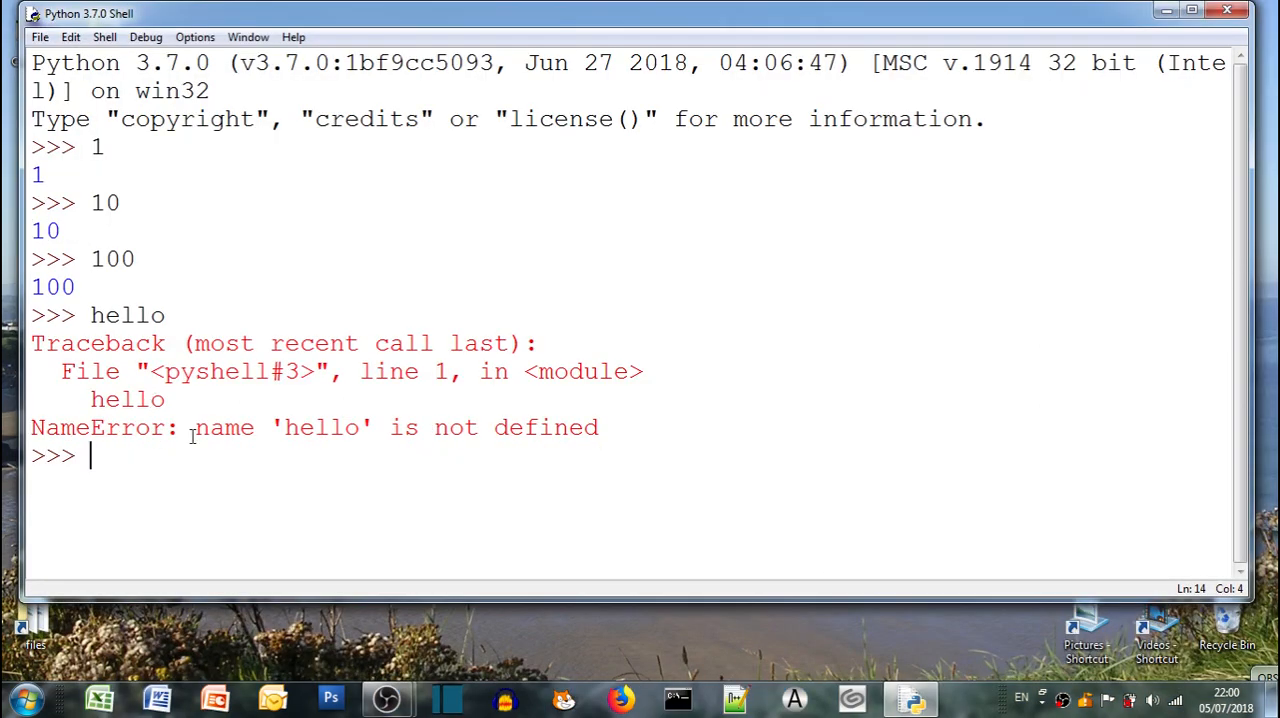
{"action": "mouse_move", "coordinate": [138, 469]}
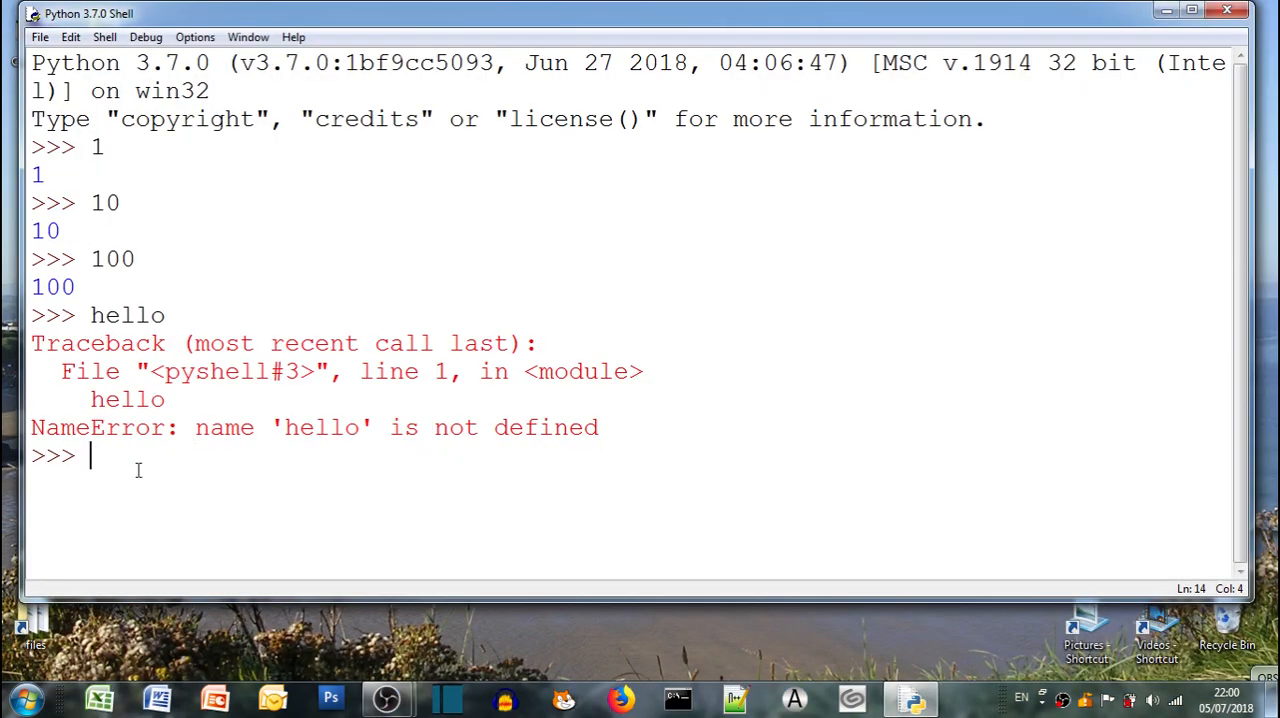
Enter "hello" and 'hello' to show both quote styles give the same string
{"action": "type", "text": "\""}
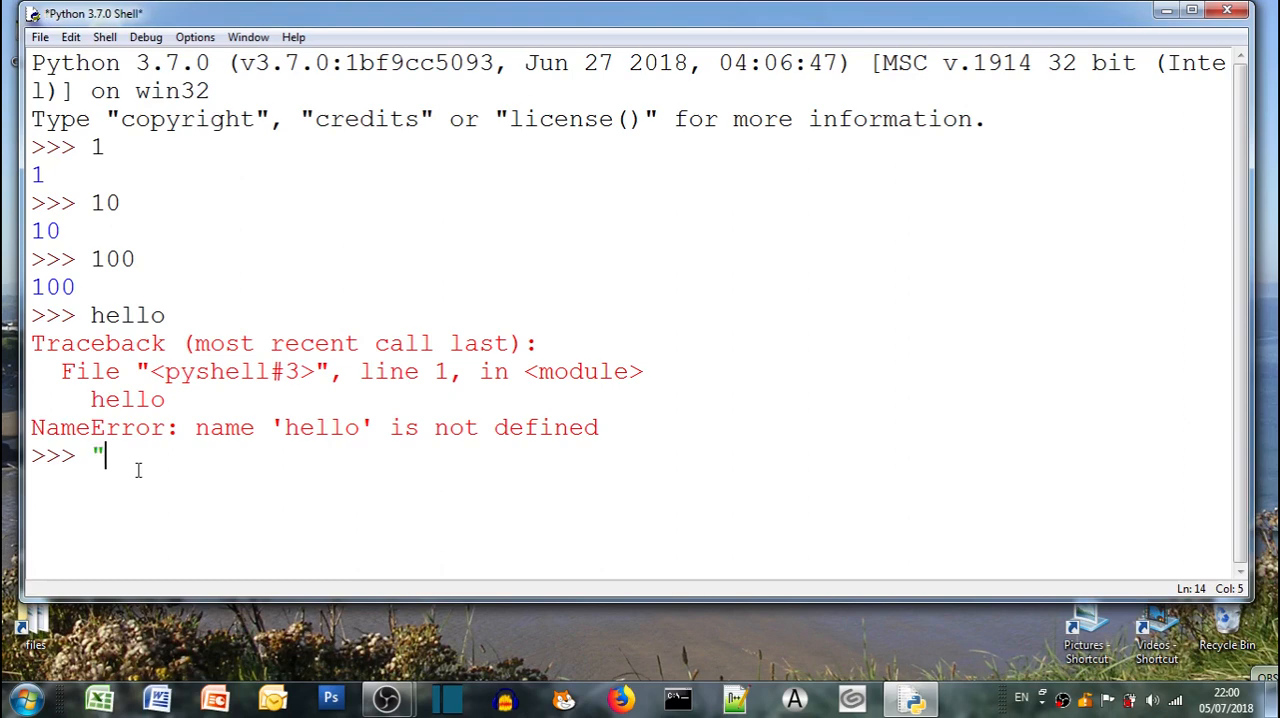
{"action": "type", "text": "hello"}
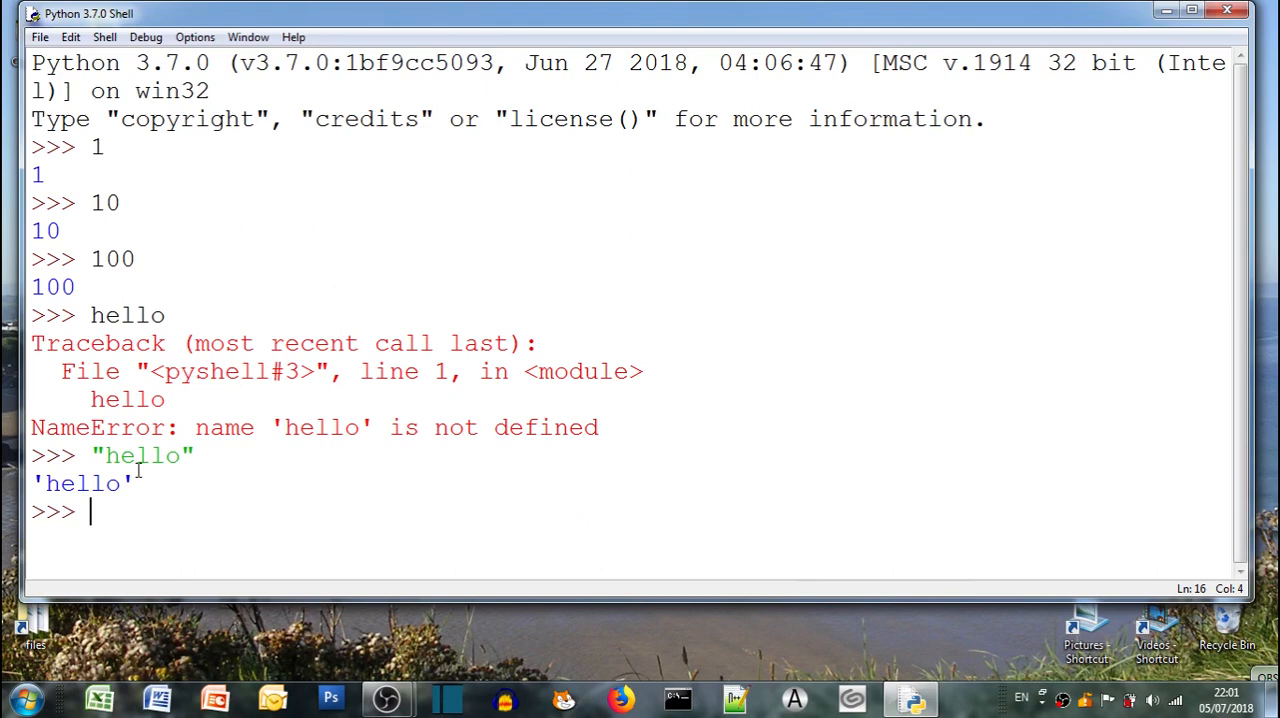
{"action": "type", "text": "'hello"}
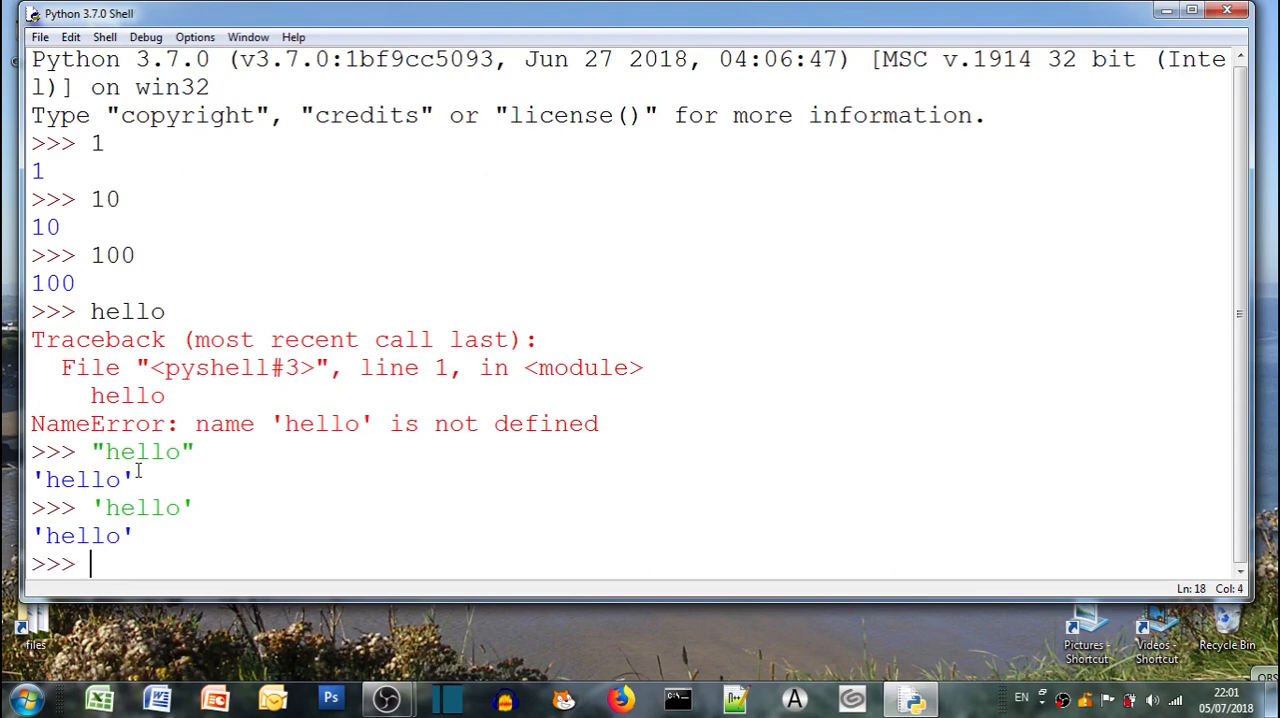
Evaluate -1, 1.5 and the sum 2+2
{"action": "type", "text": "-"}
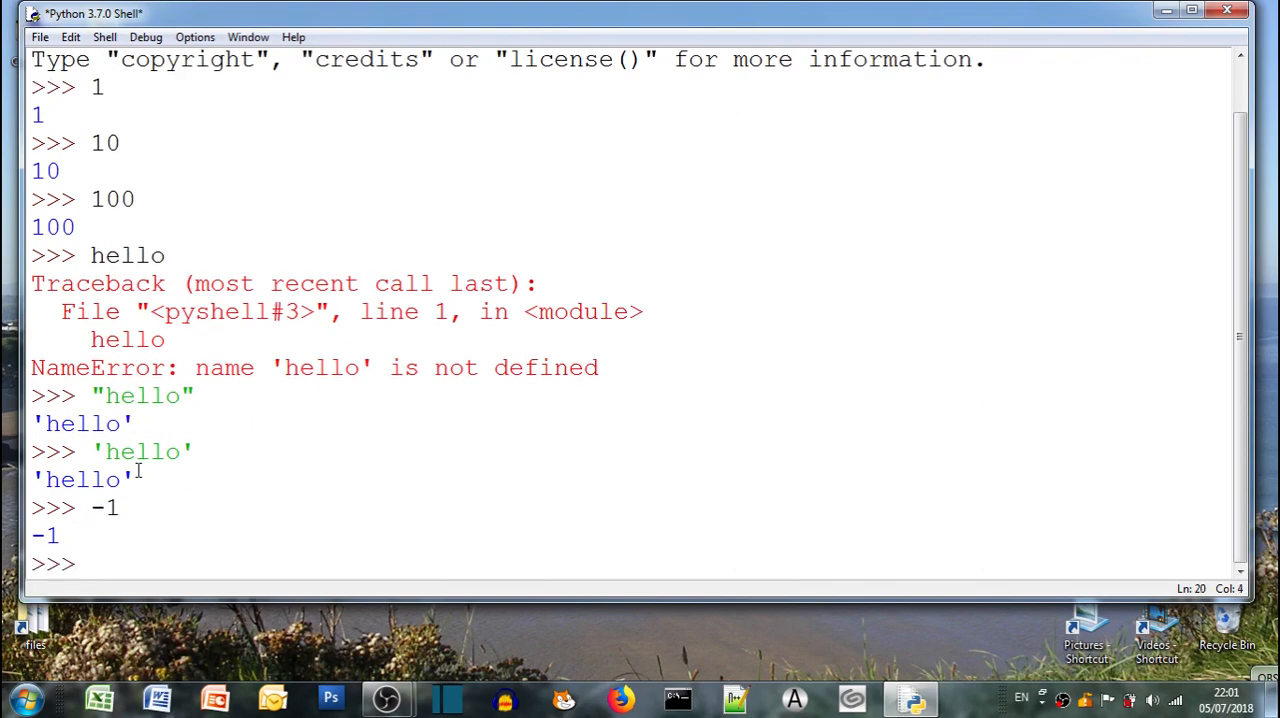
{"action": "type", "text": "1.5"}
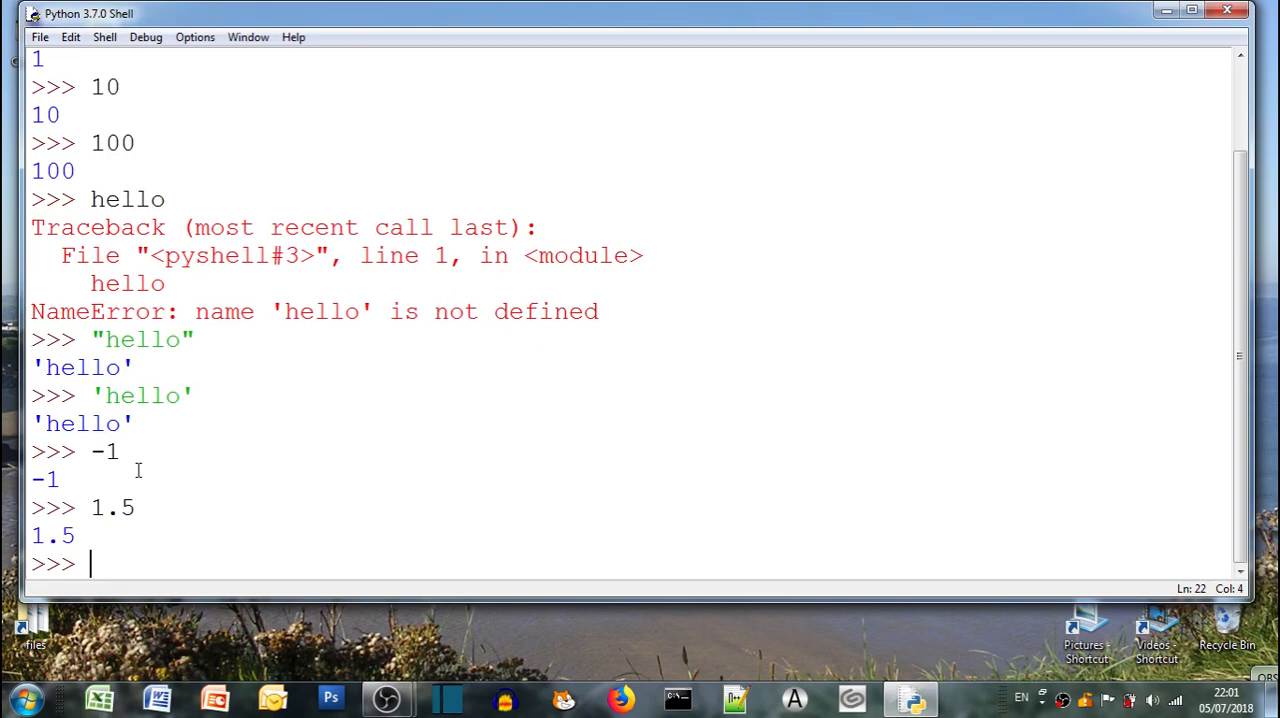
{"action": "type", "text": "2+"}
{"action": "type", "text": "2-"}
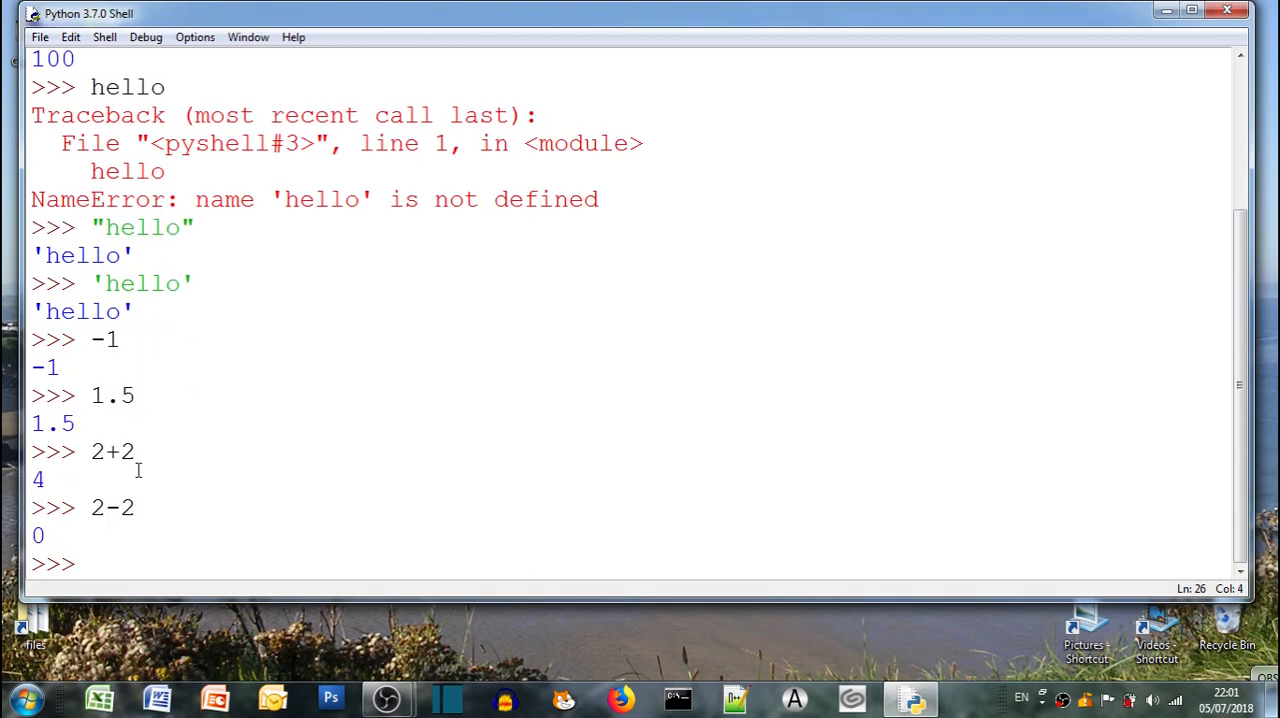
Evaluate 2-2, 2/2 and 2*2, then the powers 2**2, 2**3 and 2**4
{"action": "type", "text": "2"}
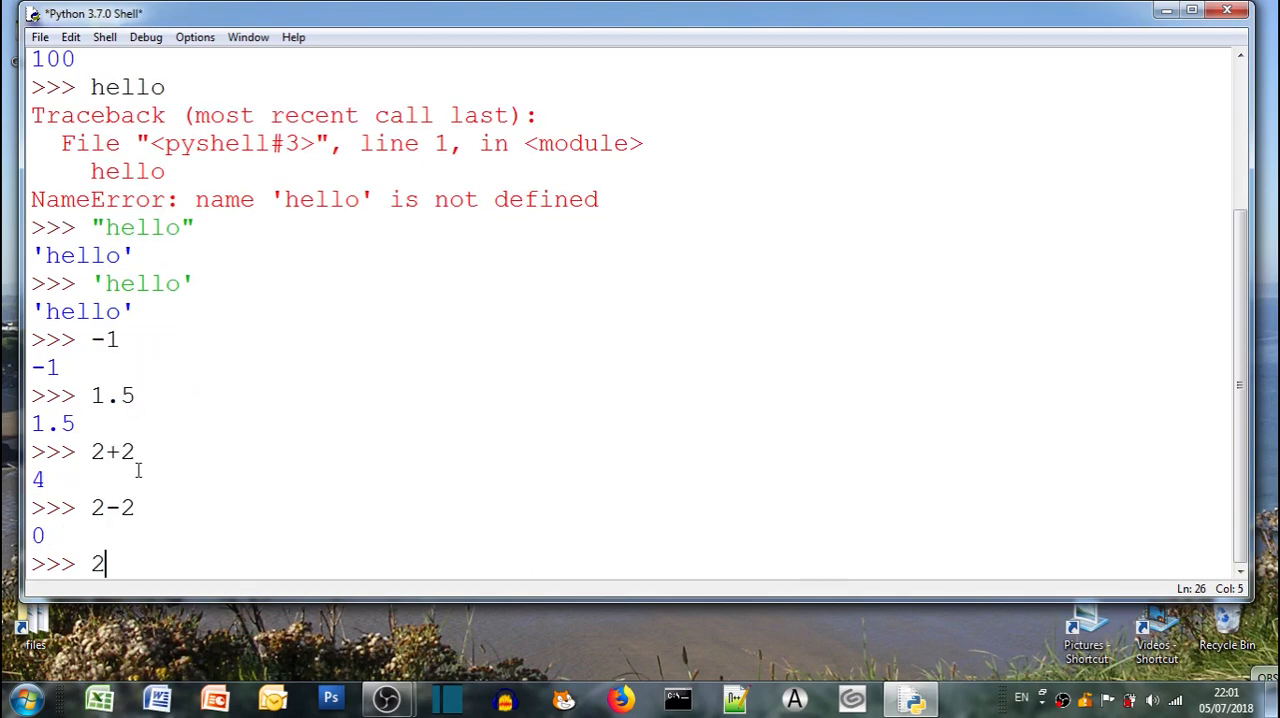
{"action": "type", "text": "/2"}
{"action": "type", "text": "2*"}
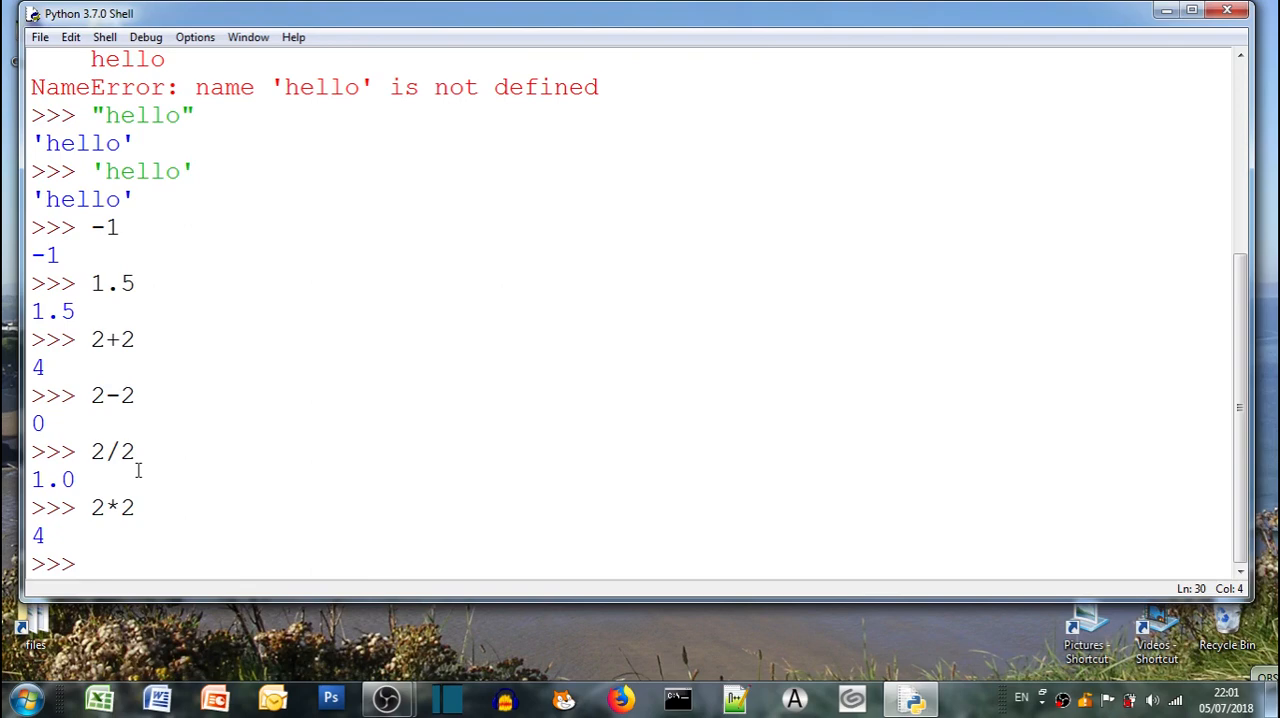
{"action": "type", "text": "2**2"}
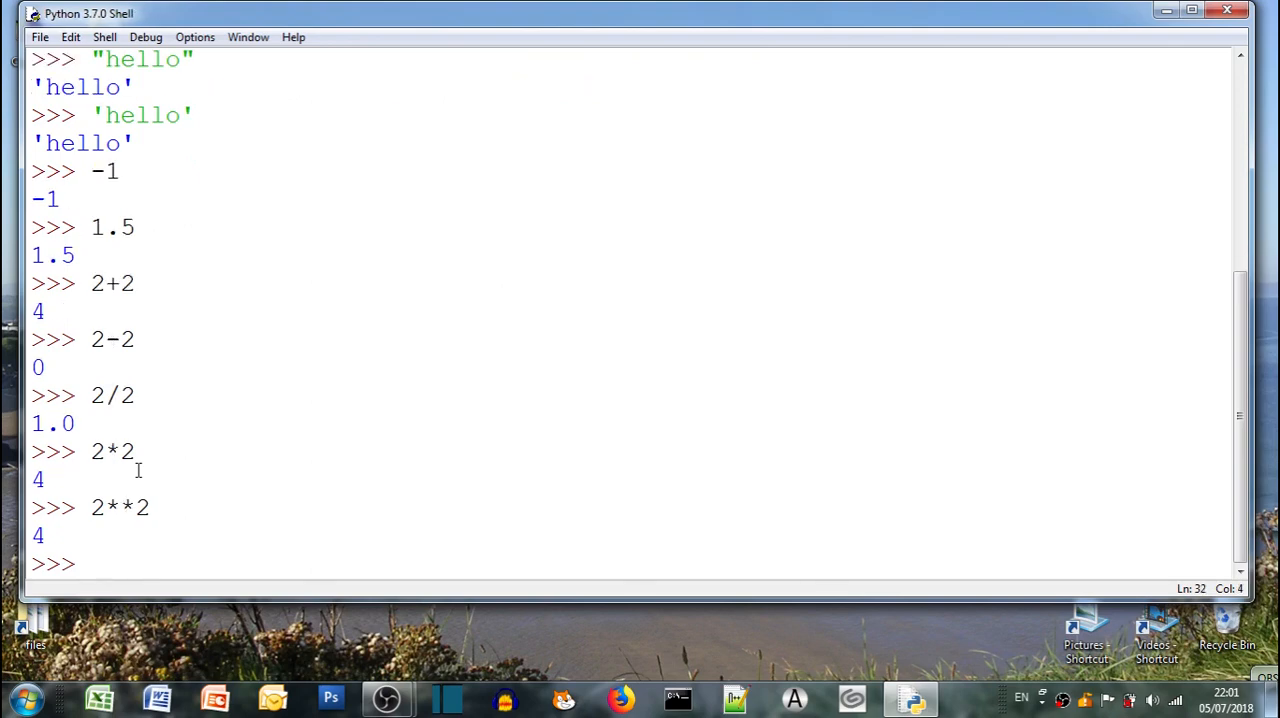
{"action": "type", "text": "2**3"}
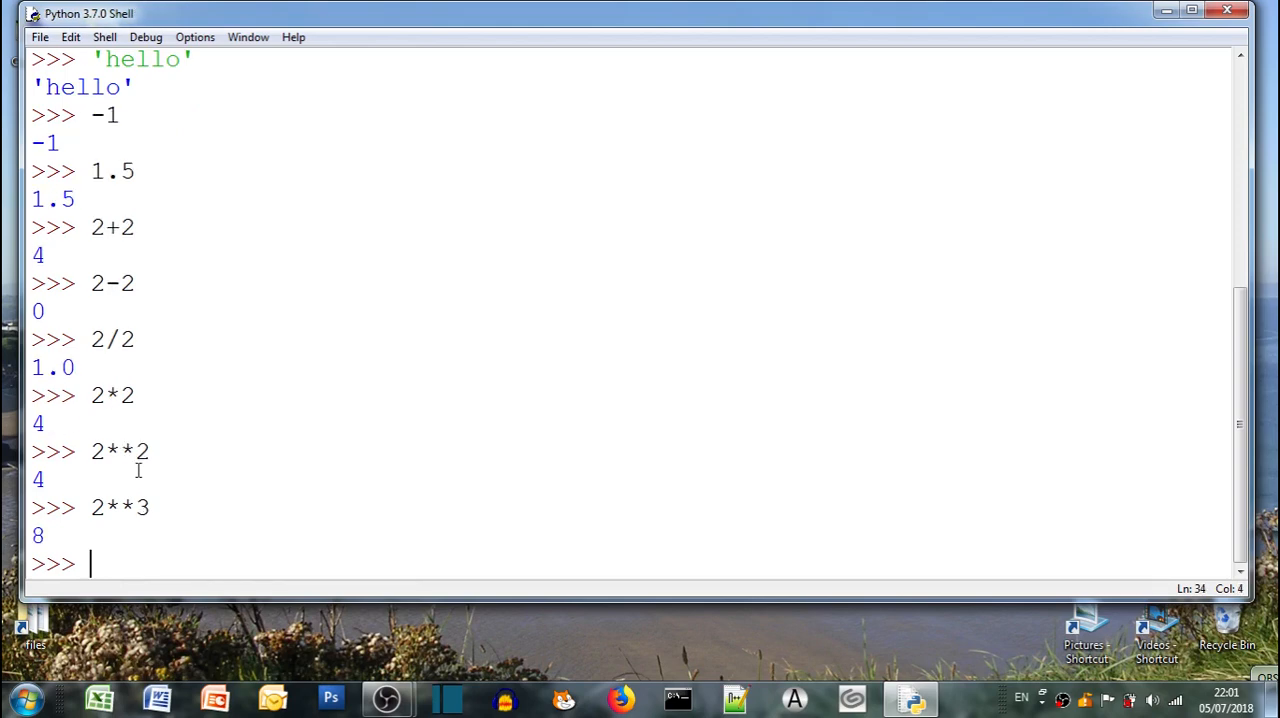
{"action": "type", "text": "2**4"}
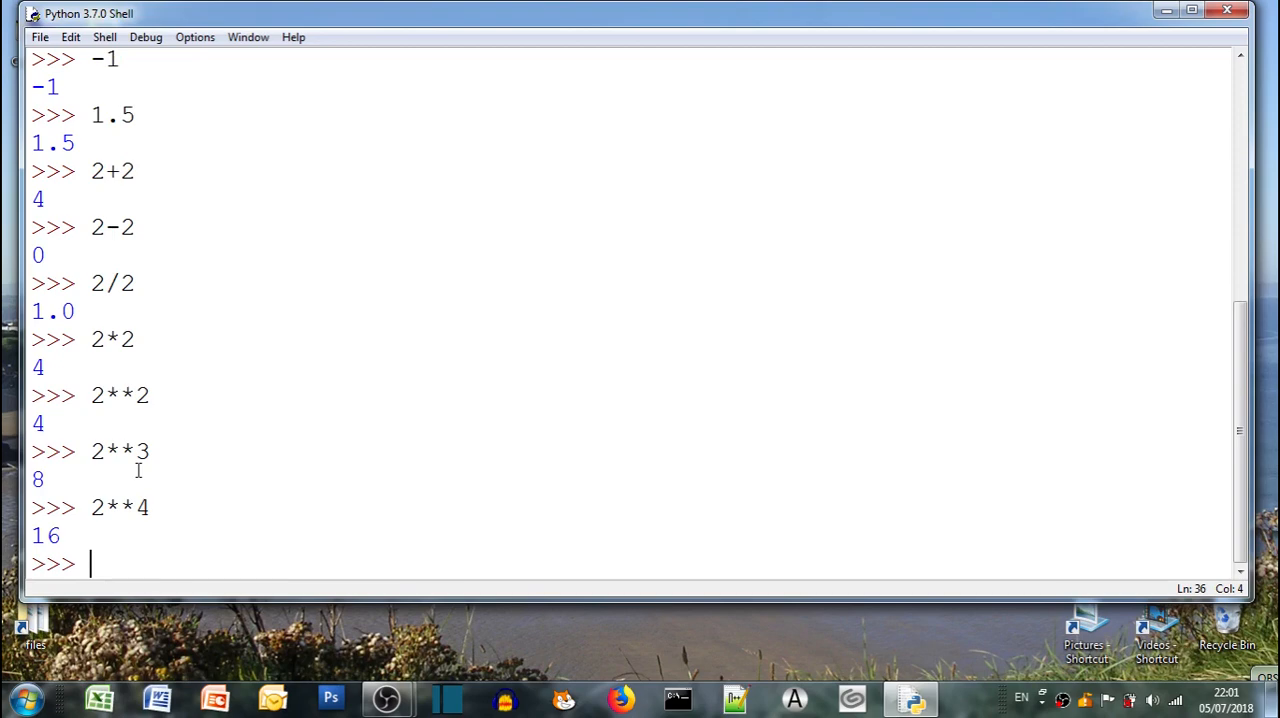
{"action": "type", "text": "\""}
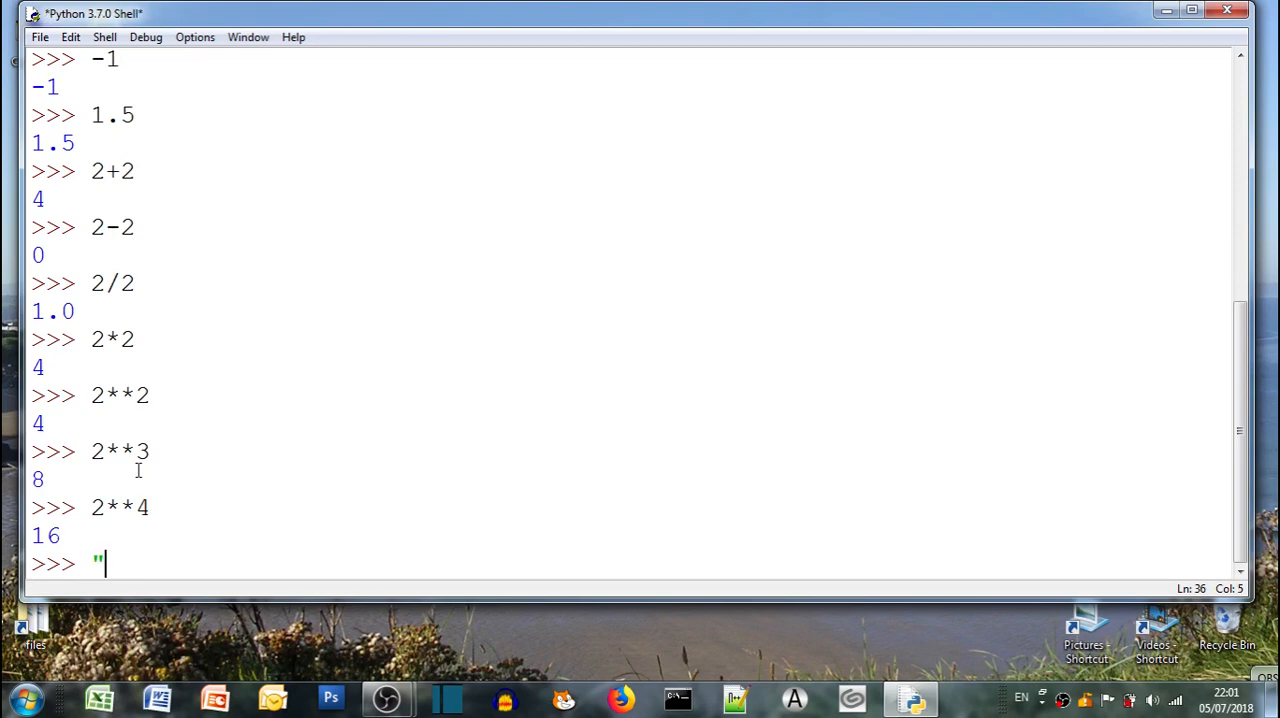
{"action": "key", "text": "Return"}
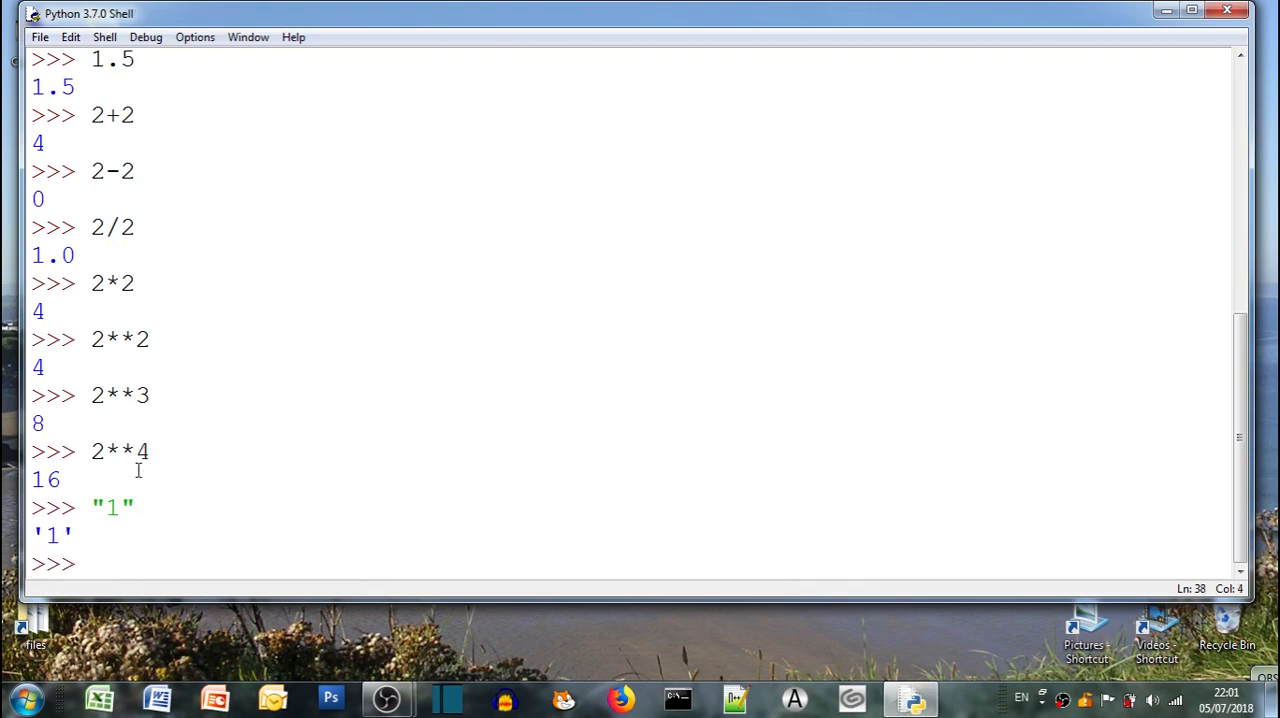
{"action": "type", "text": "1*"}
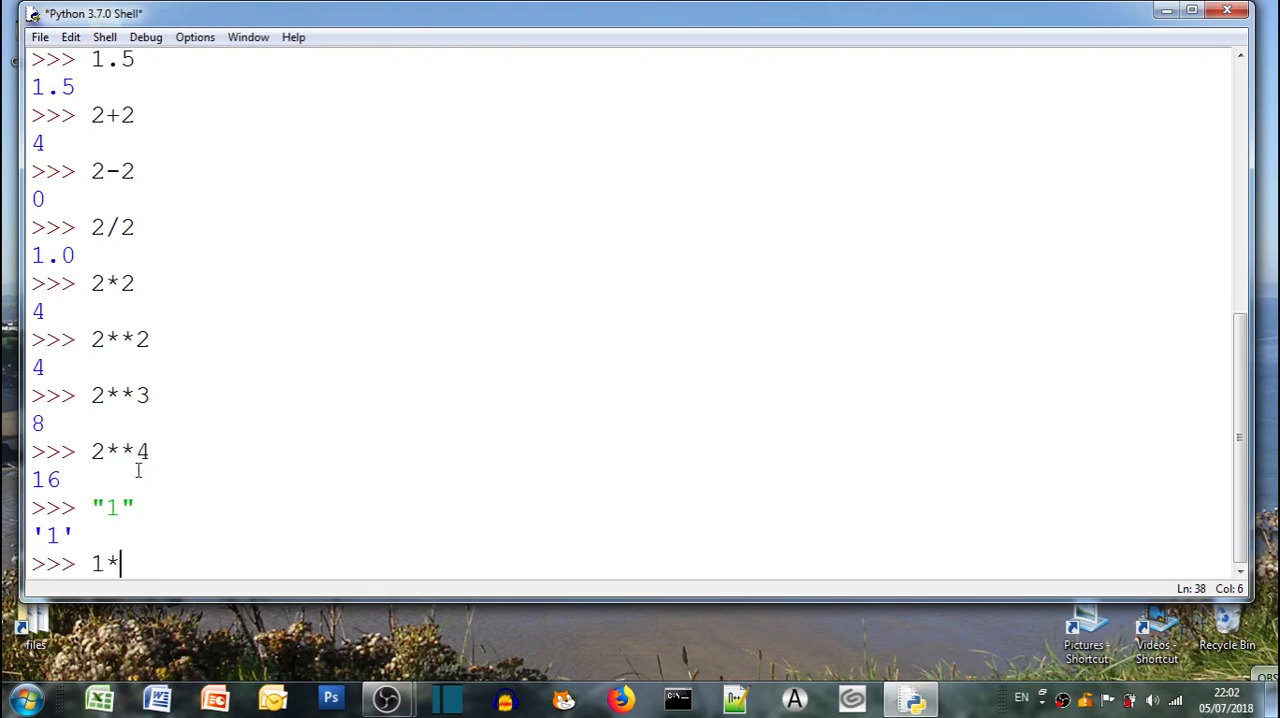
{"action": "type", "text": "10"}
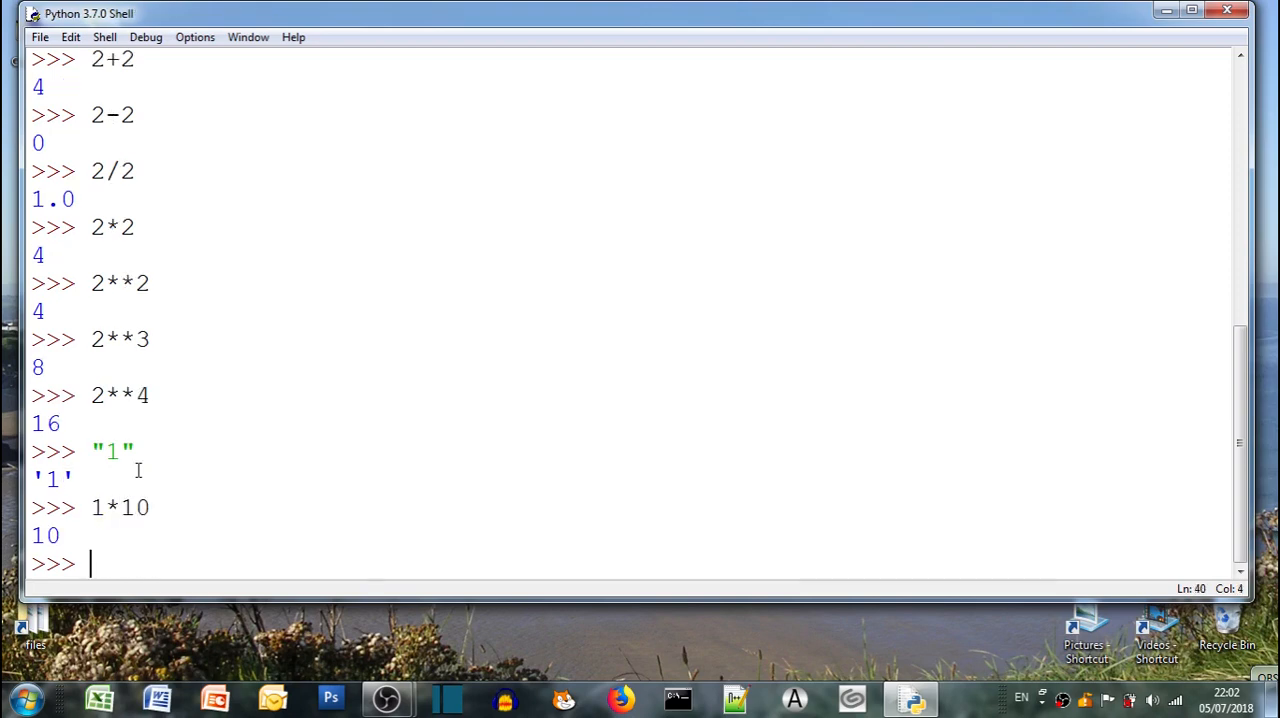
{"action": "type", "text": "\""}
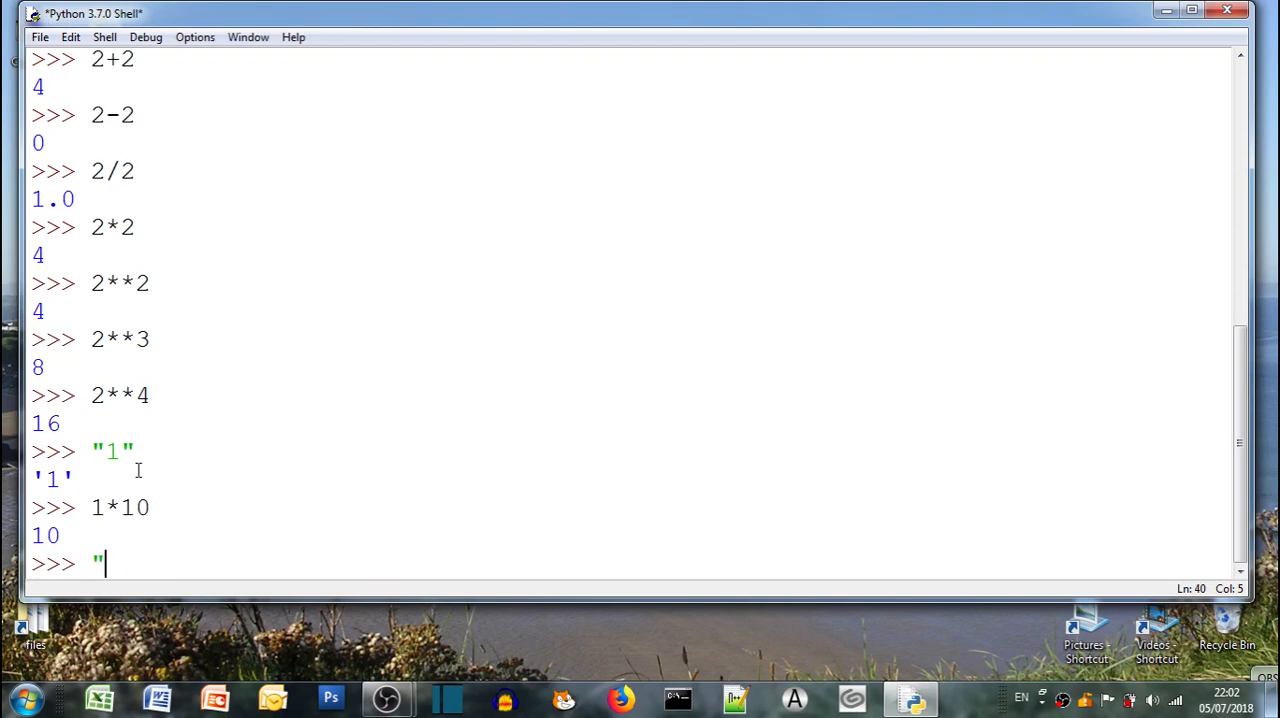
{"action": "type", "text": "1"}
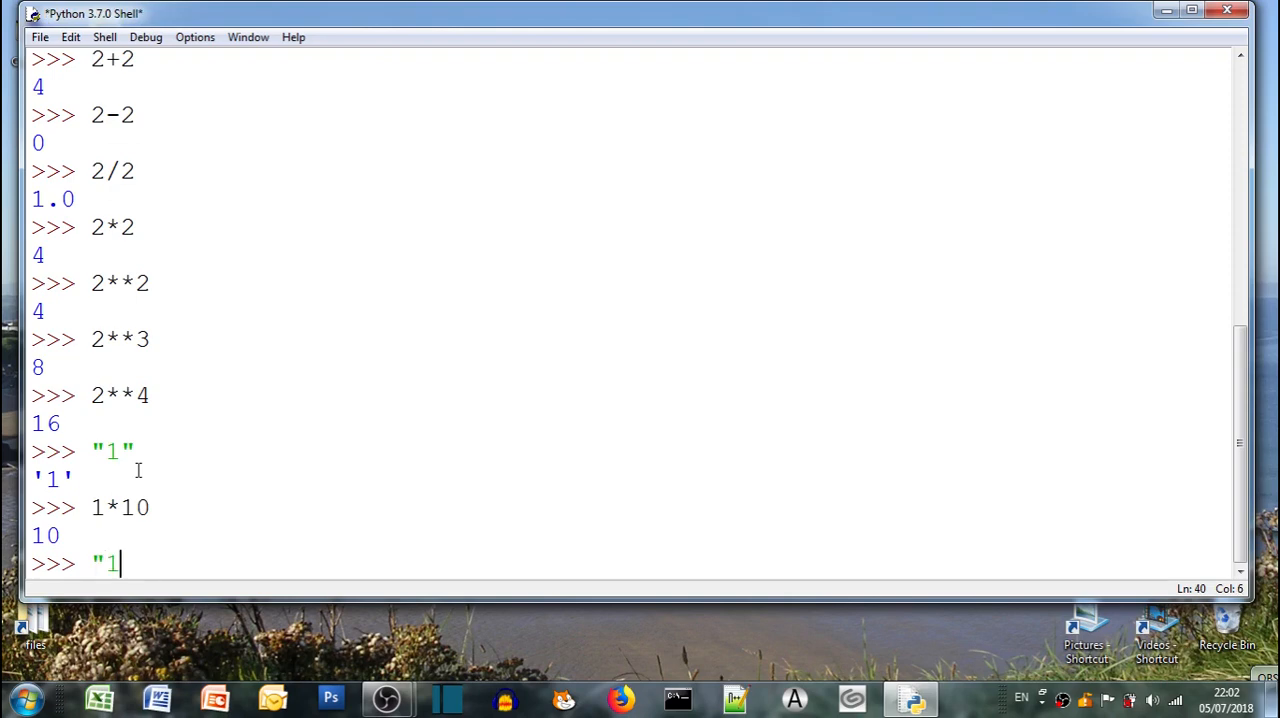
{"action": "type", "text": "\"*10"}
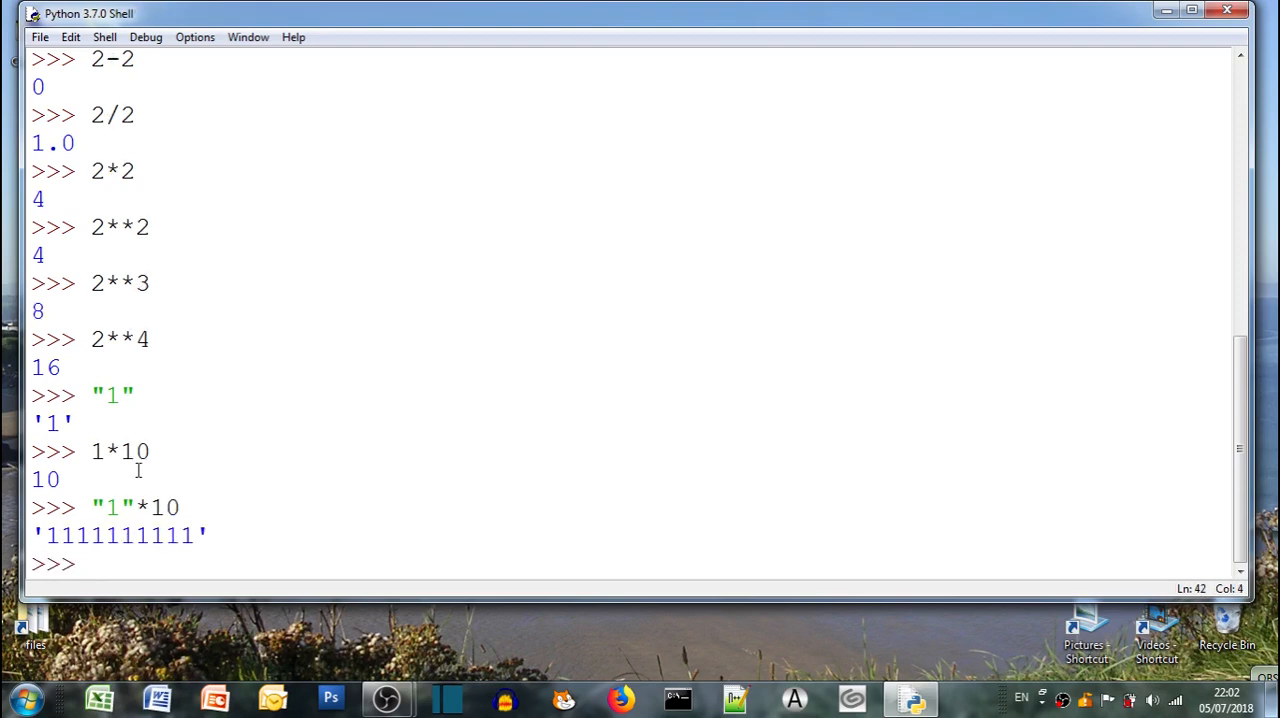
Evaluate 1+10 giving 11, and "1"+10, which raises a TypeError
{"action": "type", "text": "1+"}
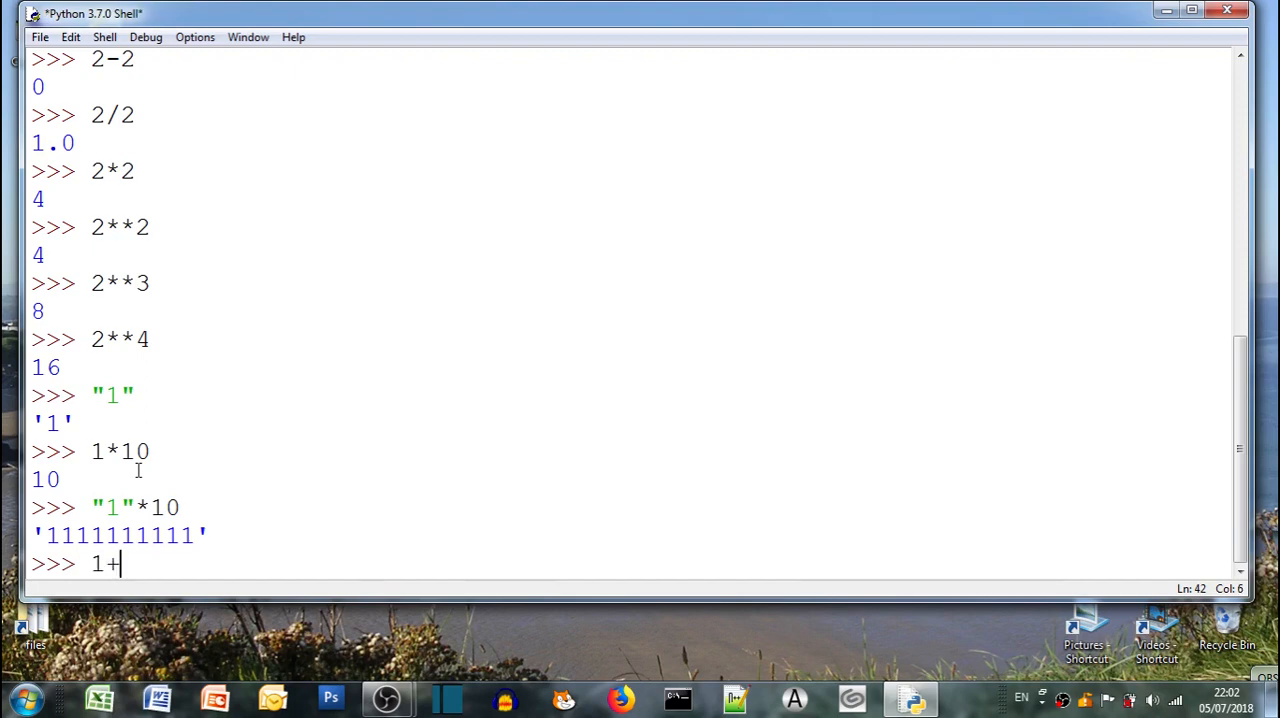
{"action": "key", "text": "Return"}
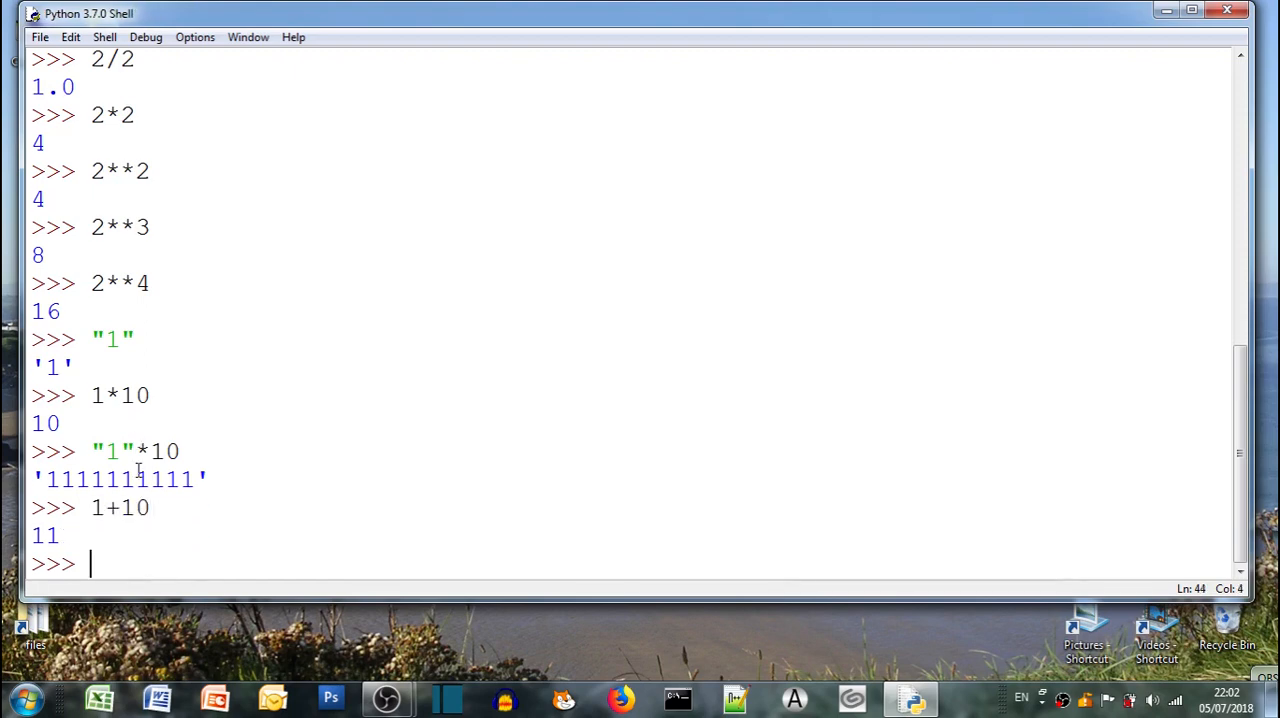
{"action": "type", "text": "1"}
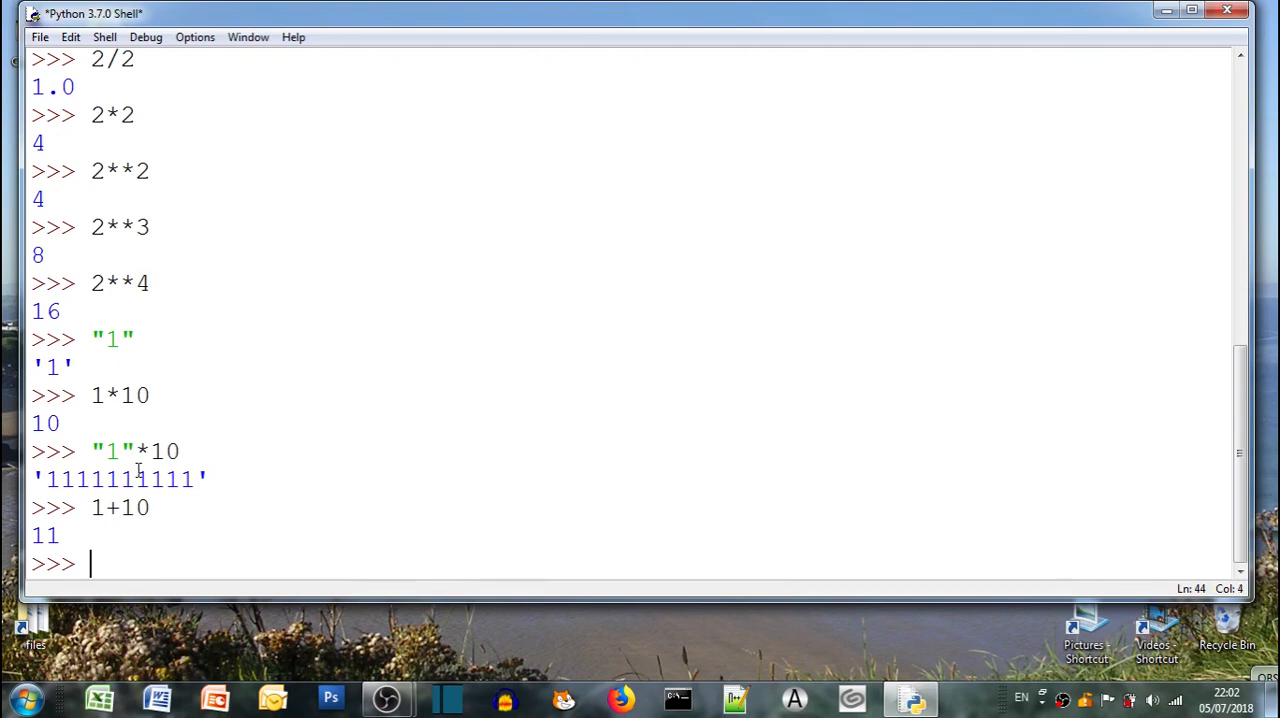
{"action": "type", "text": "\""}
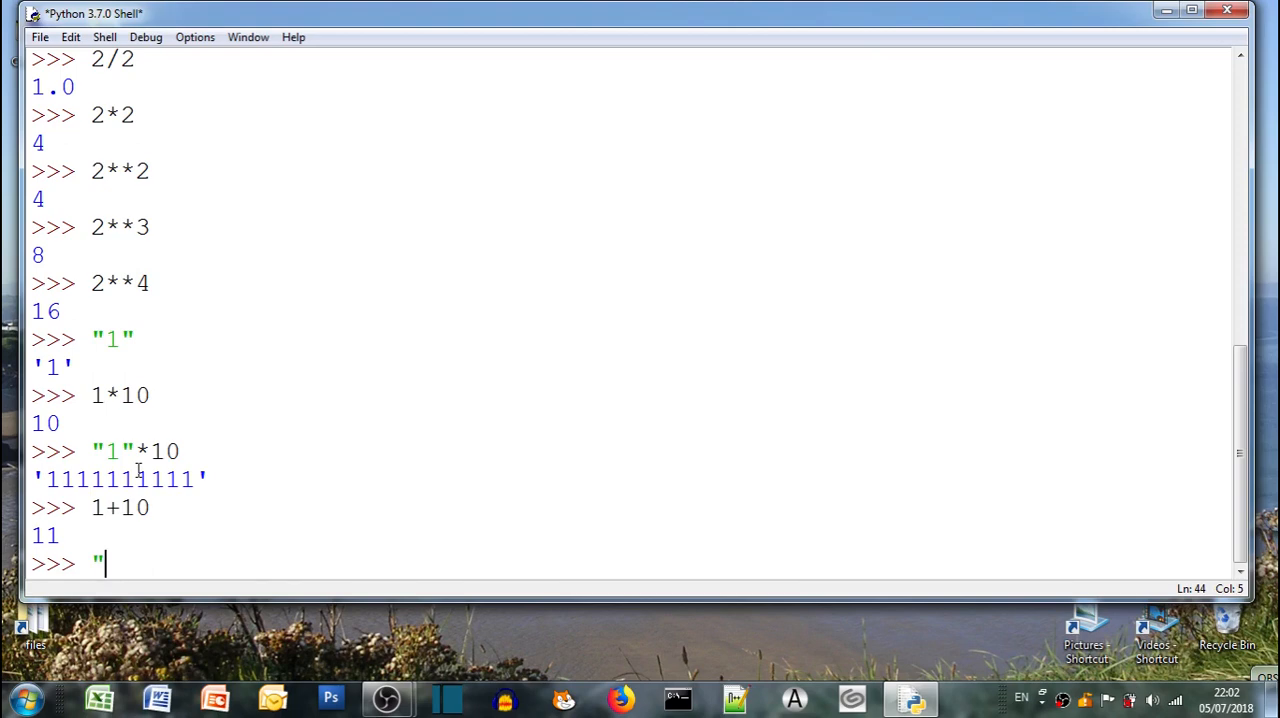
{"action": "type", "text": "1\""}
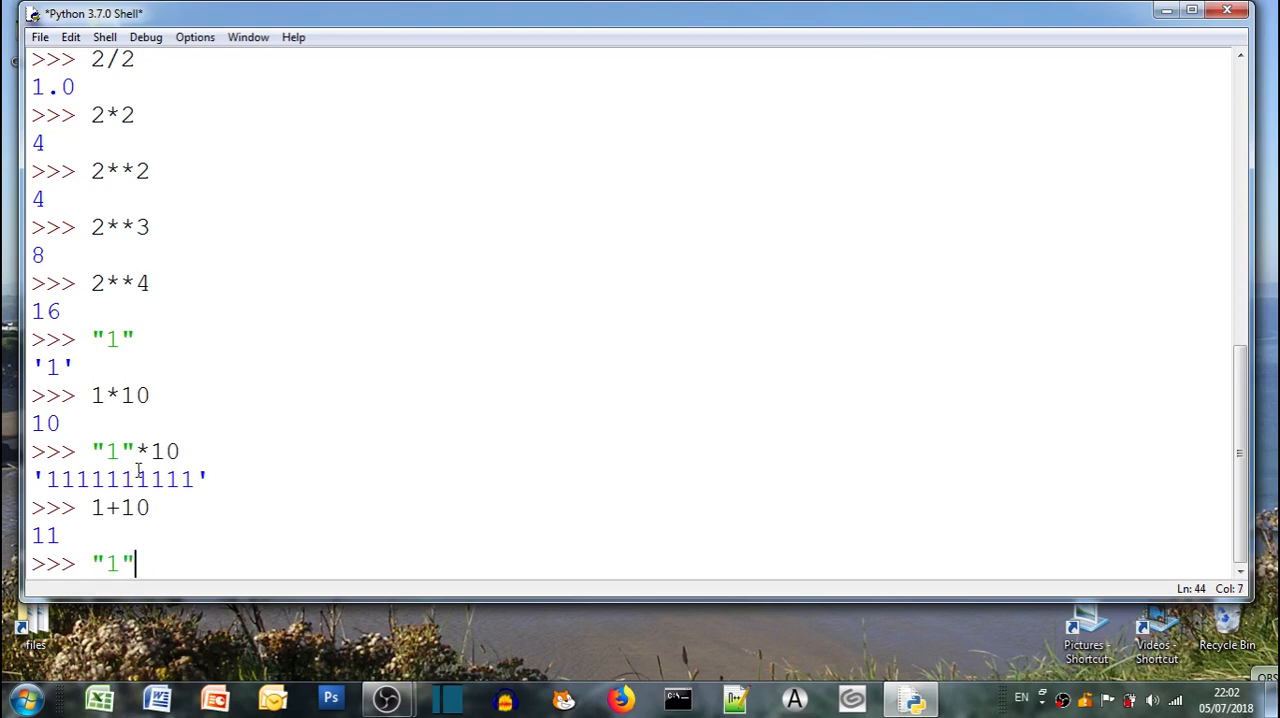
{"action": "type", "text": "+10"}
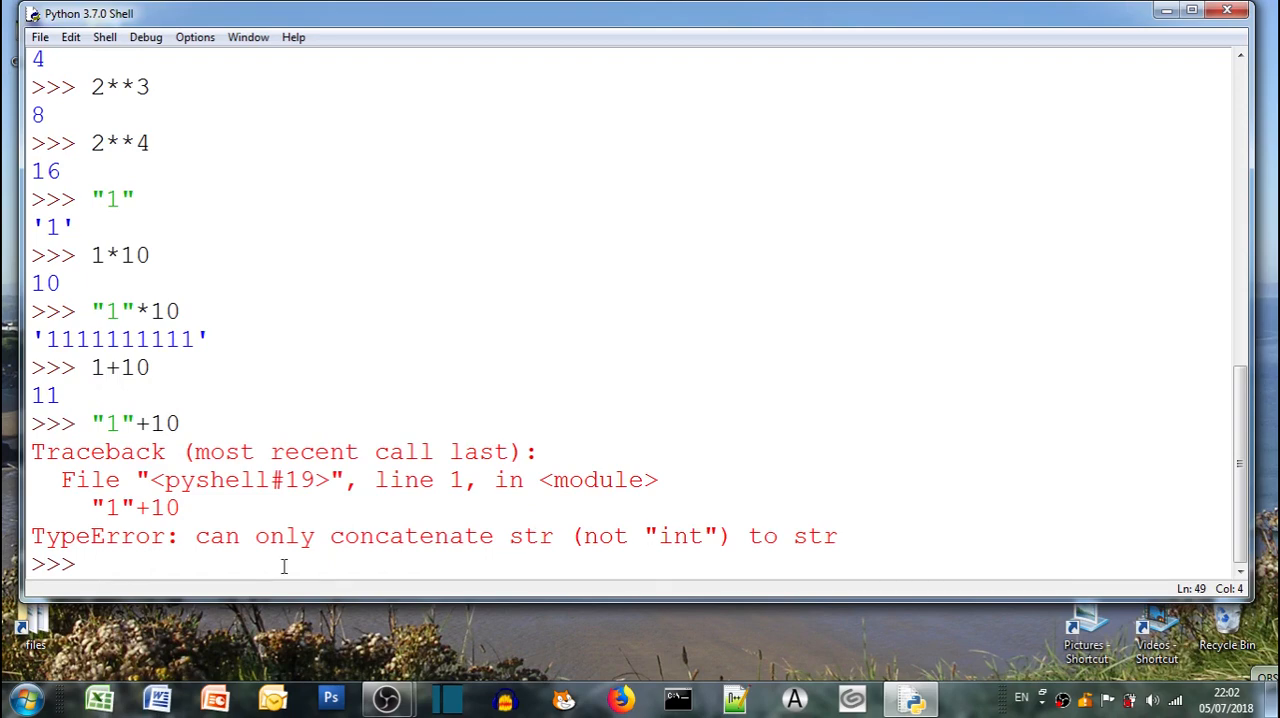
Check type(1) and type("1"), showing int and str
{"action": "type", "text": "type ("}
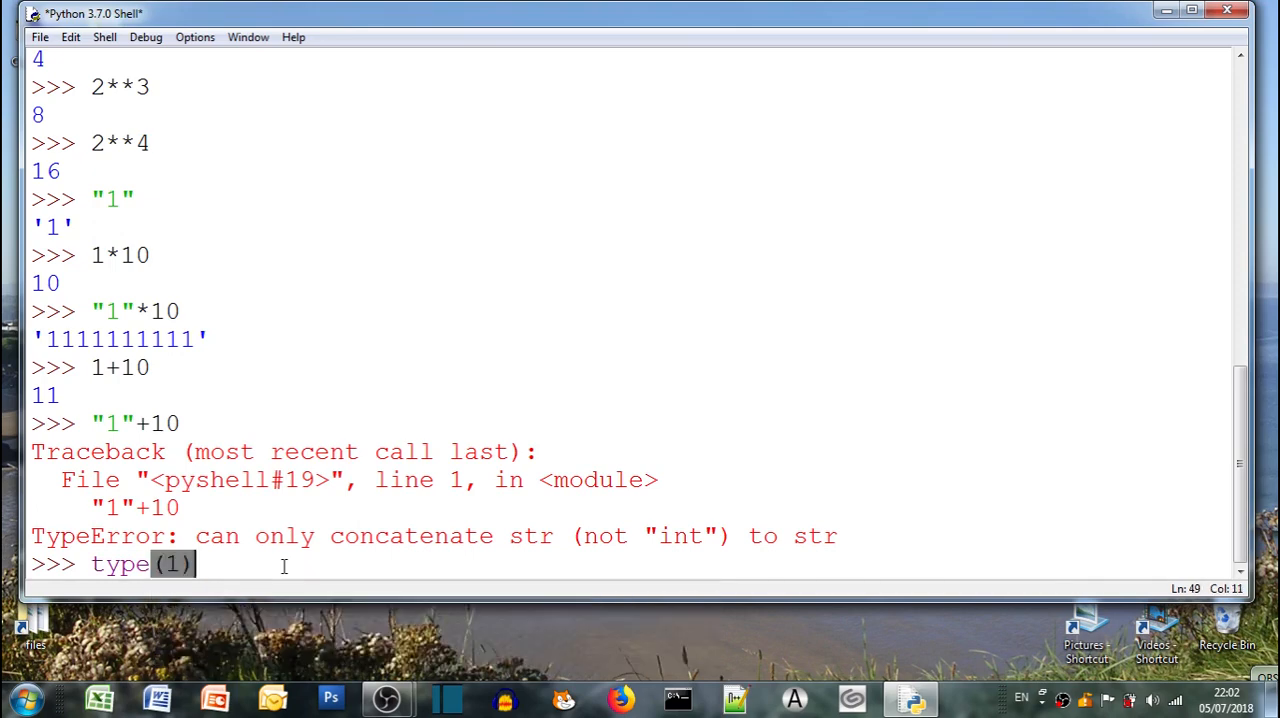
{"action": "key", "text": "Enter"}
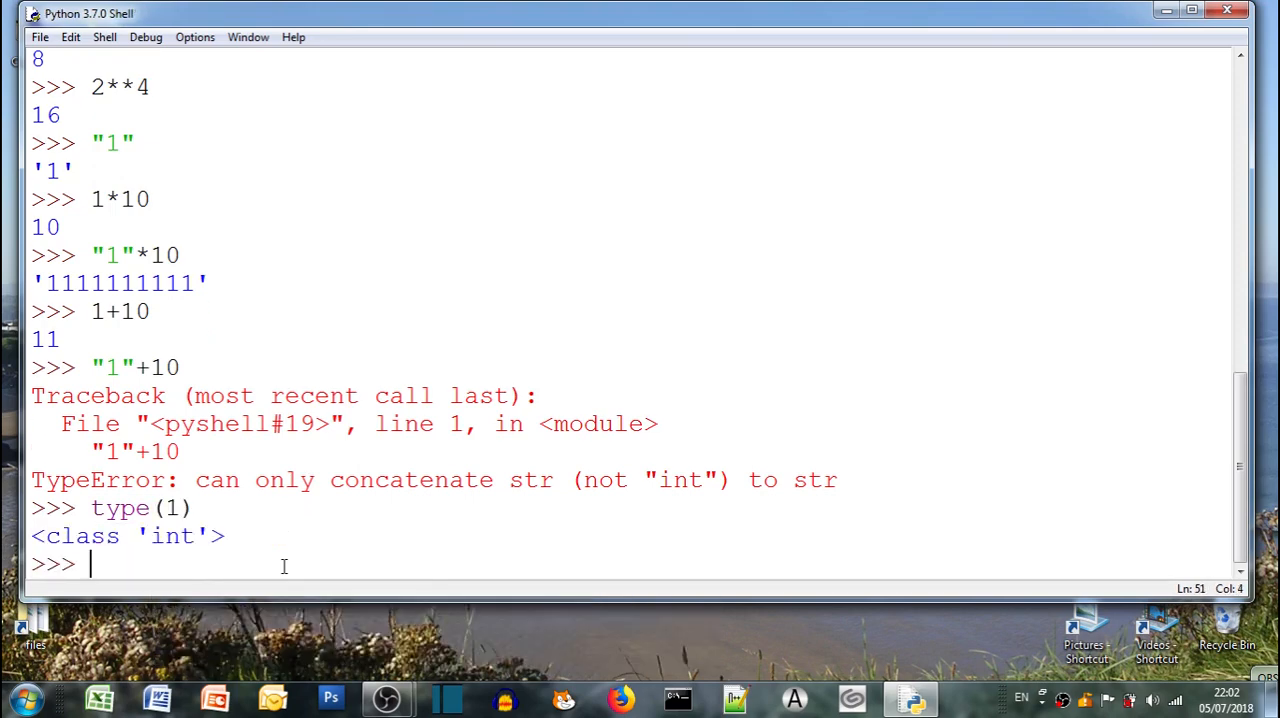
{"action": "type", "text": "typ"}
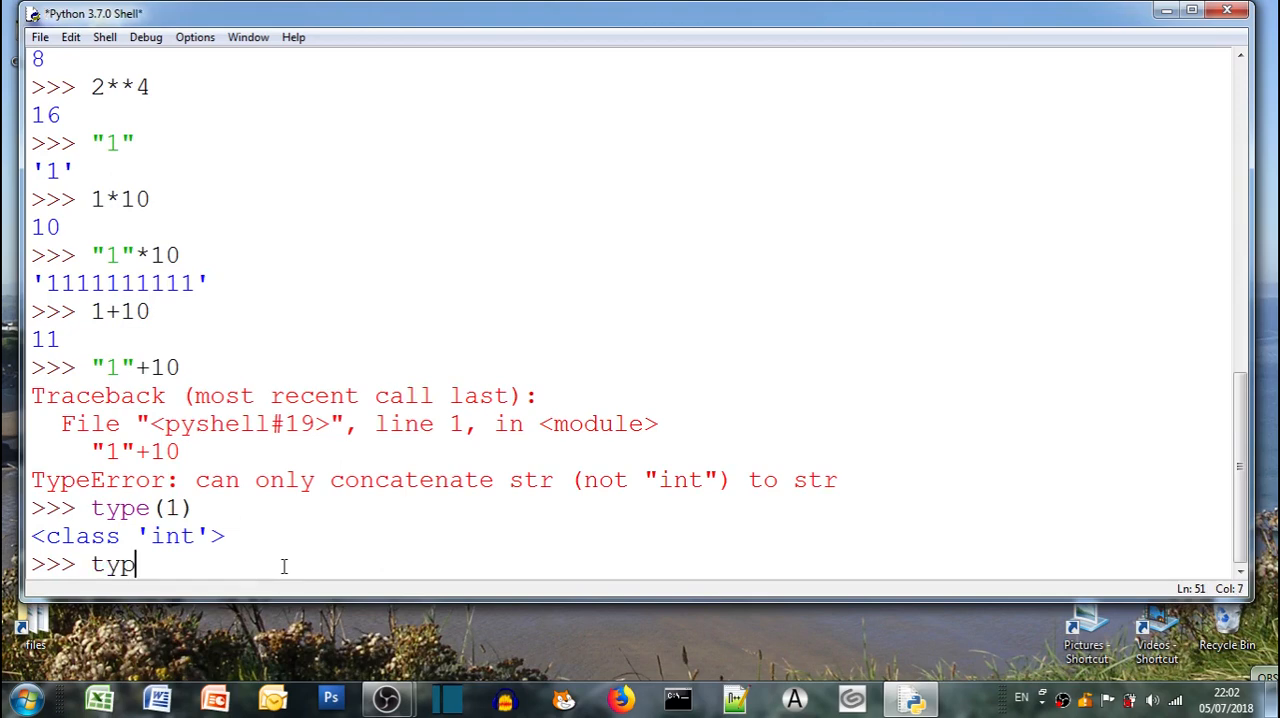
{"action": "type", "text": "e("}
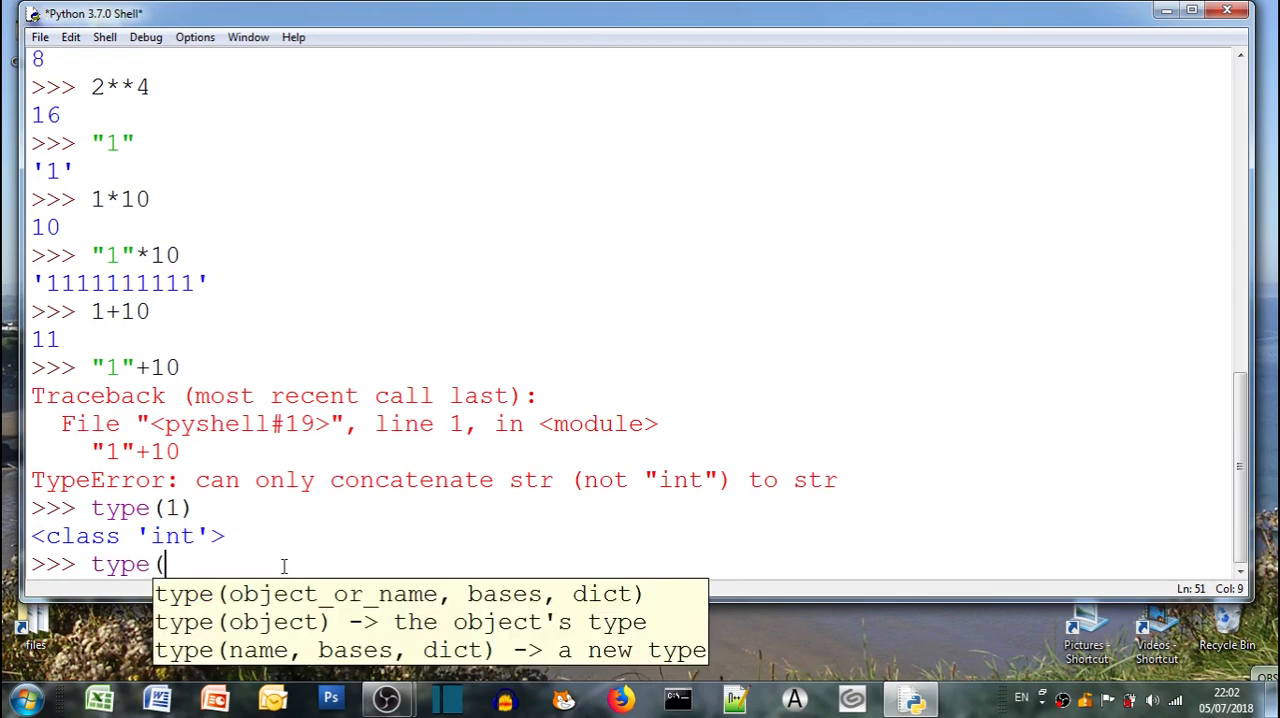
{"action": "type", "text": "\"1"}
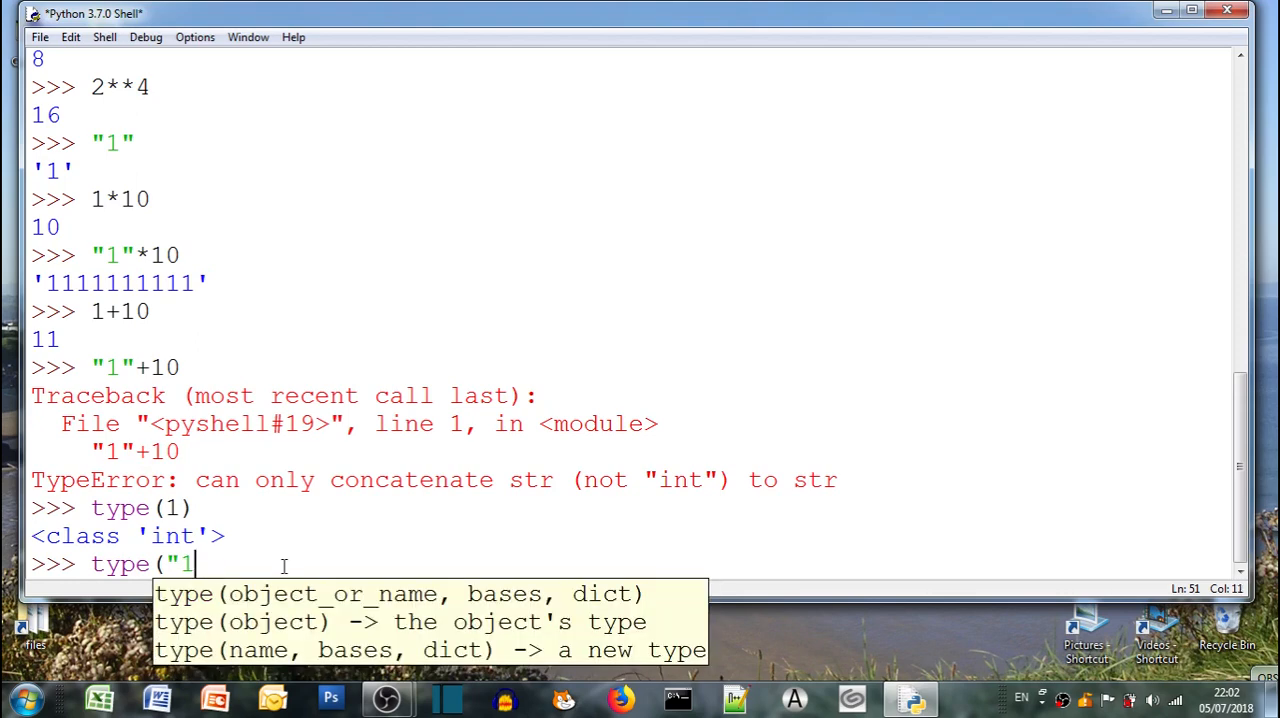
{"action": "type", "text": "\")"}
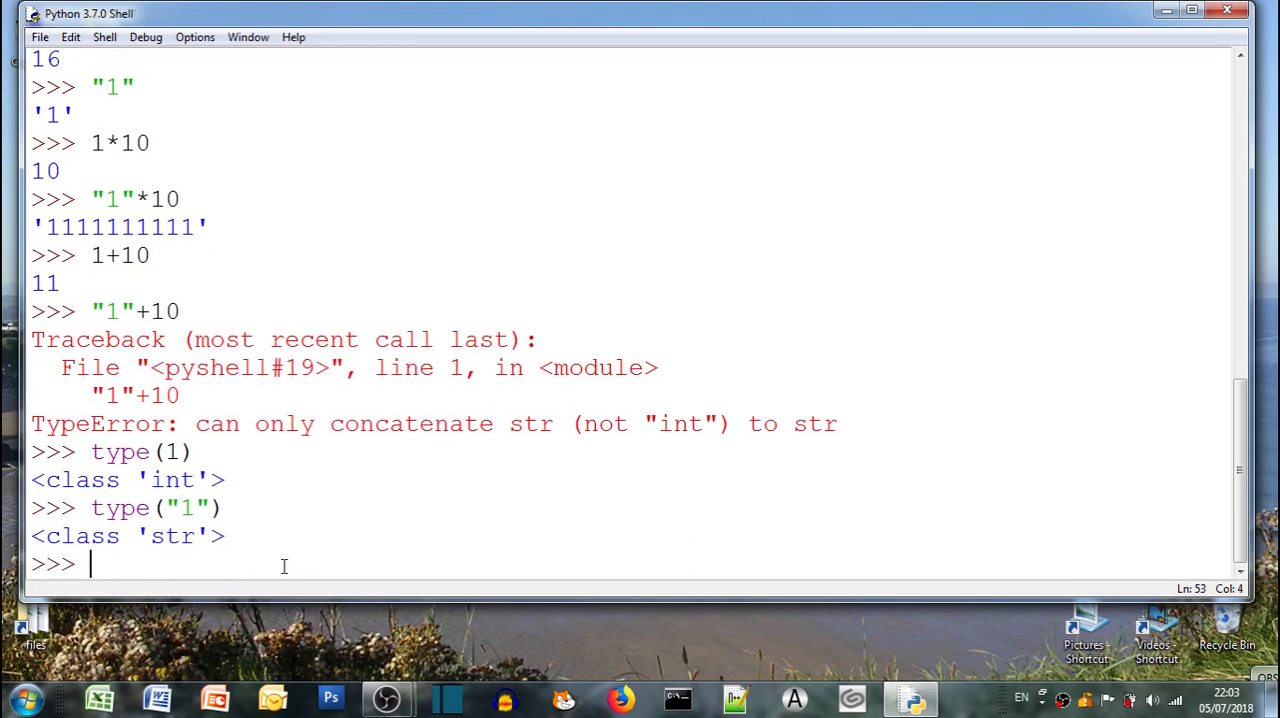
Check type('1') and type(1.5), showing str and float
{"action": "type", "text": "type("}
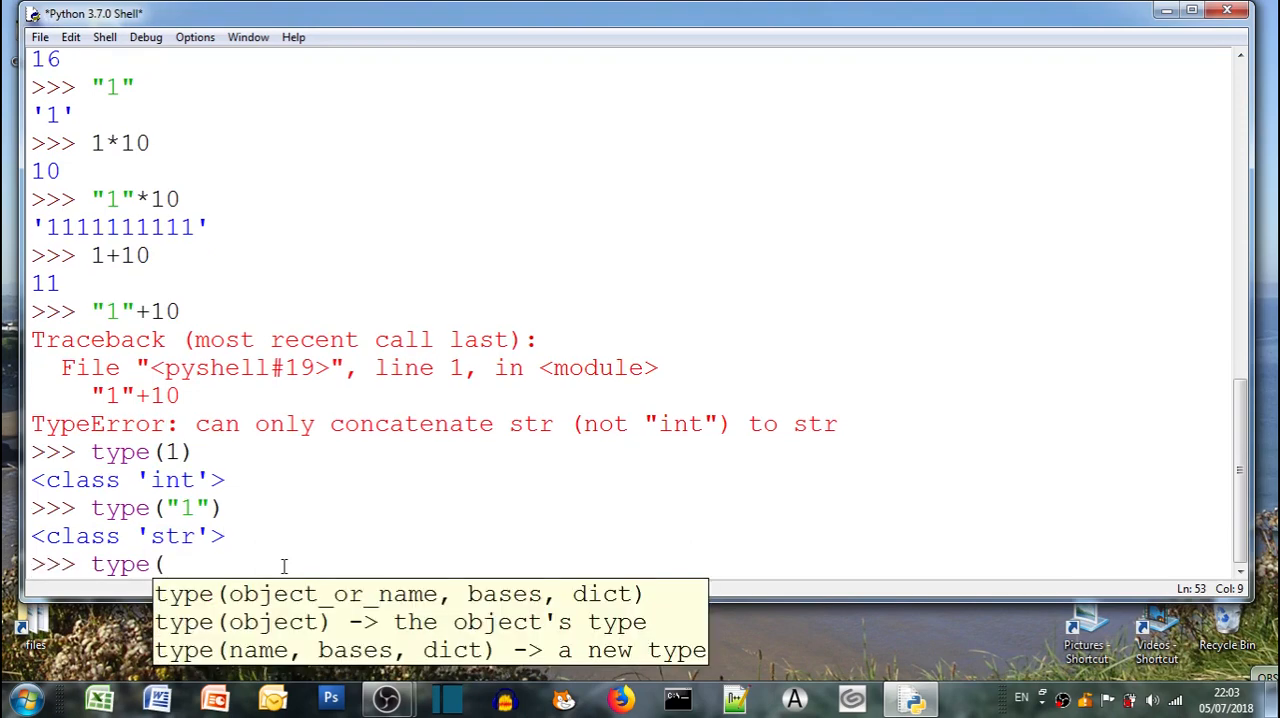
{"action": "type", "text": "'1'"}
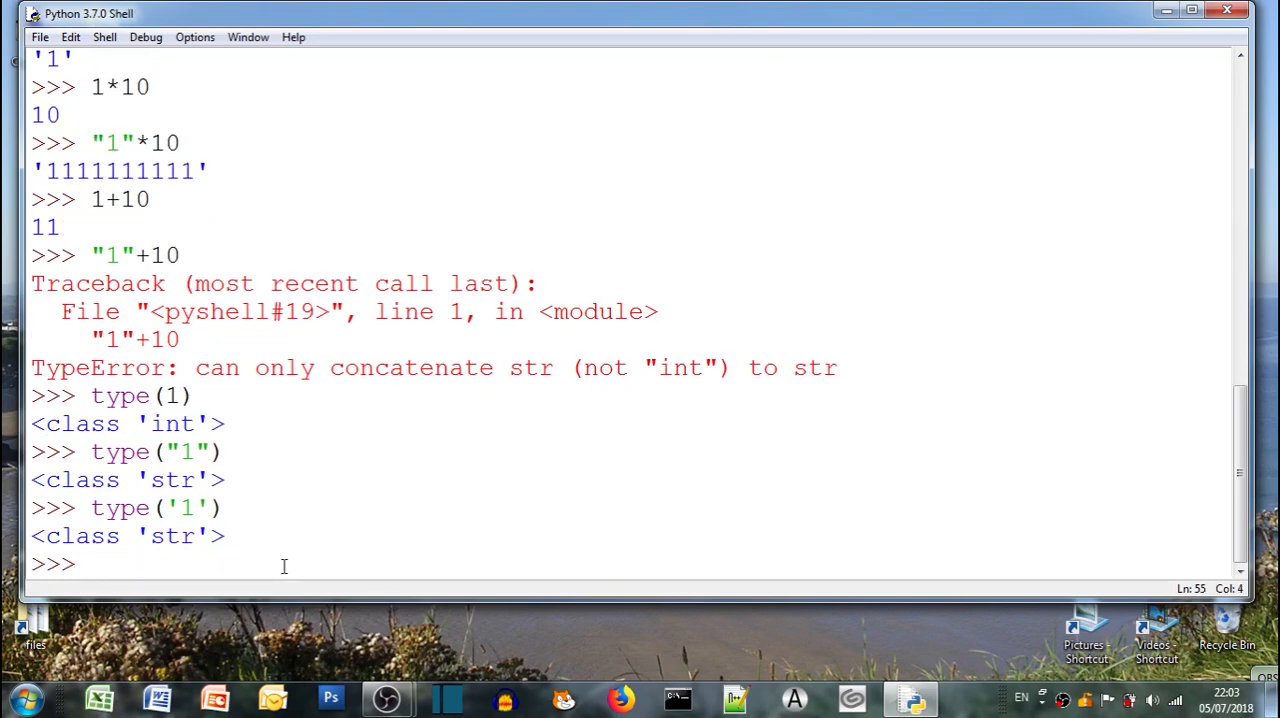
{"action": "type", "text": "type("}
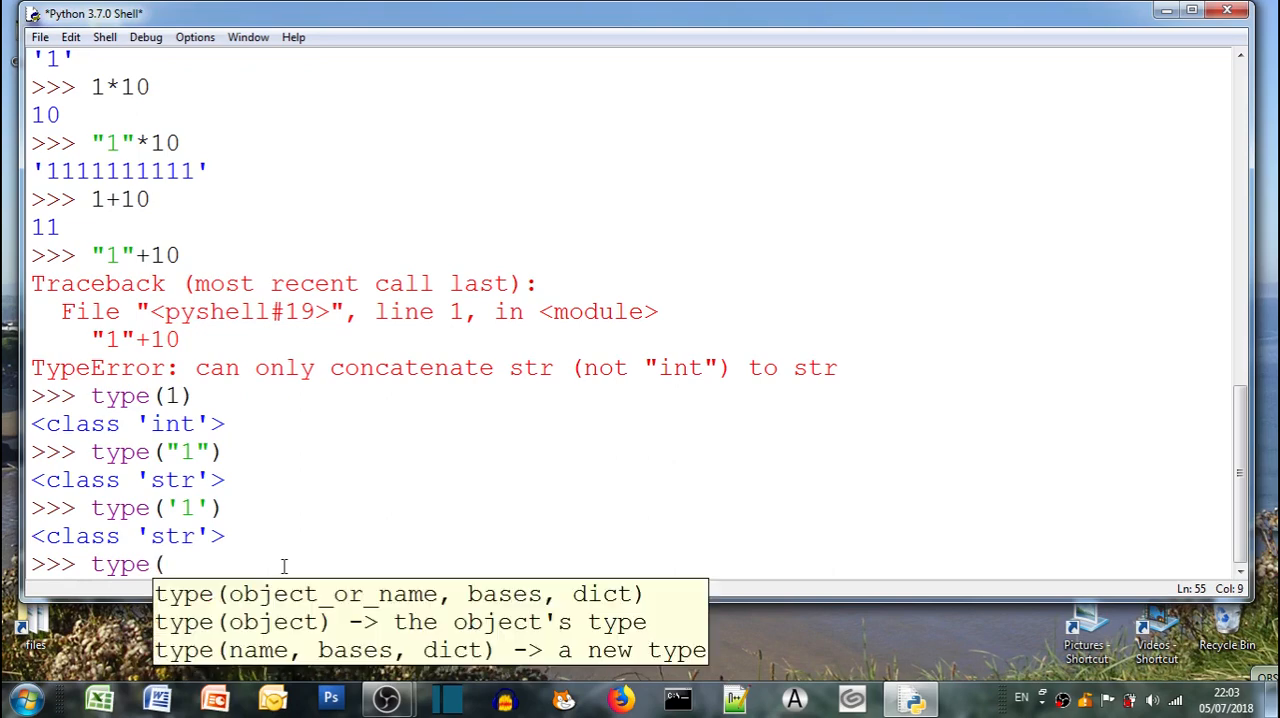
{"action": "type", "text": "1."}
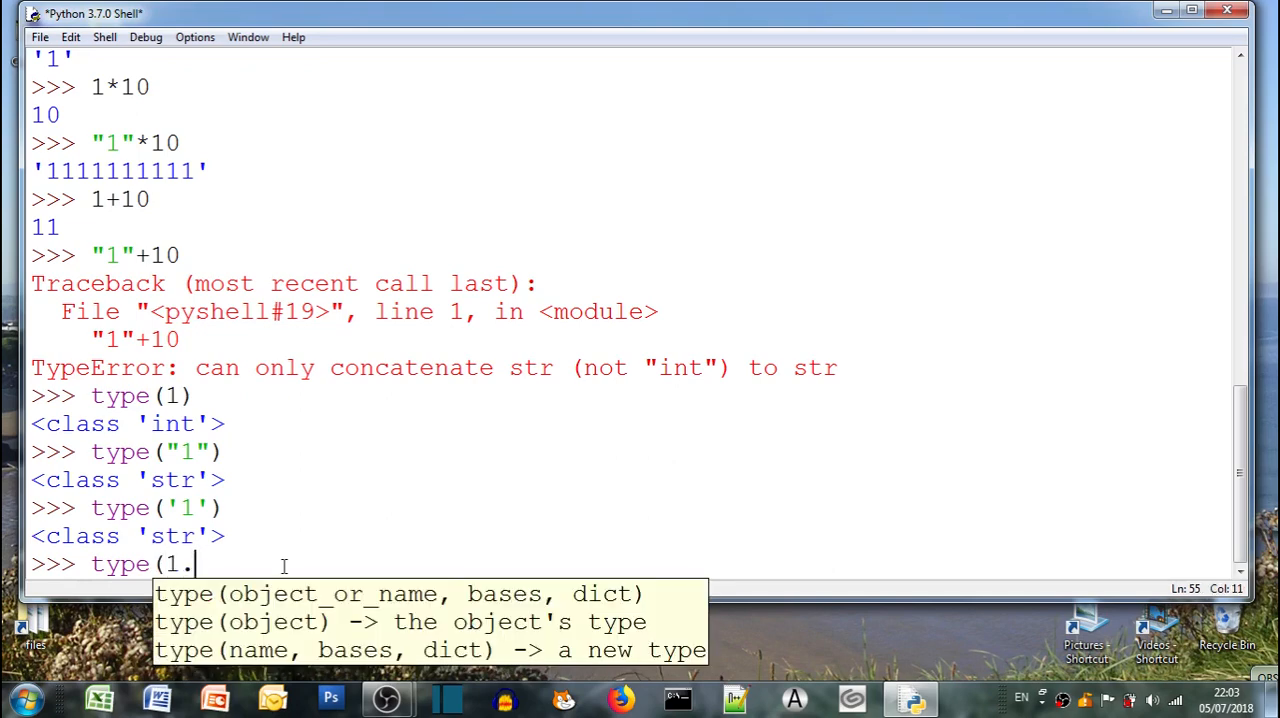
{"action": "type", "text": "5)"}
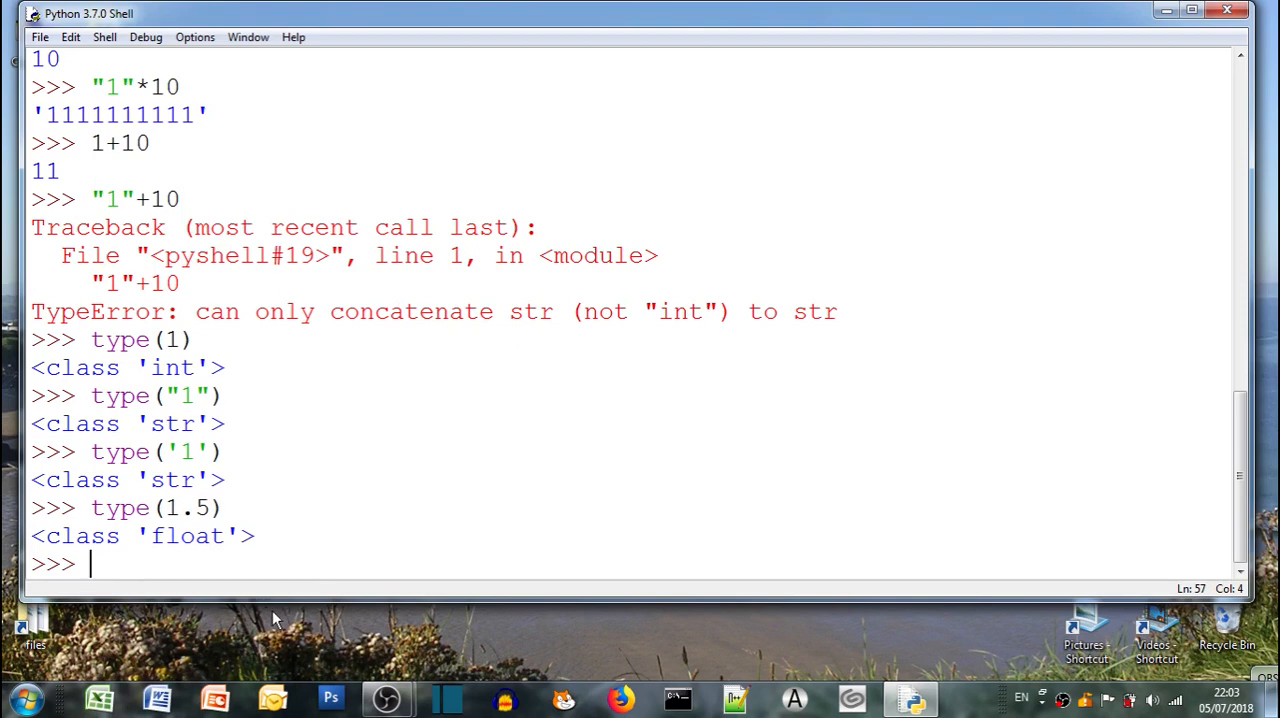
{"action": "type", "text": "\""}
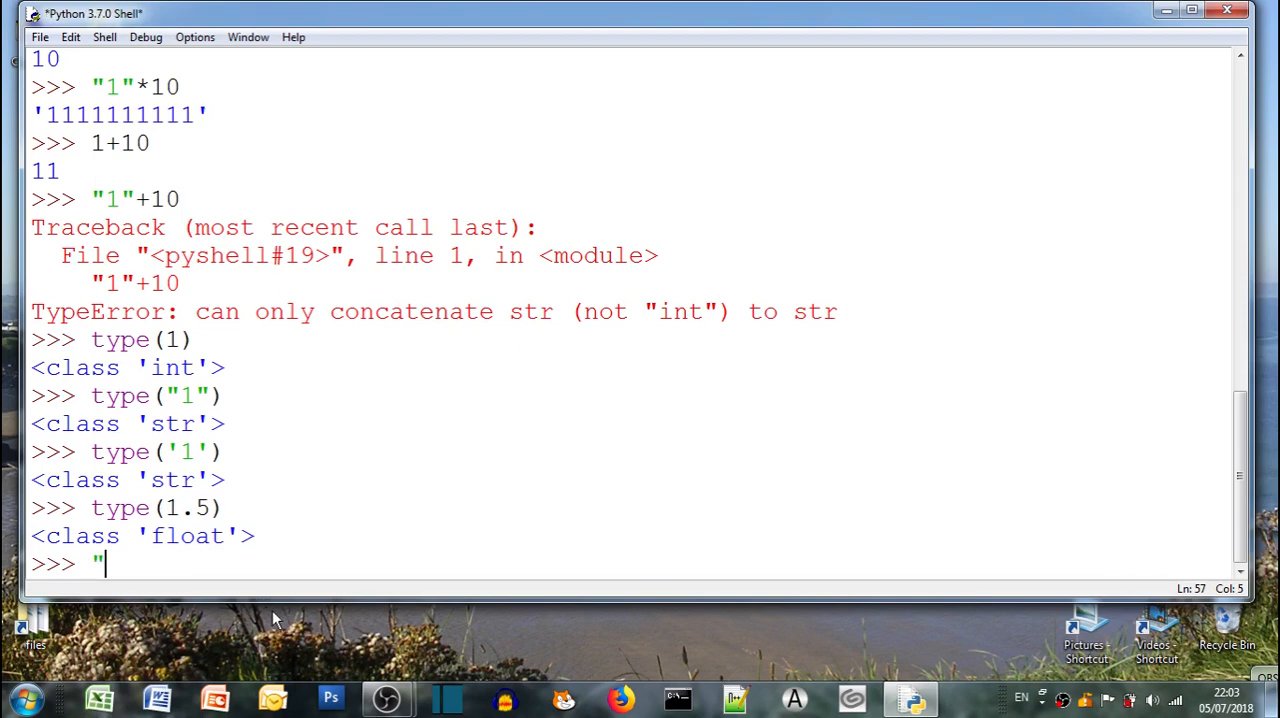
Concatenate "1"+"10" to get '110'
{"action": "type", "text": "1\""}
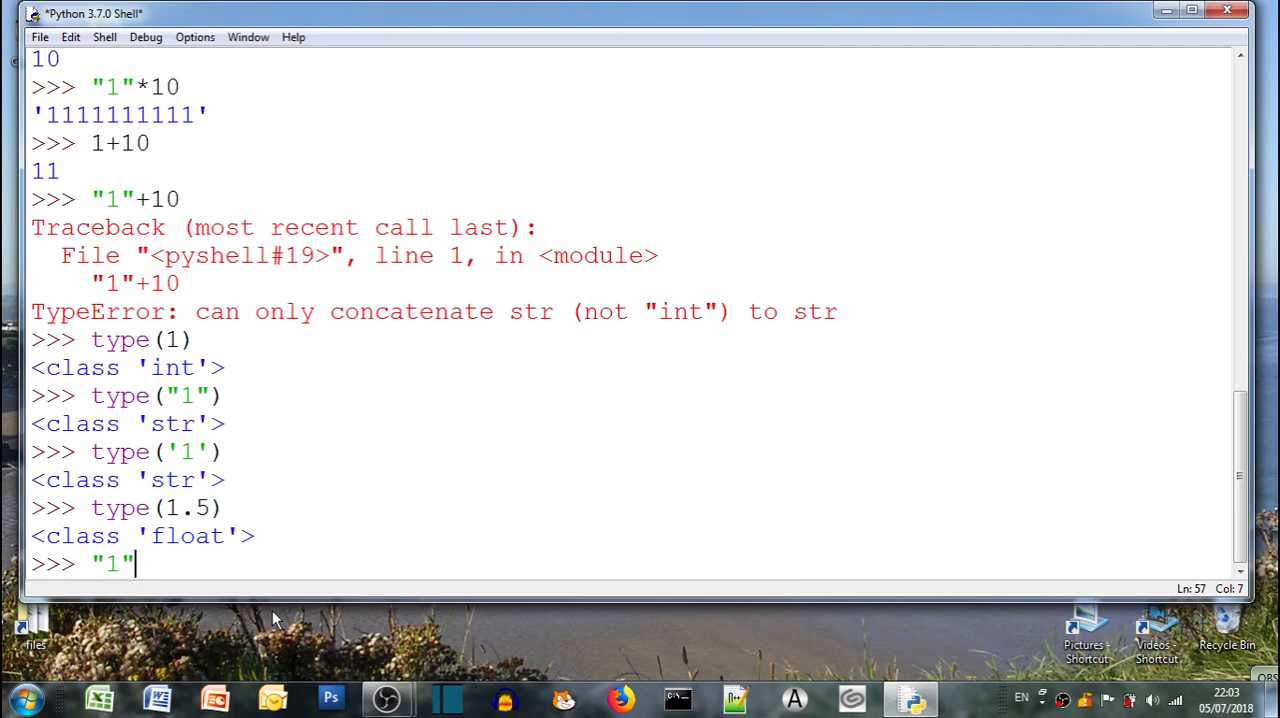
{"action": "type", "text": "+\""}
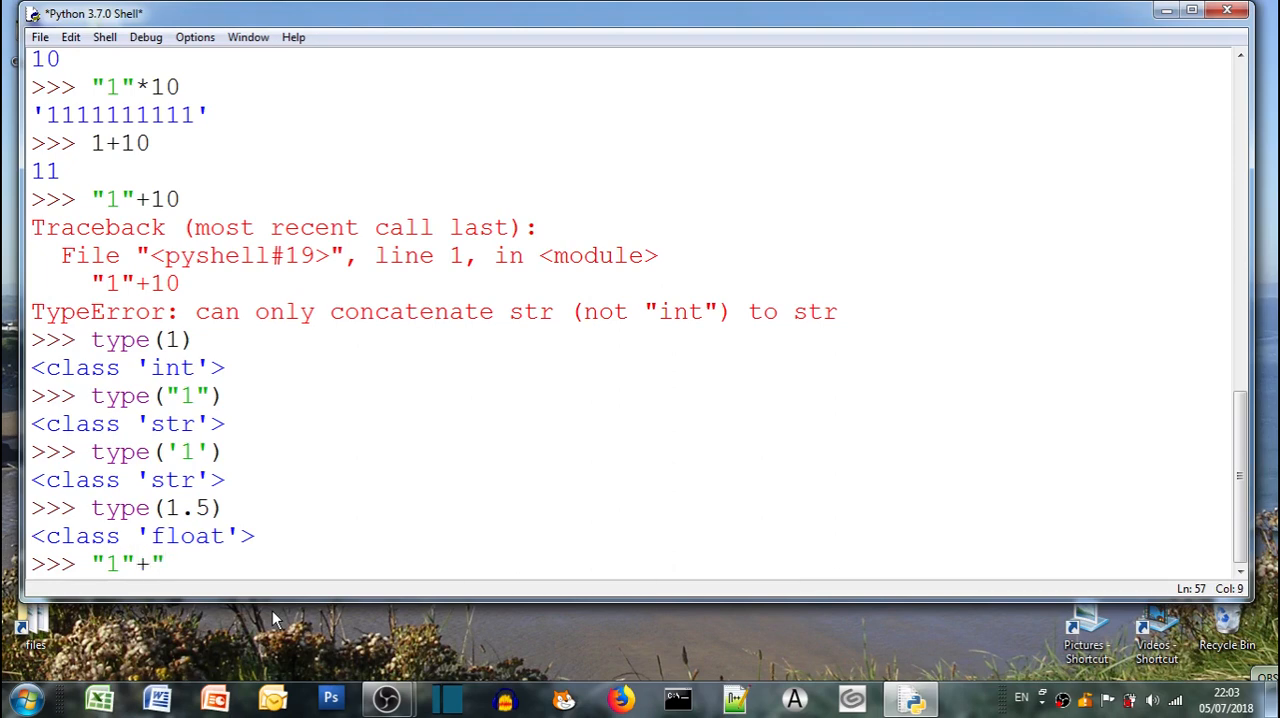
{"action": "type", "text": "\"10\""}
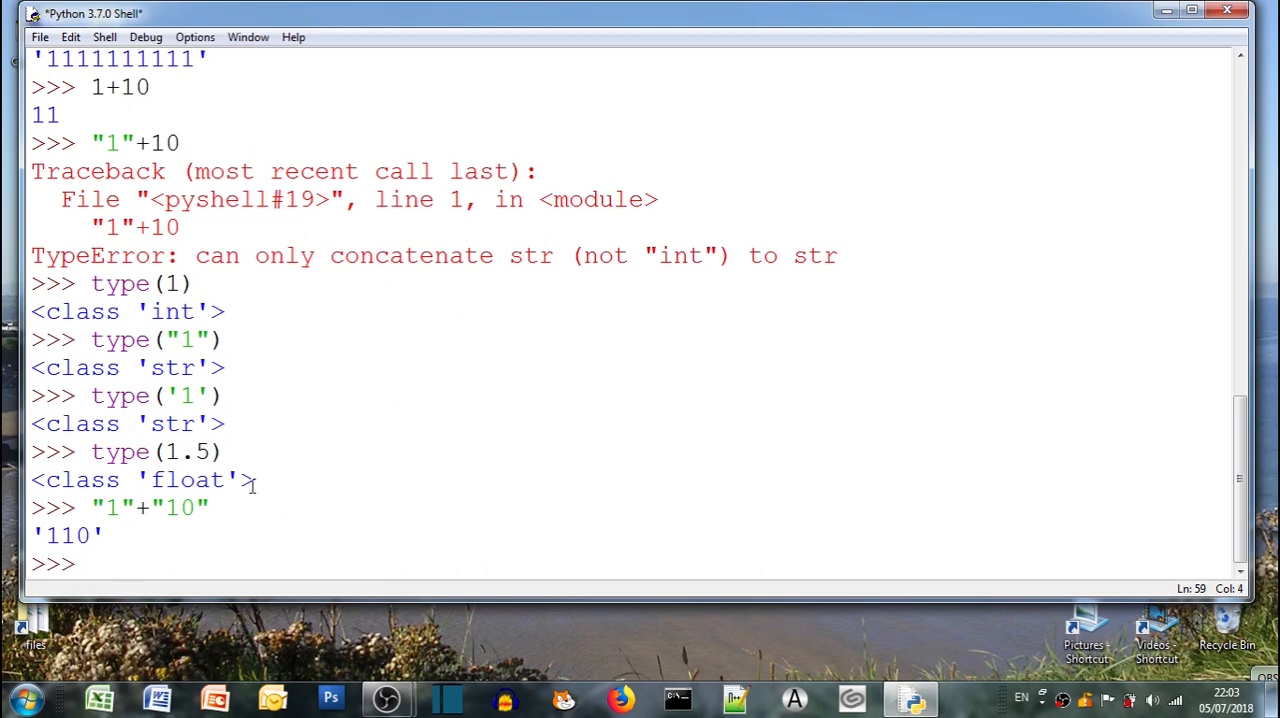
Concatenate 'hello '+'world' to get 'hello world'
{"action": "type", "text": "'hello"}
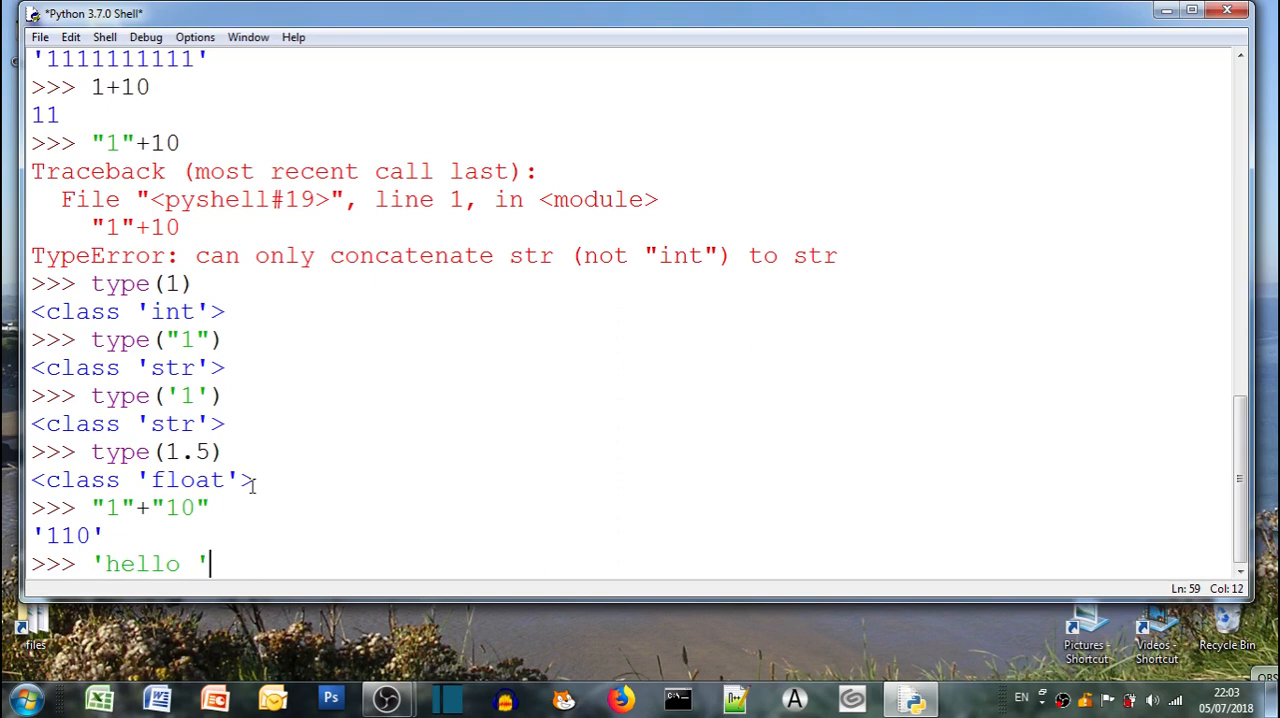
{"action": "type", "text": "+"}
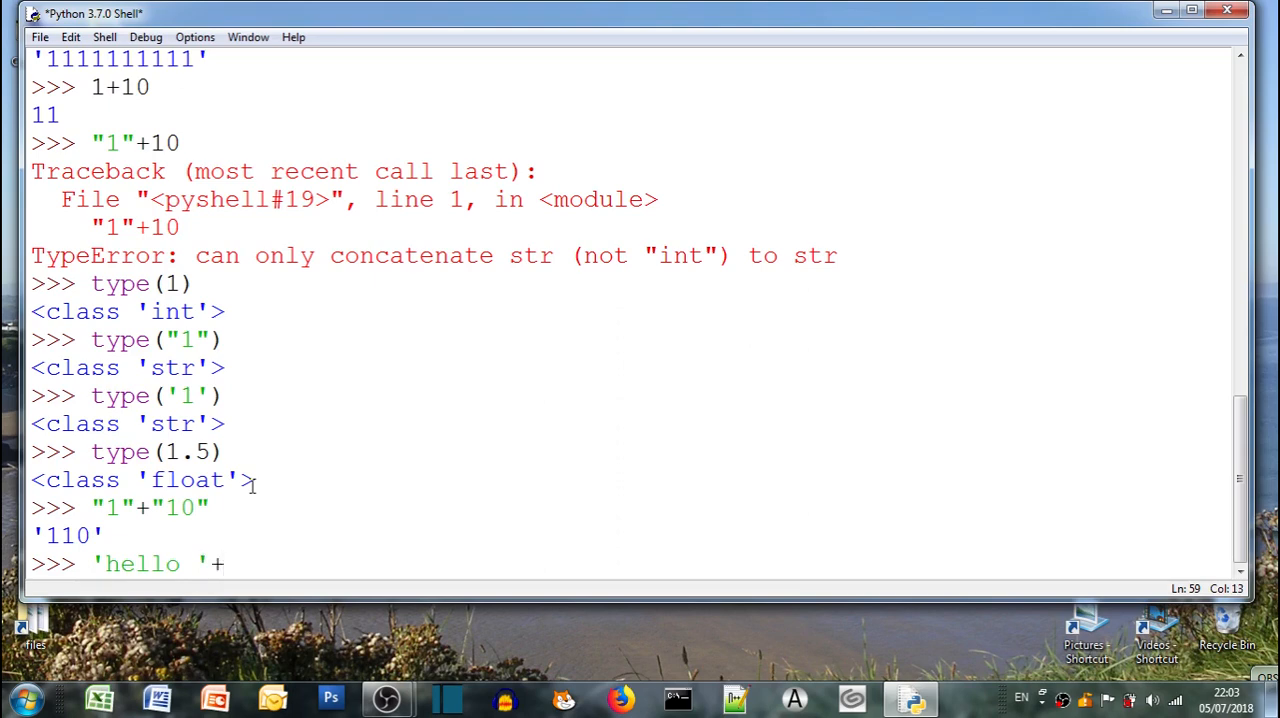
{"action": "type", "text": "'wor"}
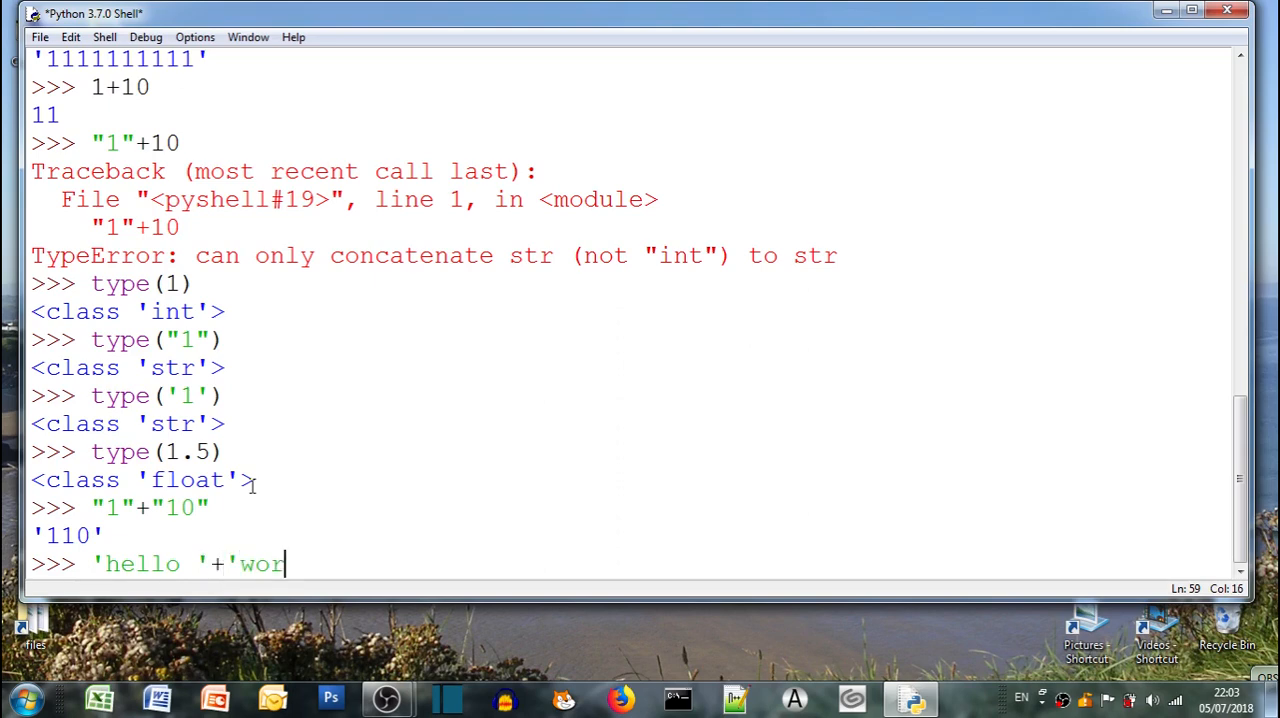
{"action": "type", "text": "ld'"}
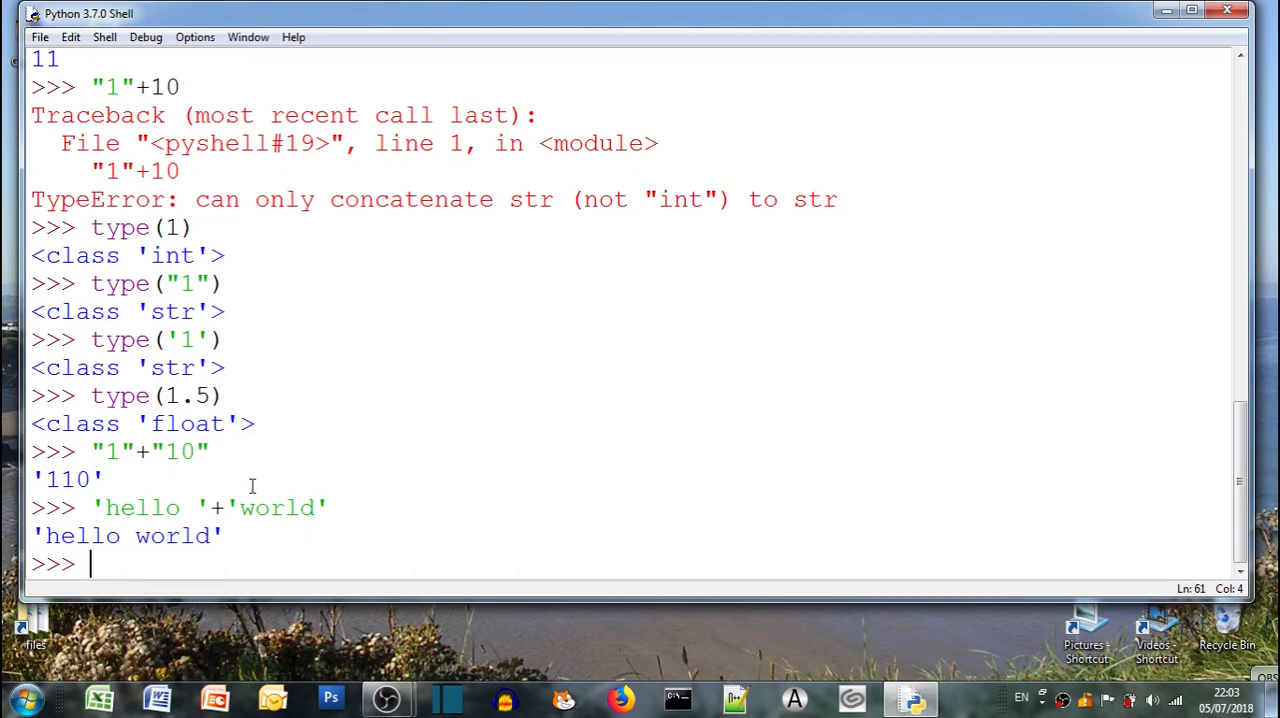
Enter 'he said "hello"' (works) and "he said "hello"" (SyntaxError)
{"action": "type", "text": "'"}
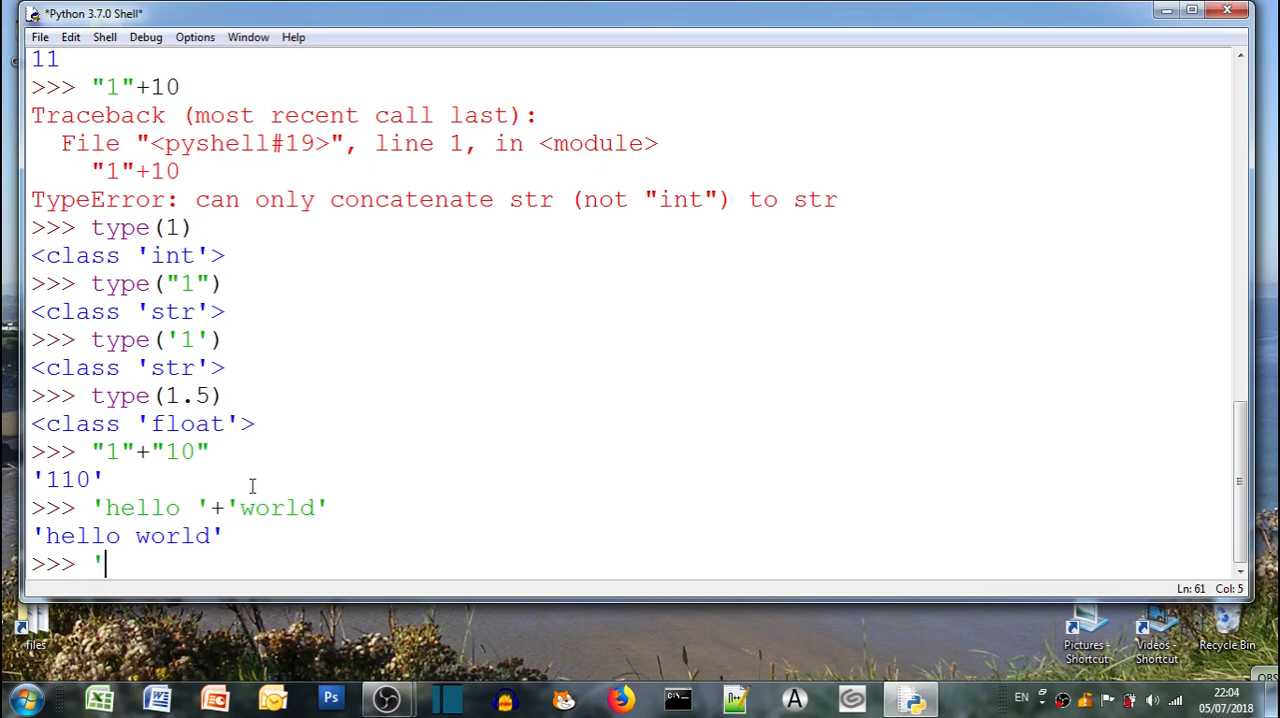
{"action": "type", "text": "h"}
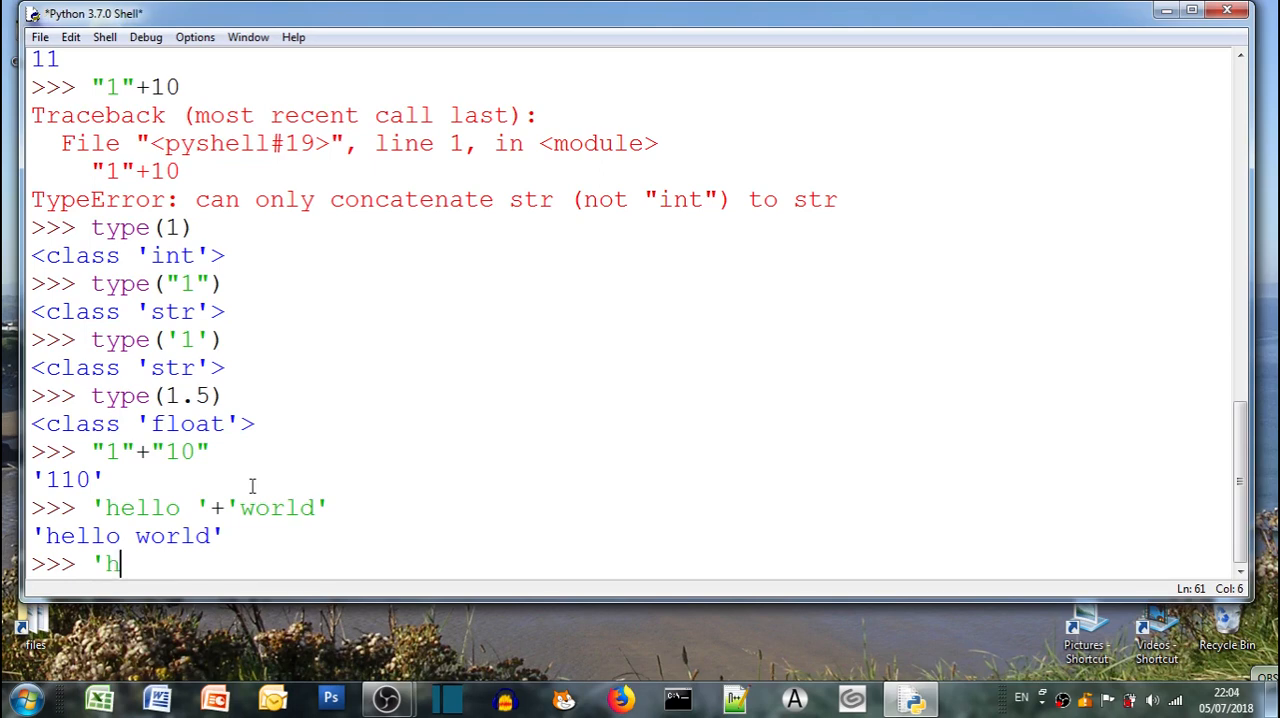
{"action": "type", "text": "e said"}
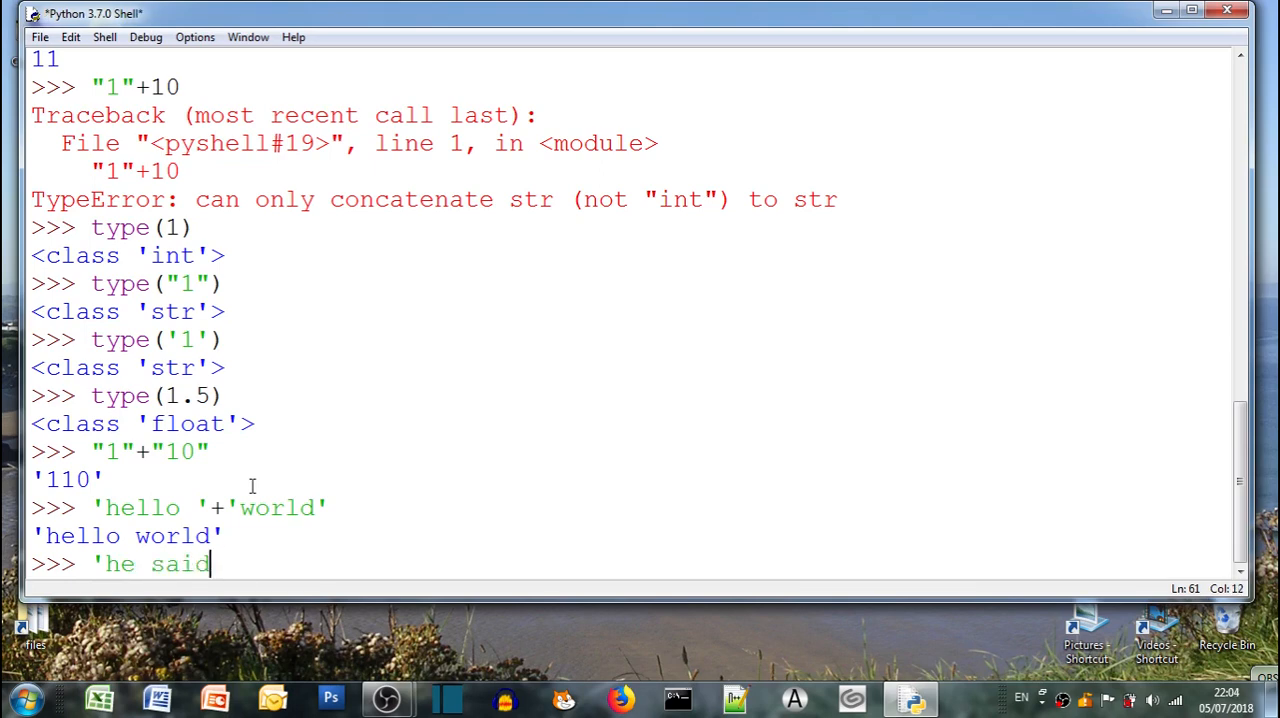
{"action": "type", "text": "\""}
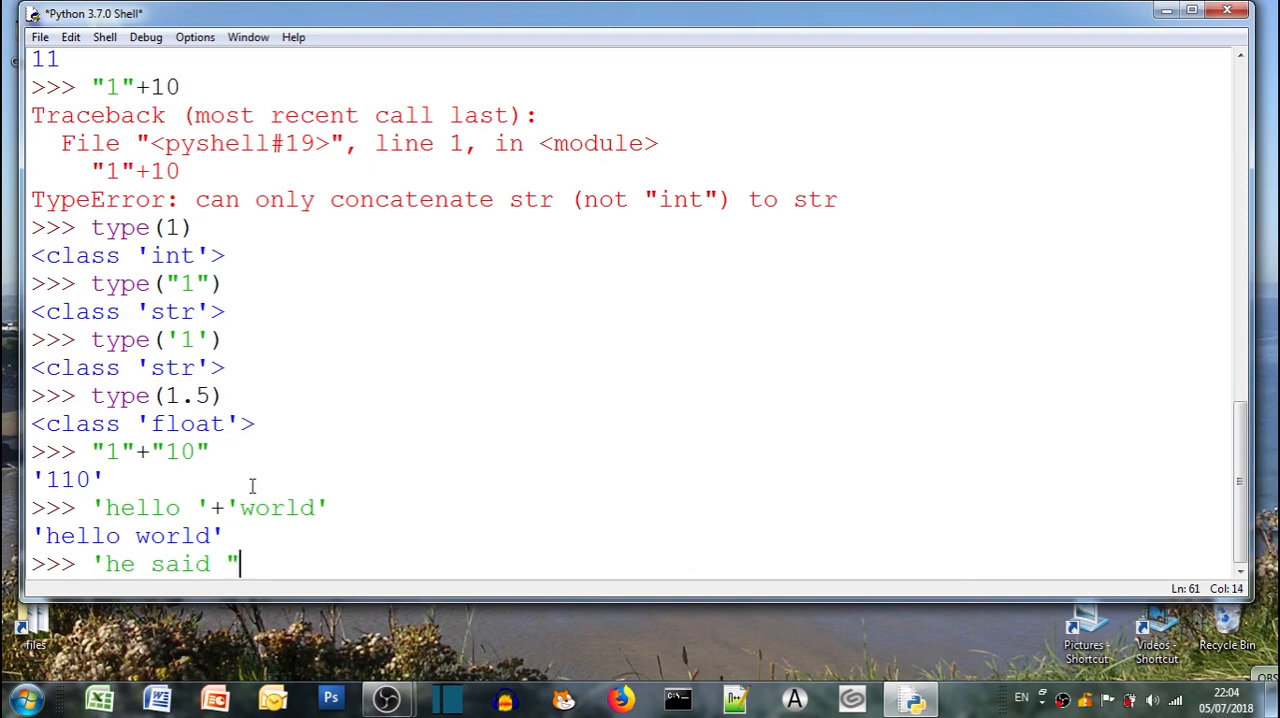
{"action": "type", "text": "hel"}
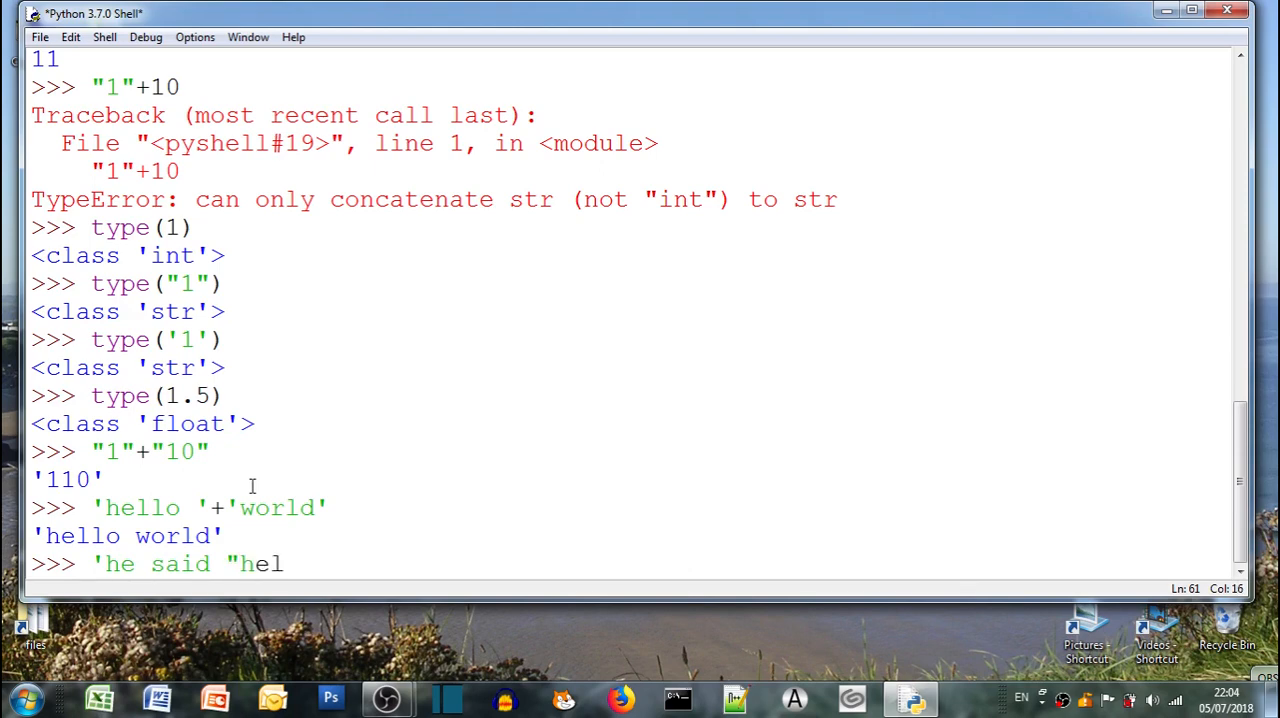
{"action": "type", "text": "llo\"'"}
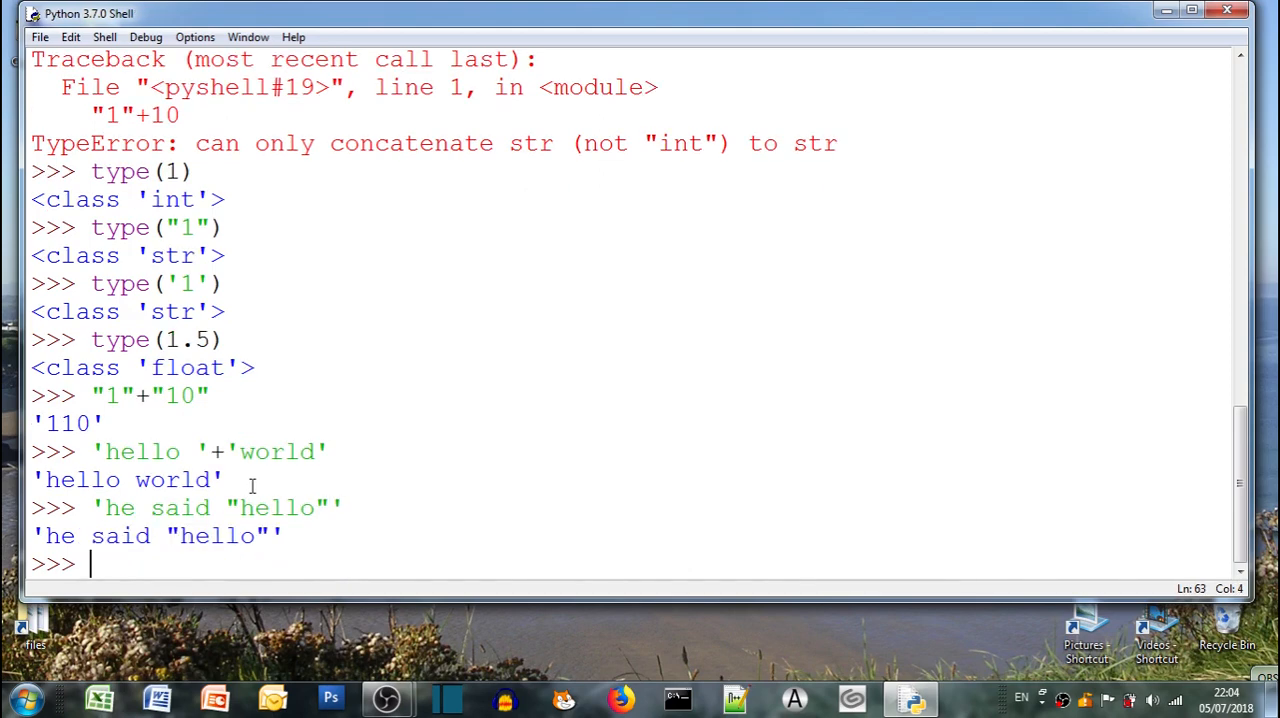
{"action": "type", "text": "\""}
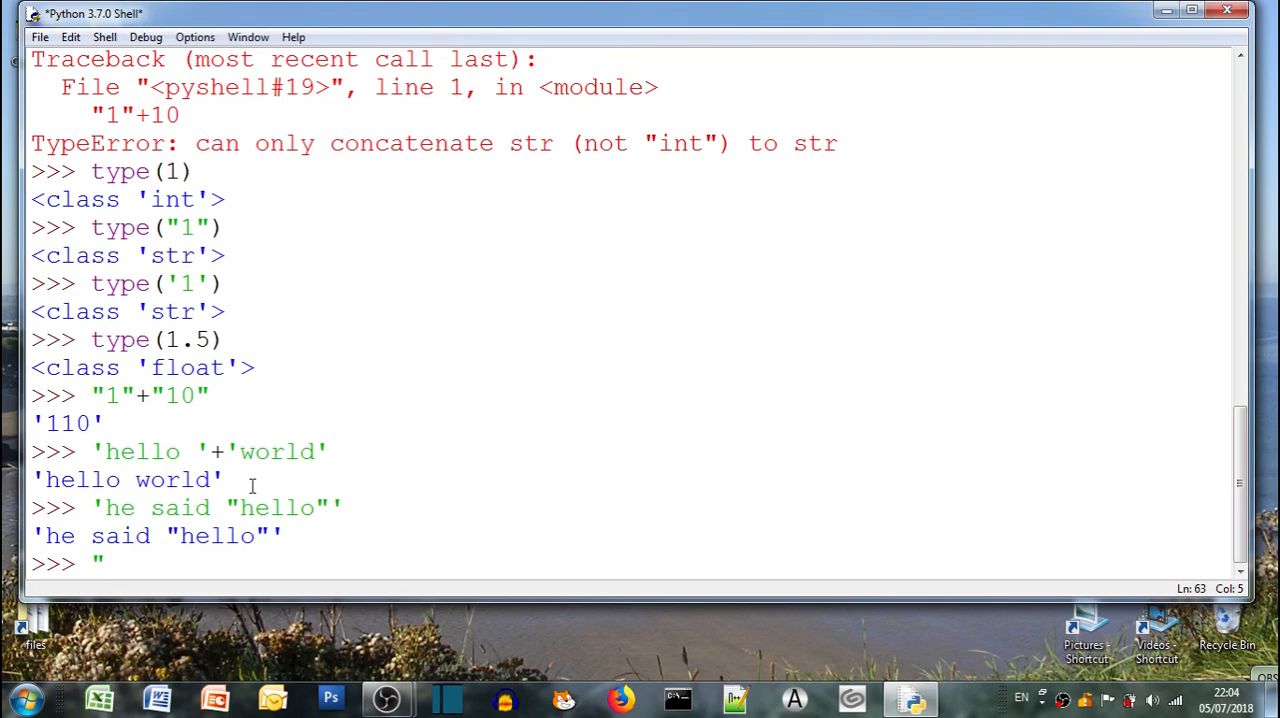
{"action": "type", "text": "he said \""}
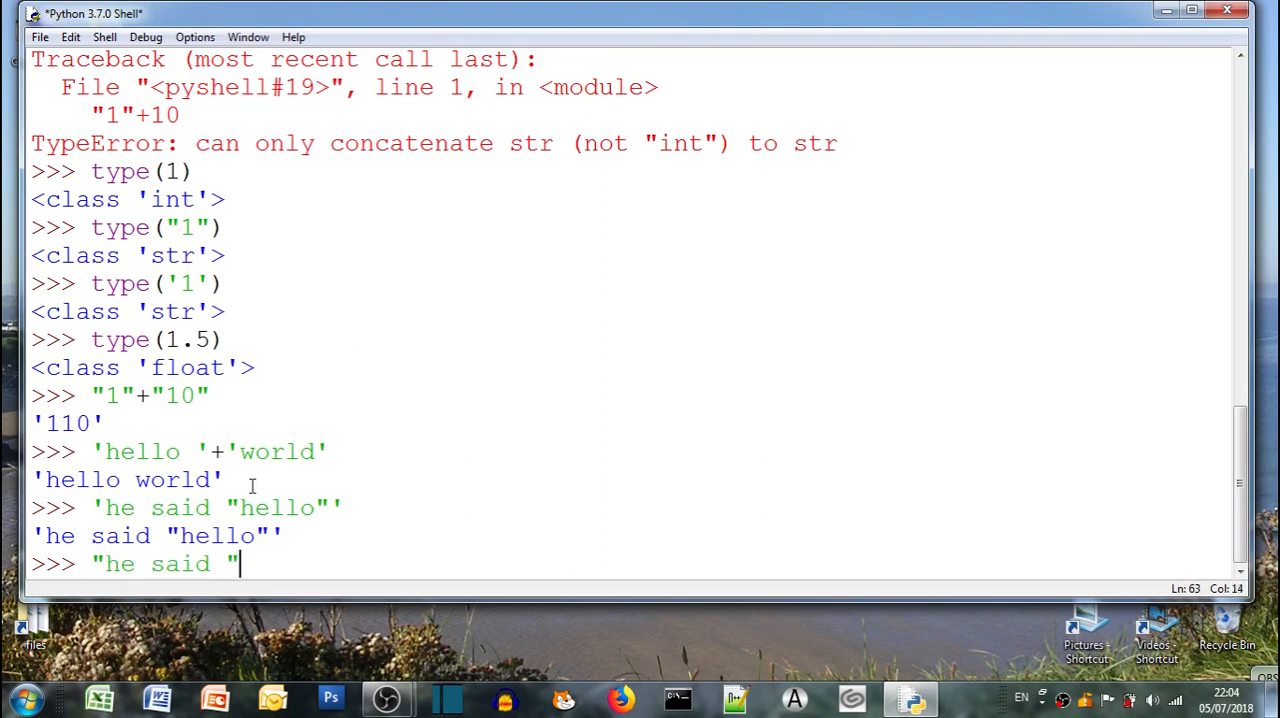
{"action": "type", "text": "hello\""}
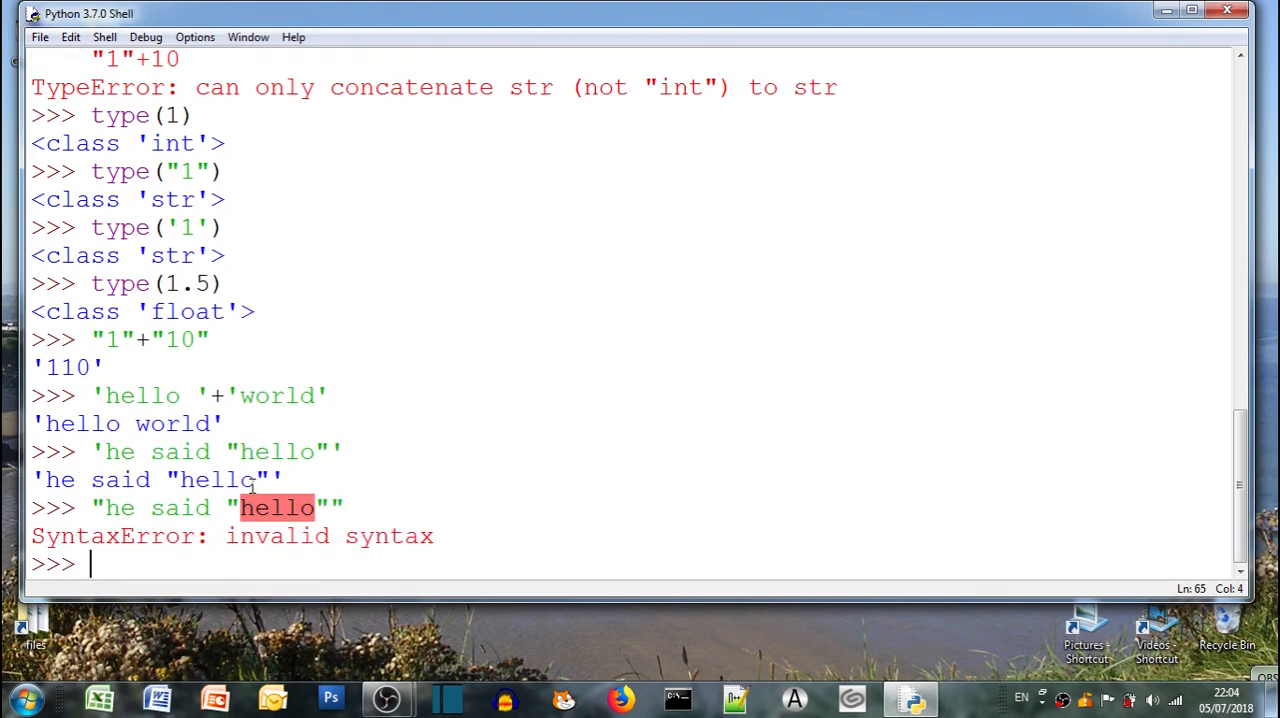
Enter 'i can't' (SyntaxError) and "i can't " (works)
{"action": "type", "text": "'"}
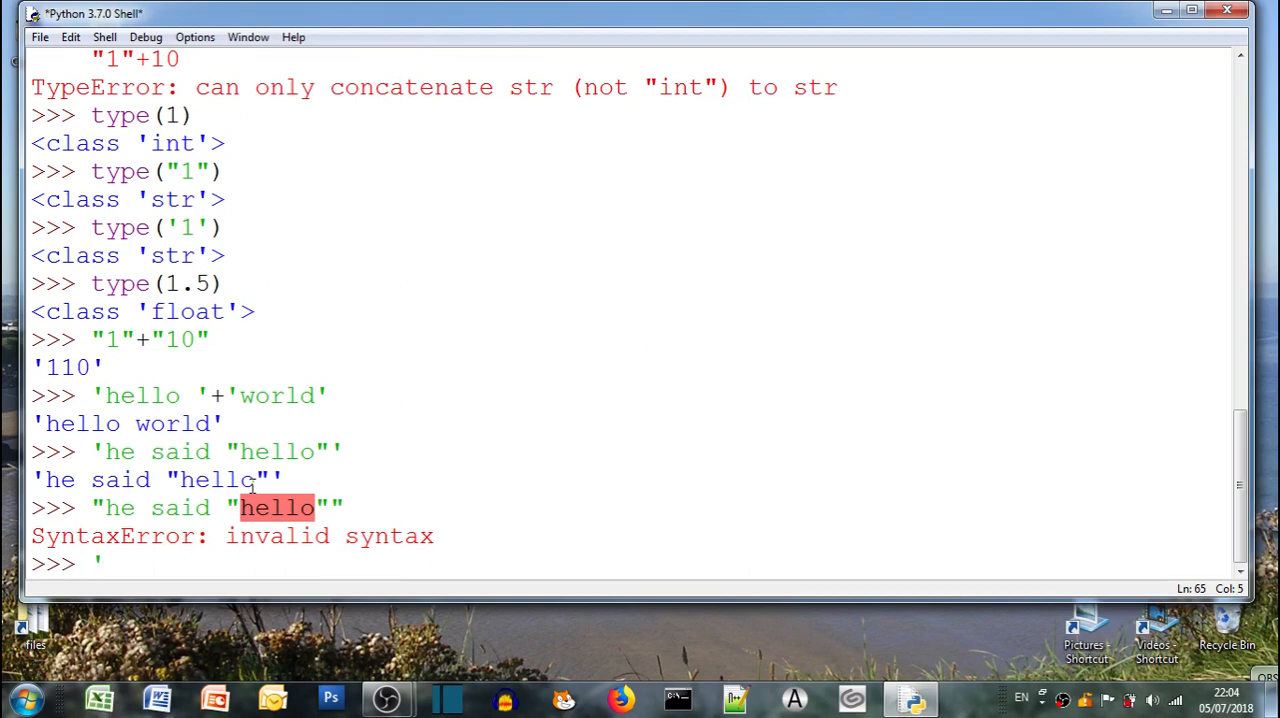
{"action": "type", "text": "i"}
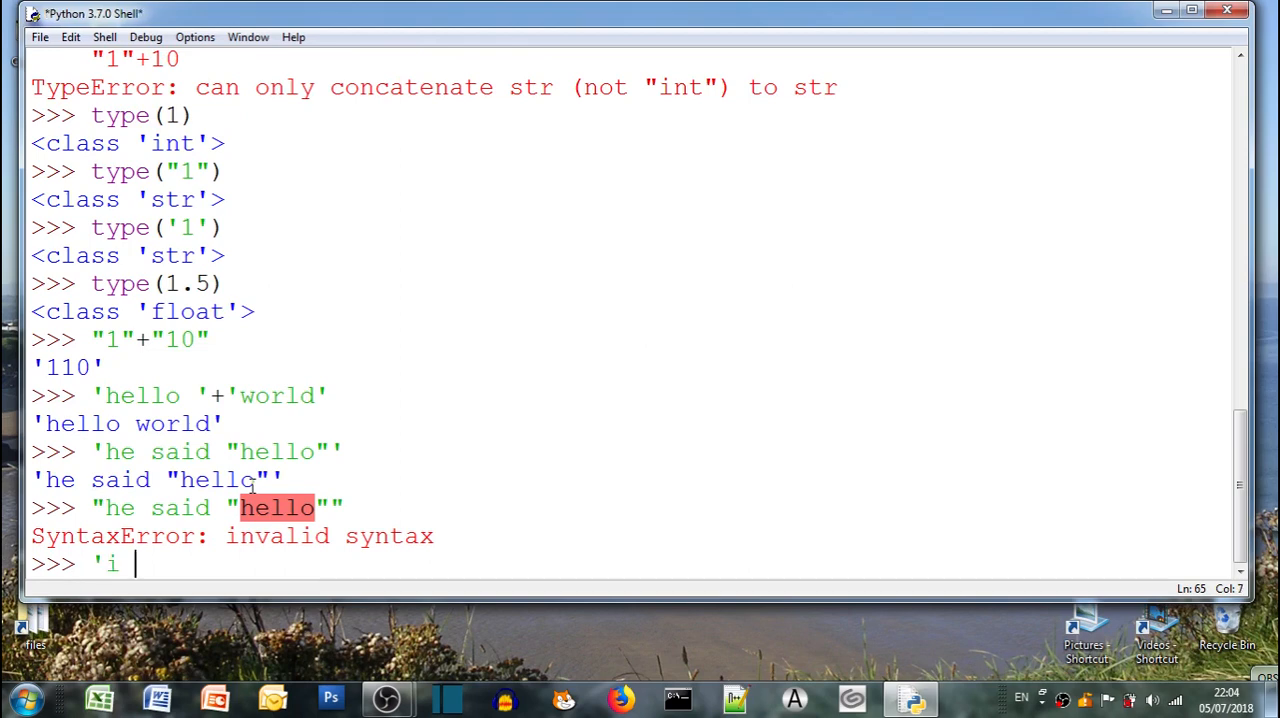
{"action": "type", "text": "can"}
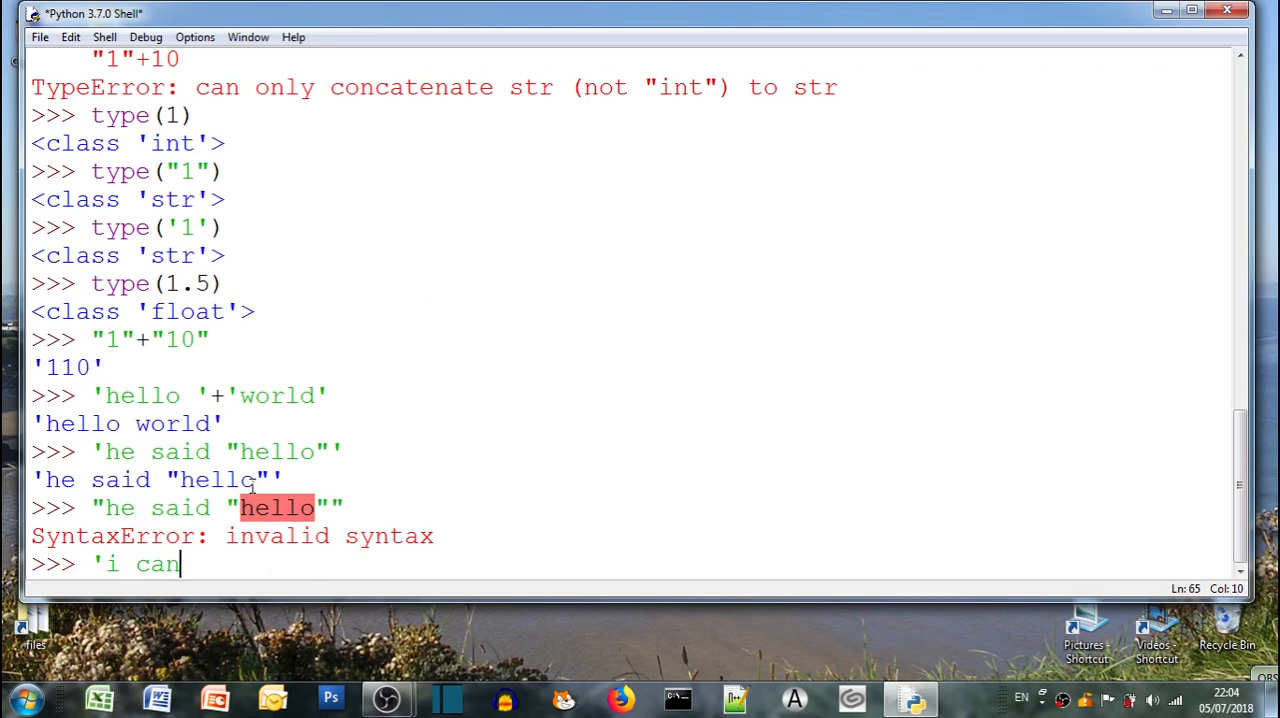
{"action": "type", "text": "'t'"}
{"action": "type", "text": "\""}
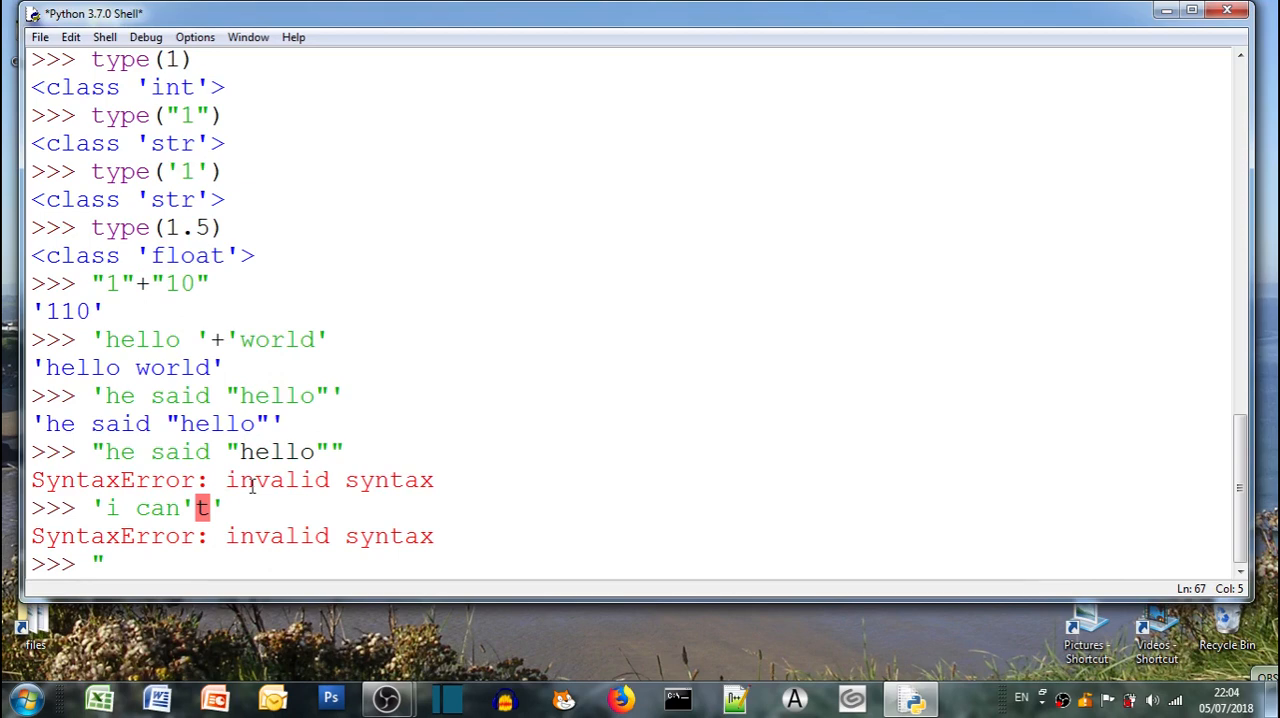
{"action": "type", "text": "i can't \""}
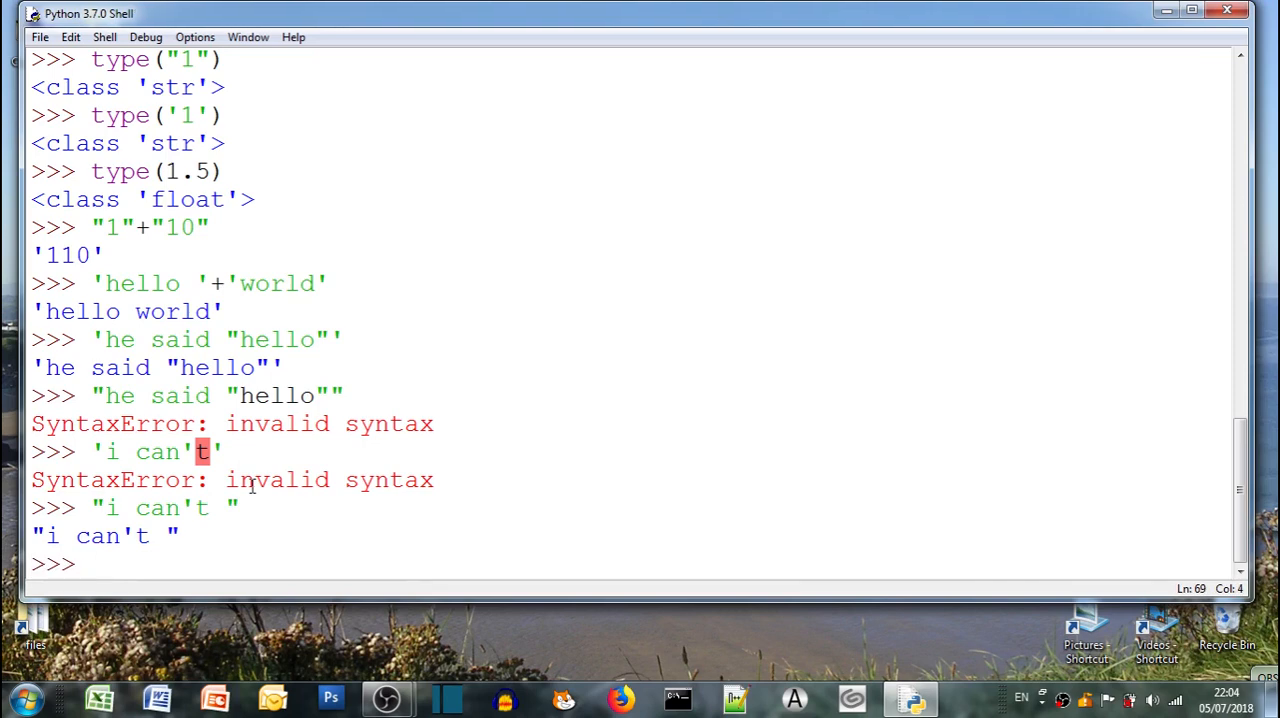
Try print ('hello') with an unclosed quote, producing an EOL SyntaxError
{"action": "type", "text": "pri"}
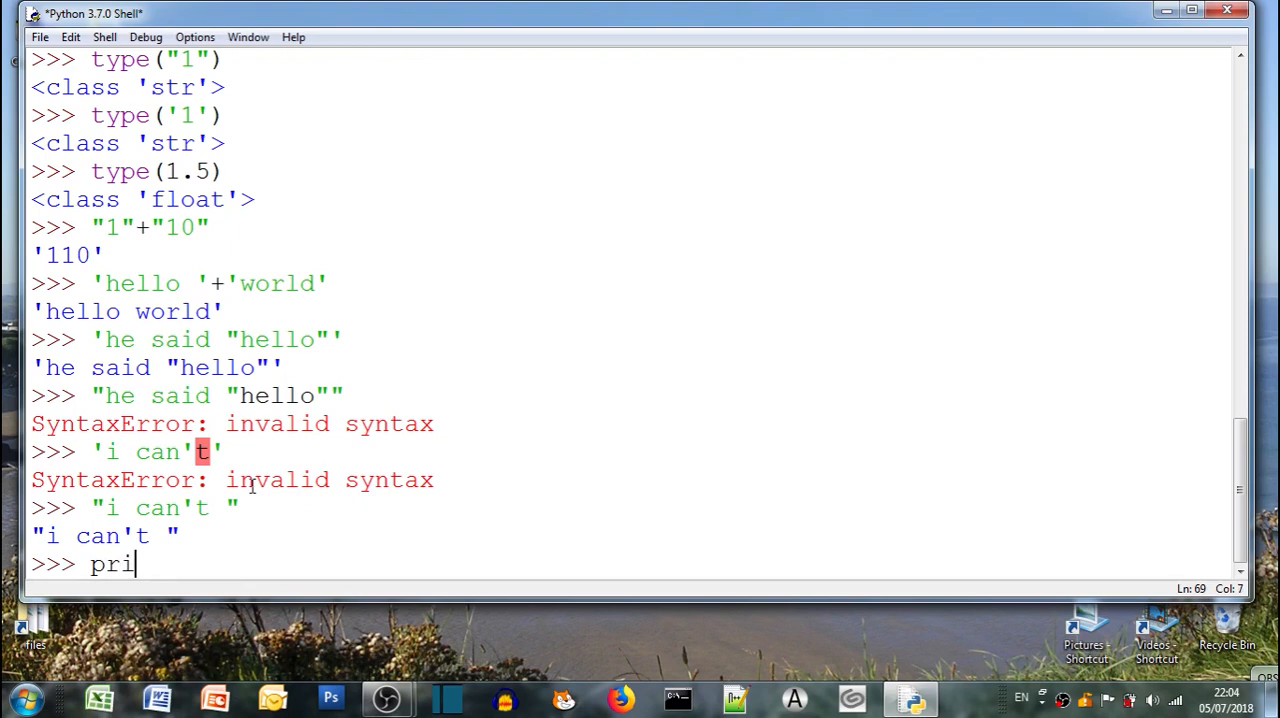
{"action": "type", "text": "nt ("}
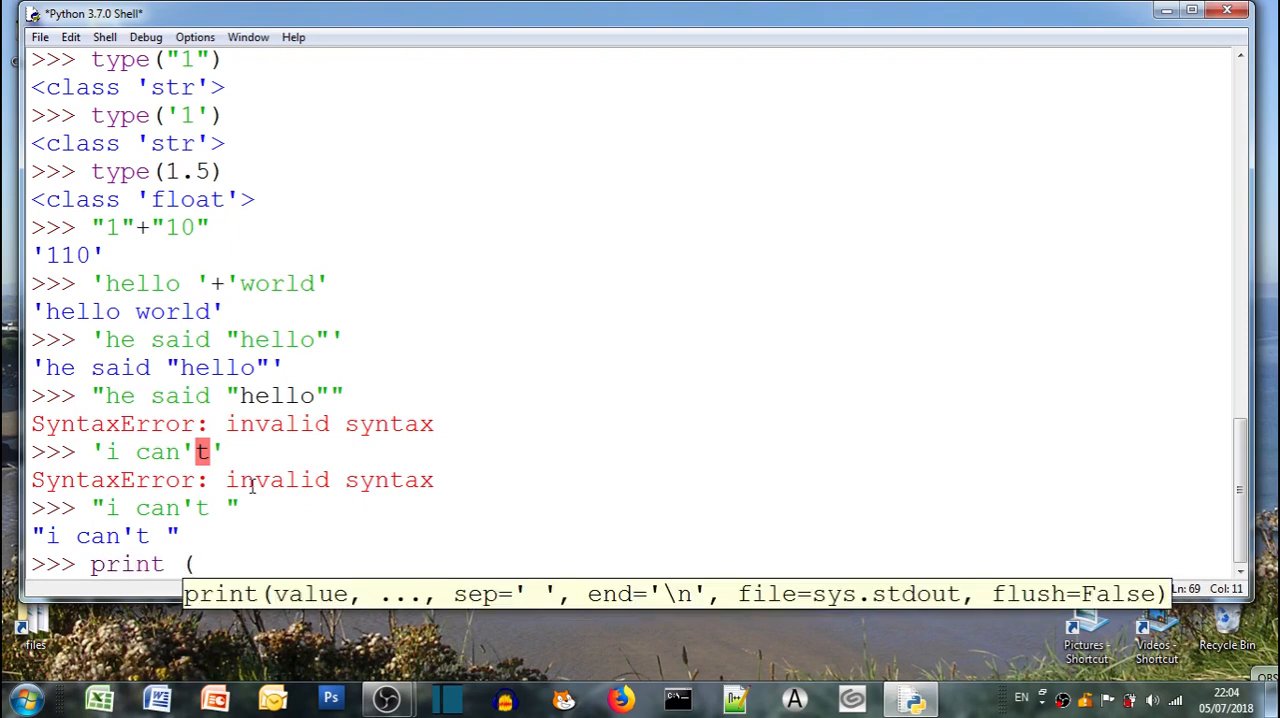
{"action": "type", "text": "'he"}
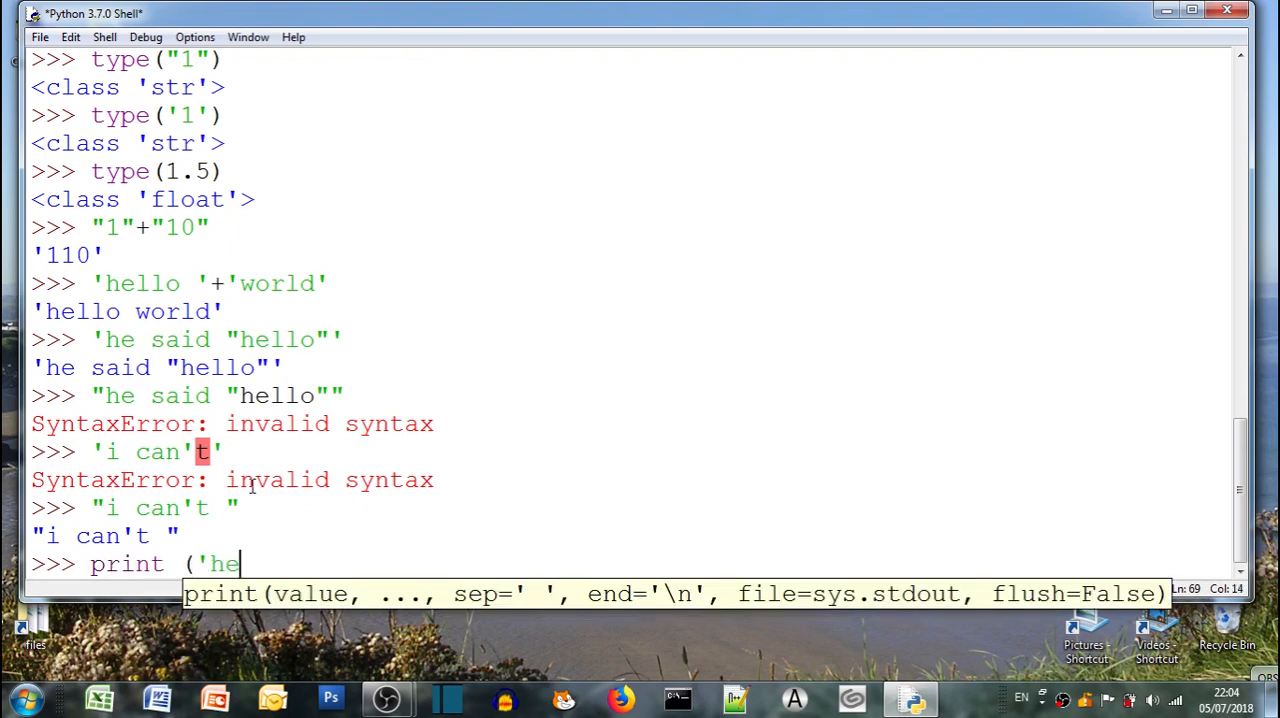
{"action": "type", "text": "llo')"}
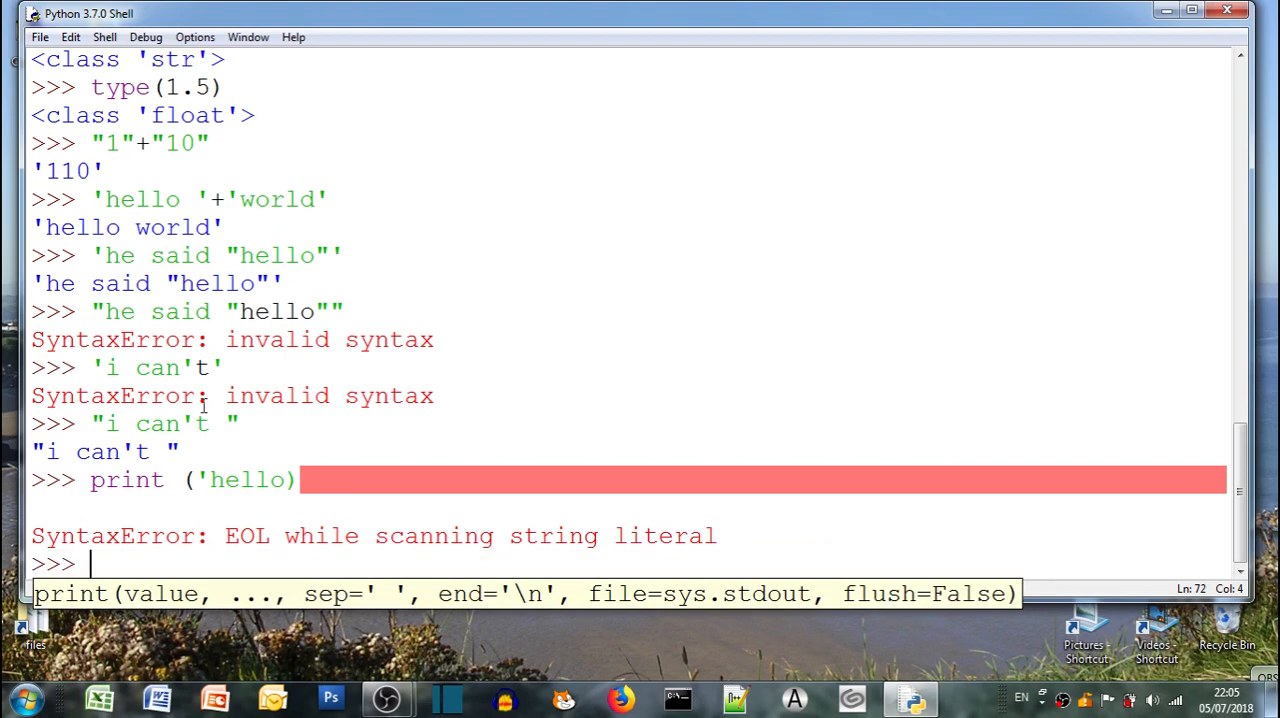
Run the corrected print ('hello'), which outputs hello
{"action": "type", "text": "print"}
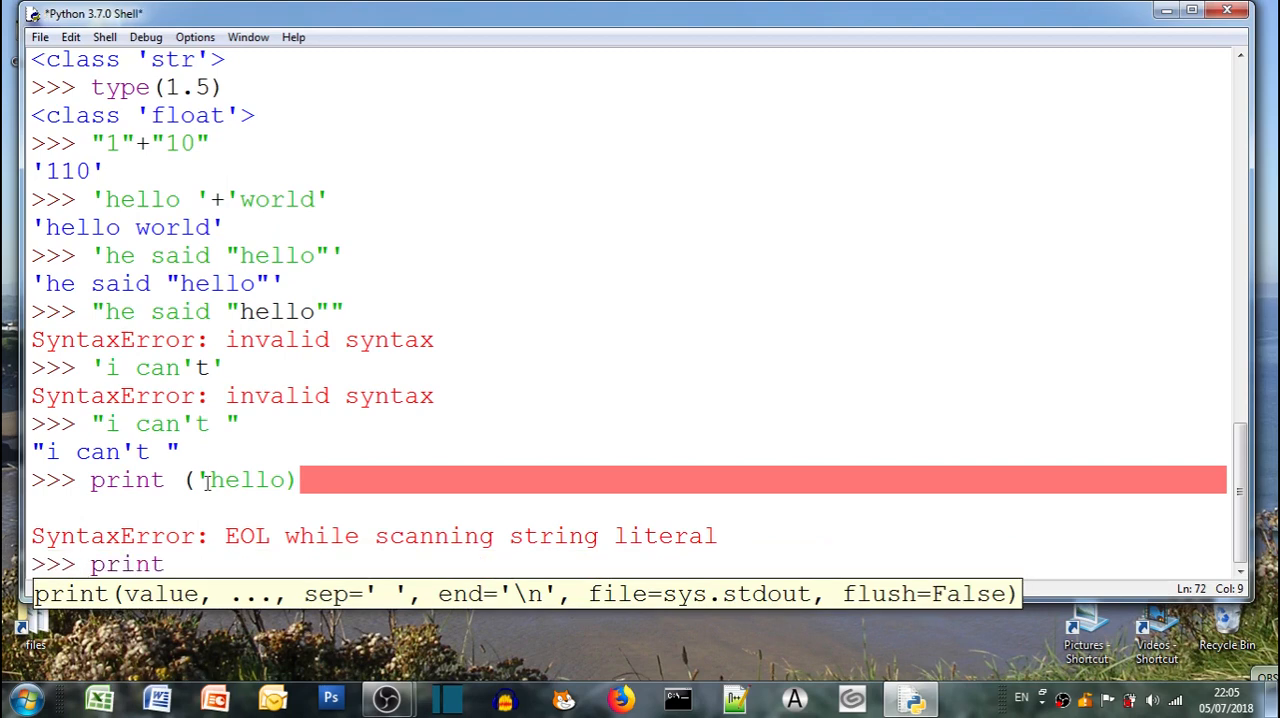
{"action": "type", "text": "("}
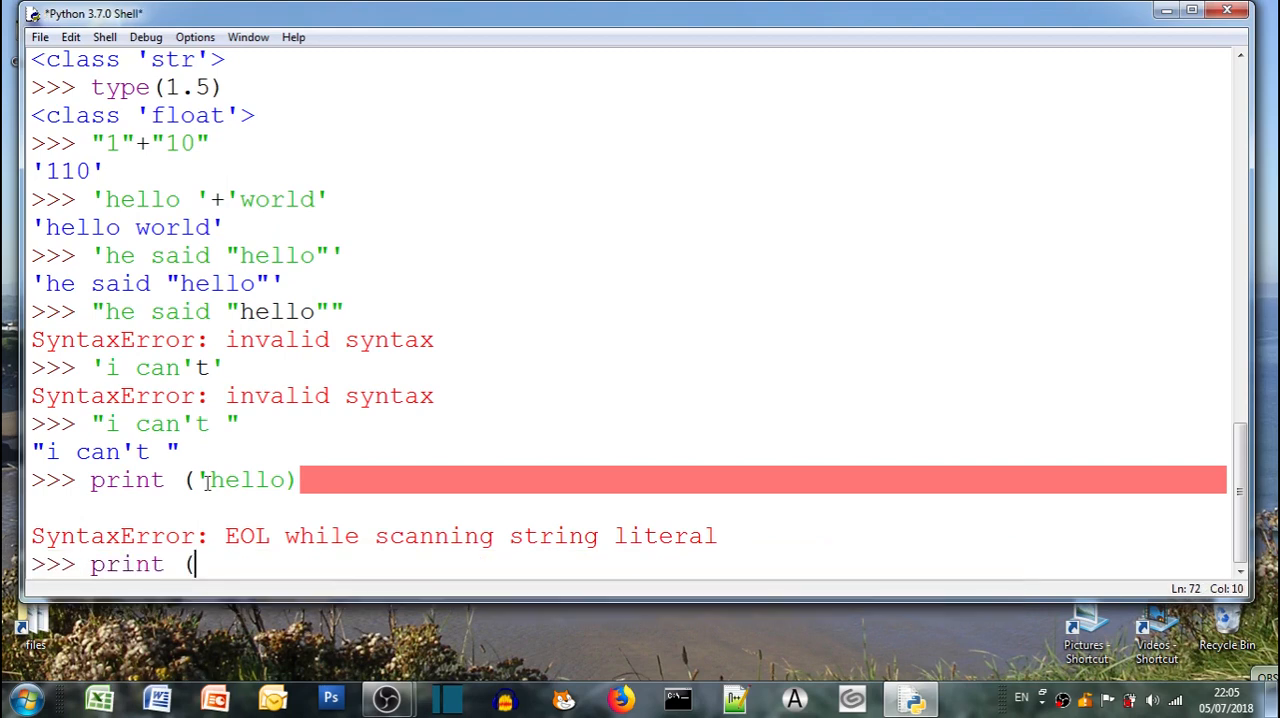
{"action": "type", "text": "'hello"}
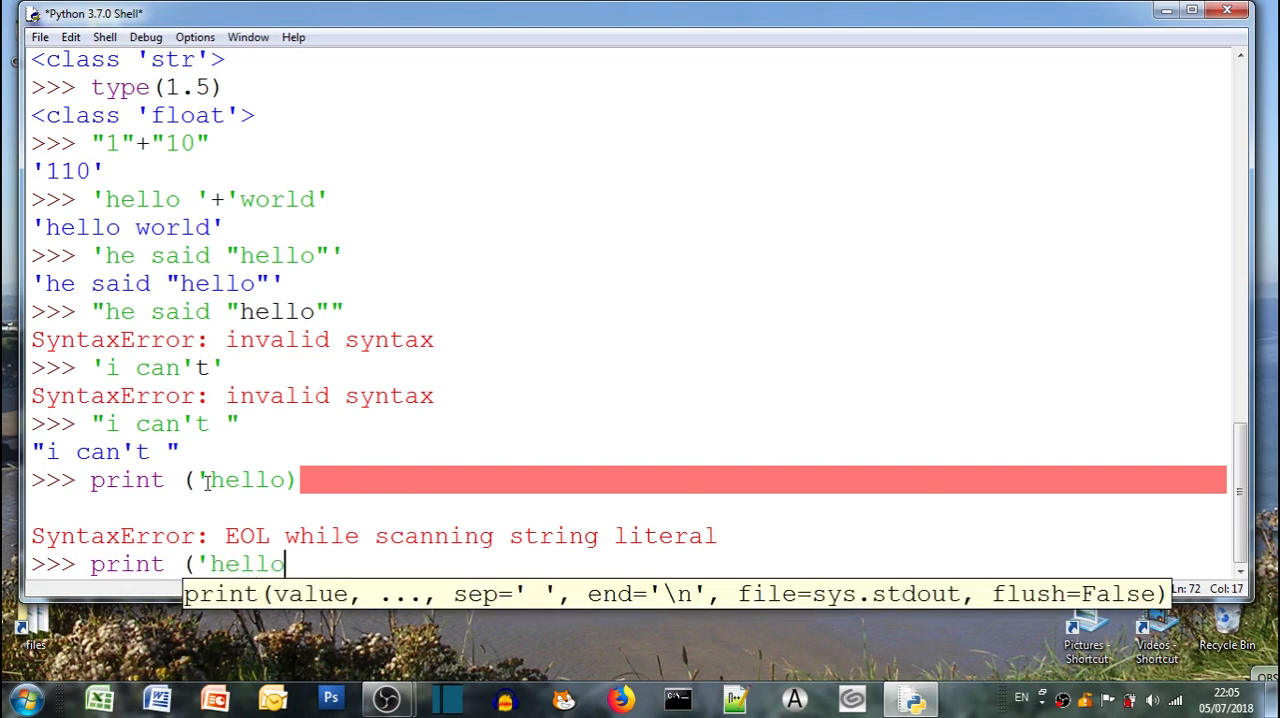
{"action": "type", "text": "')"}
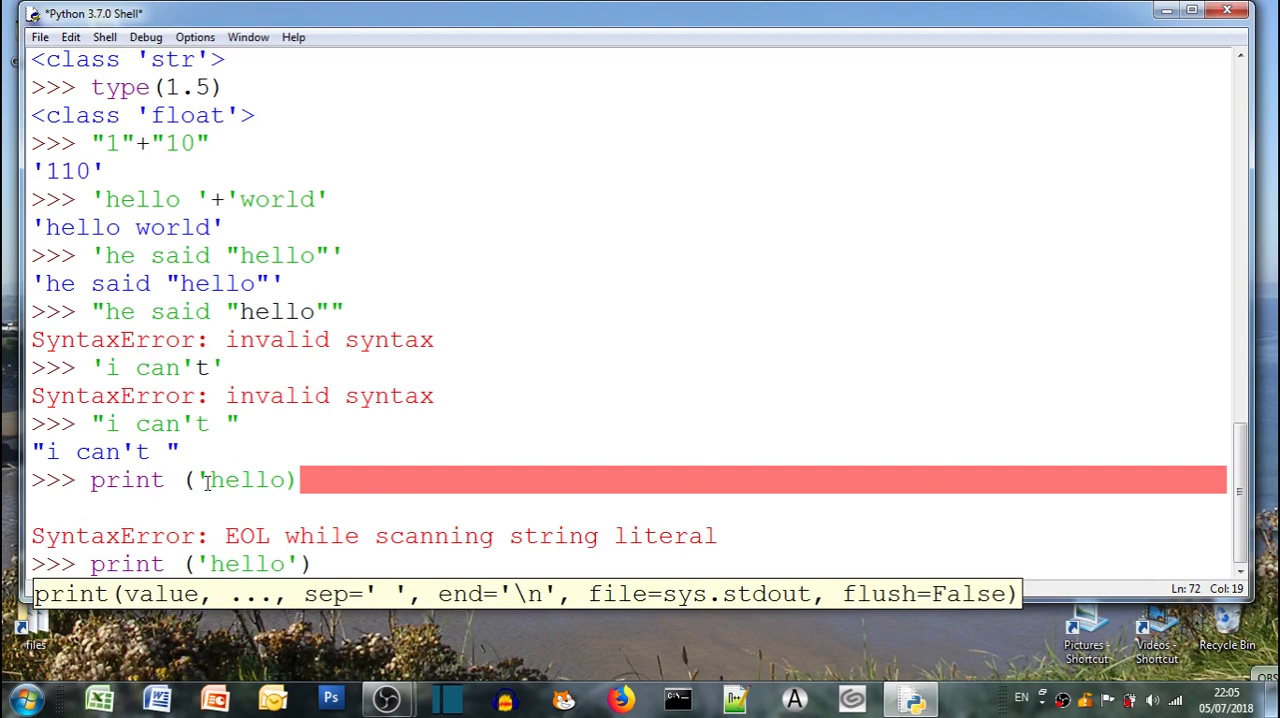
{"action": "key", "text": "Return"}
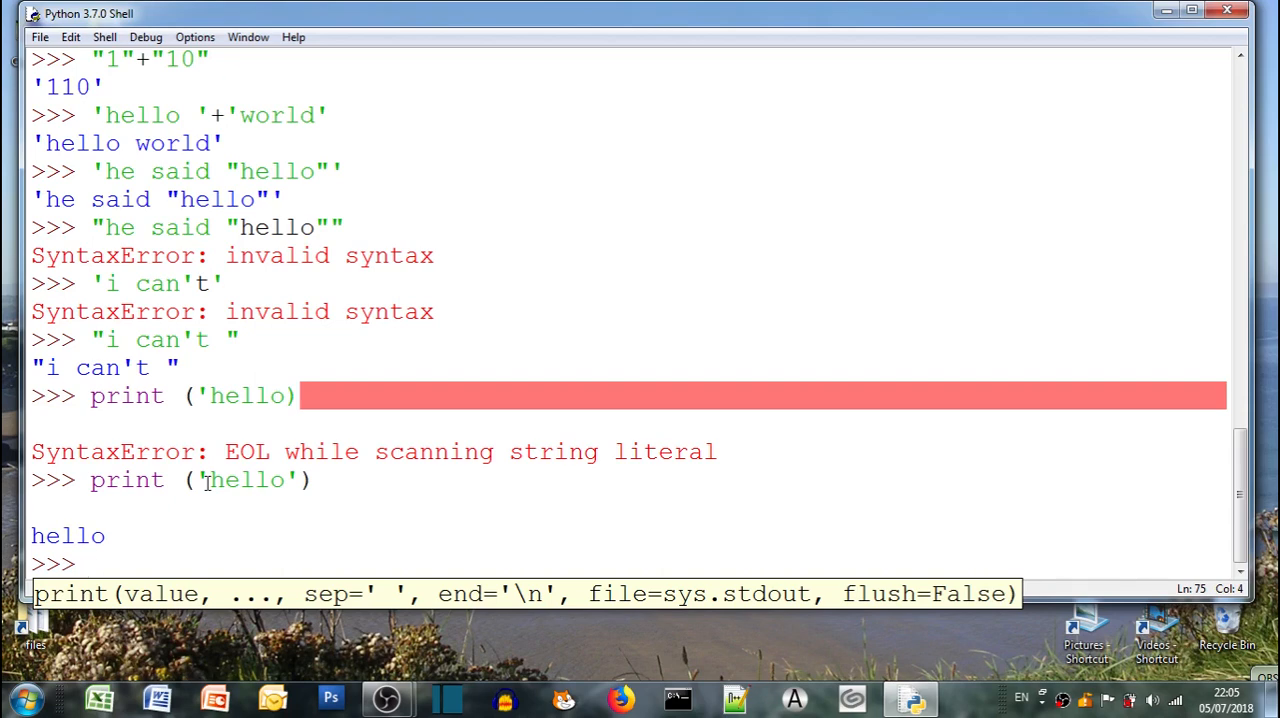
Start help(), list the Python keywords, and look up help on print
{"action": "type", "text": "h"}
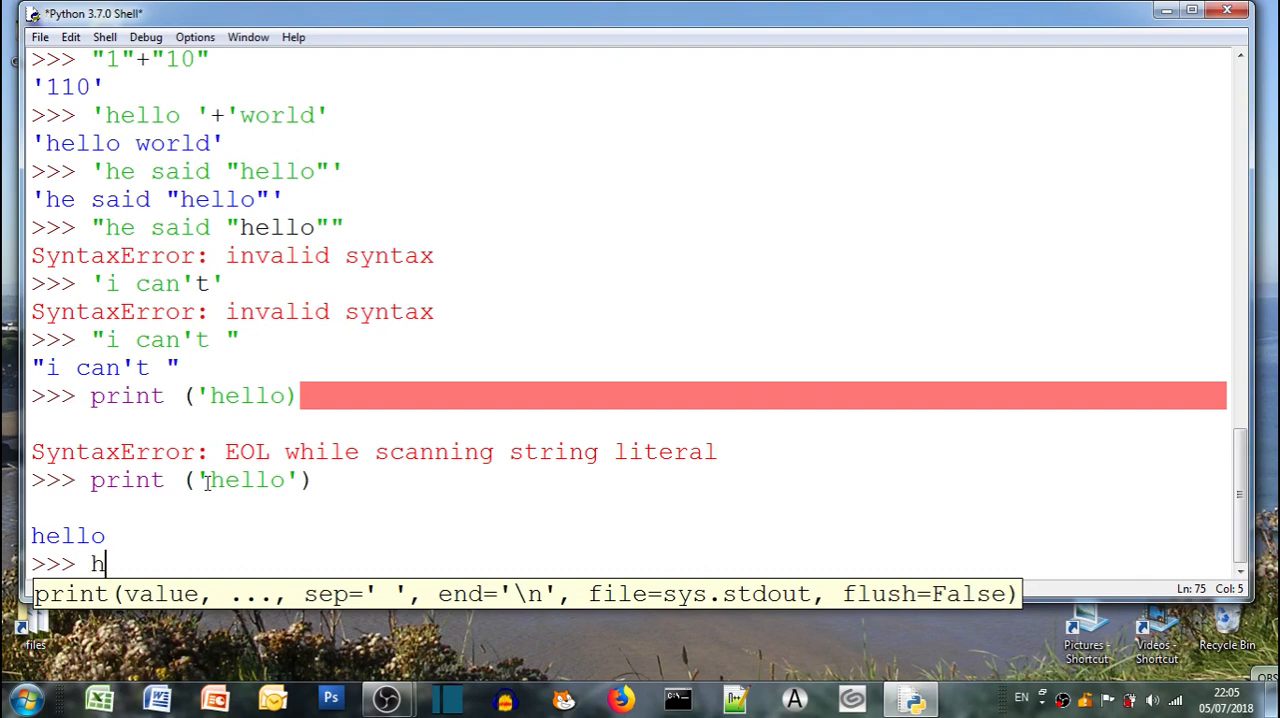
{"action": "type", "text": "elp("}
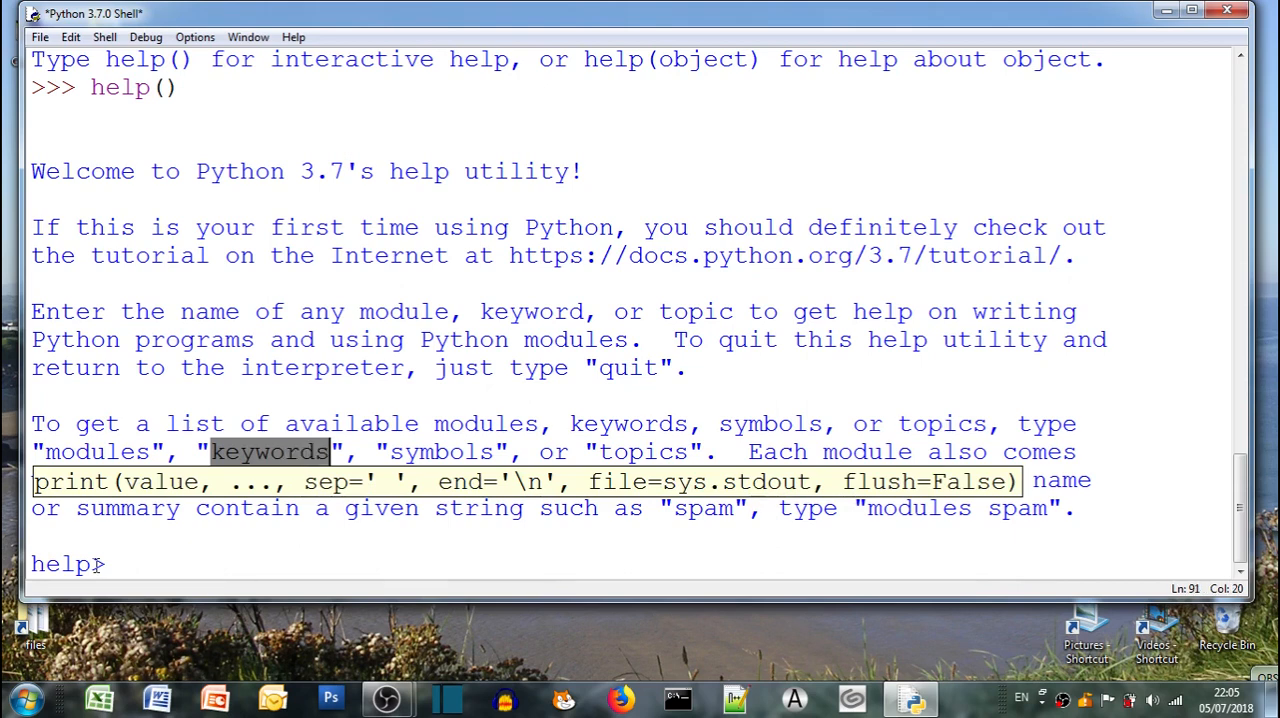
{"action": "type", "text": "ke"}
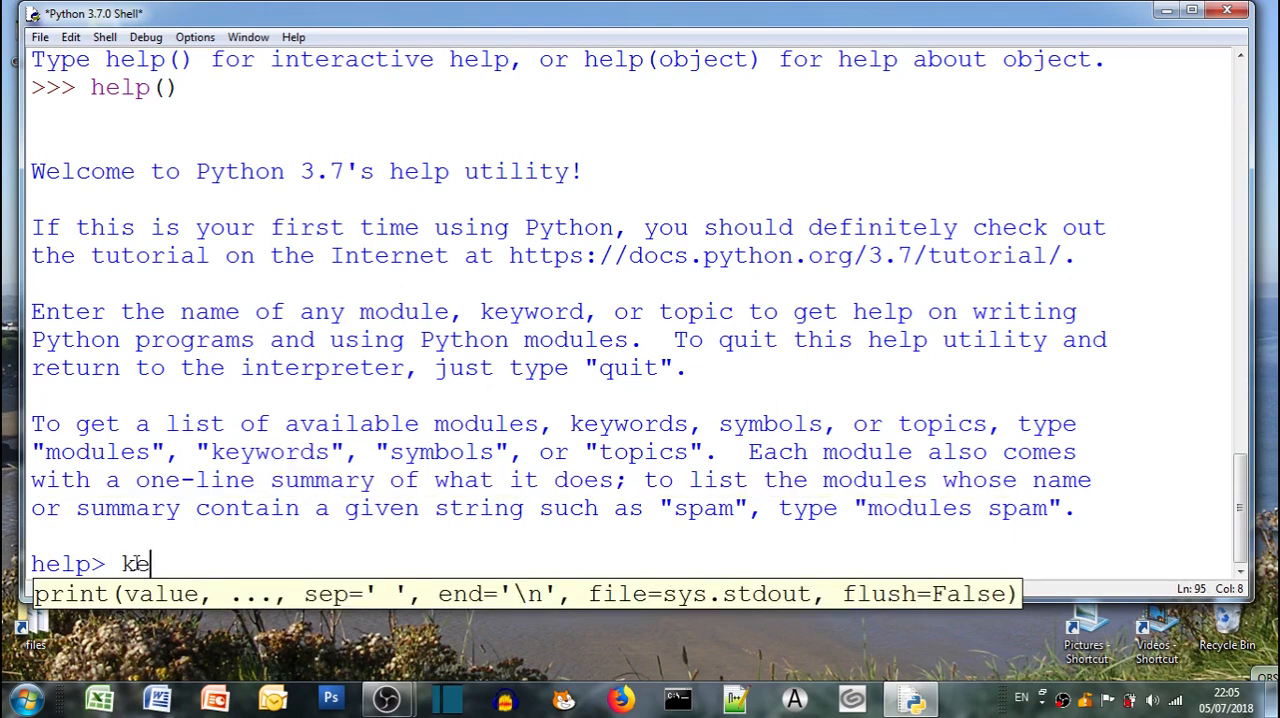
{"action": "type", "text": "ywords"}
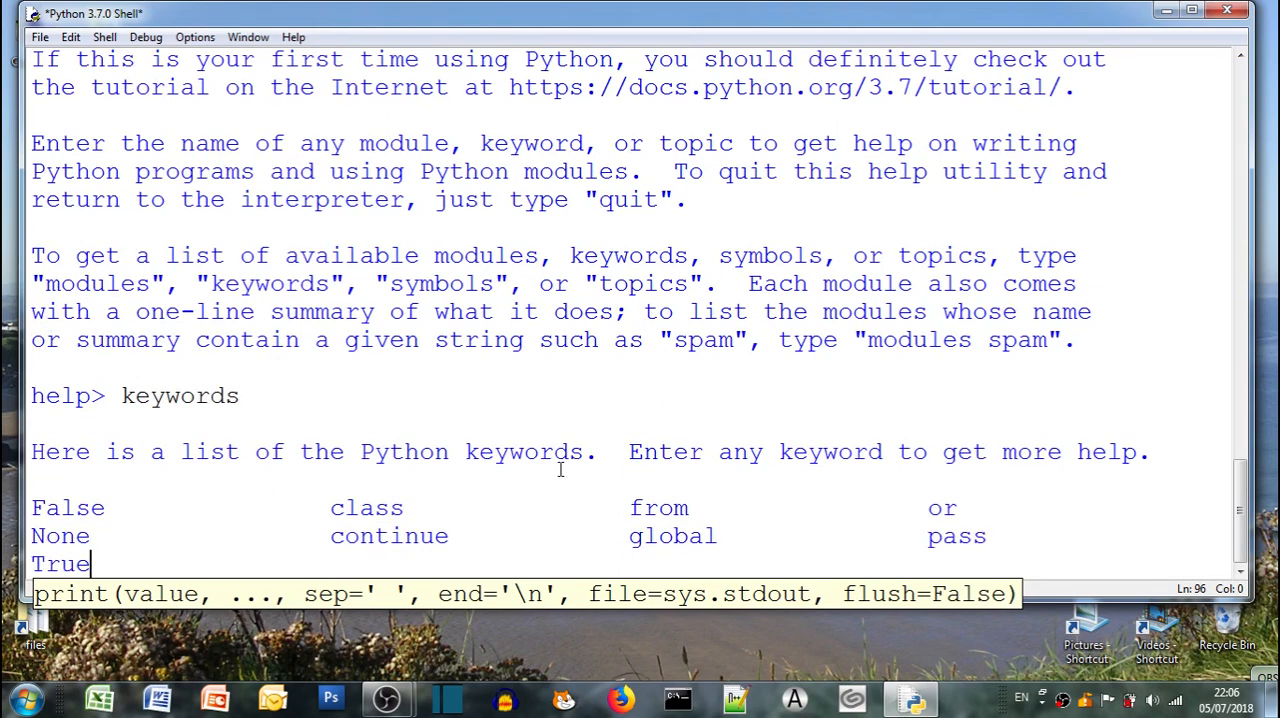
{"action": "scroll", "scroll_direction": "down", "scroll_amount": 3}
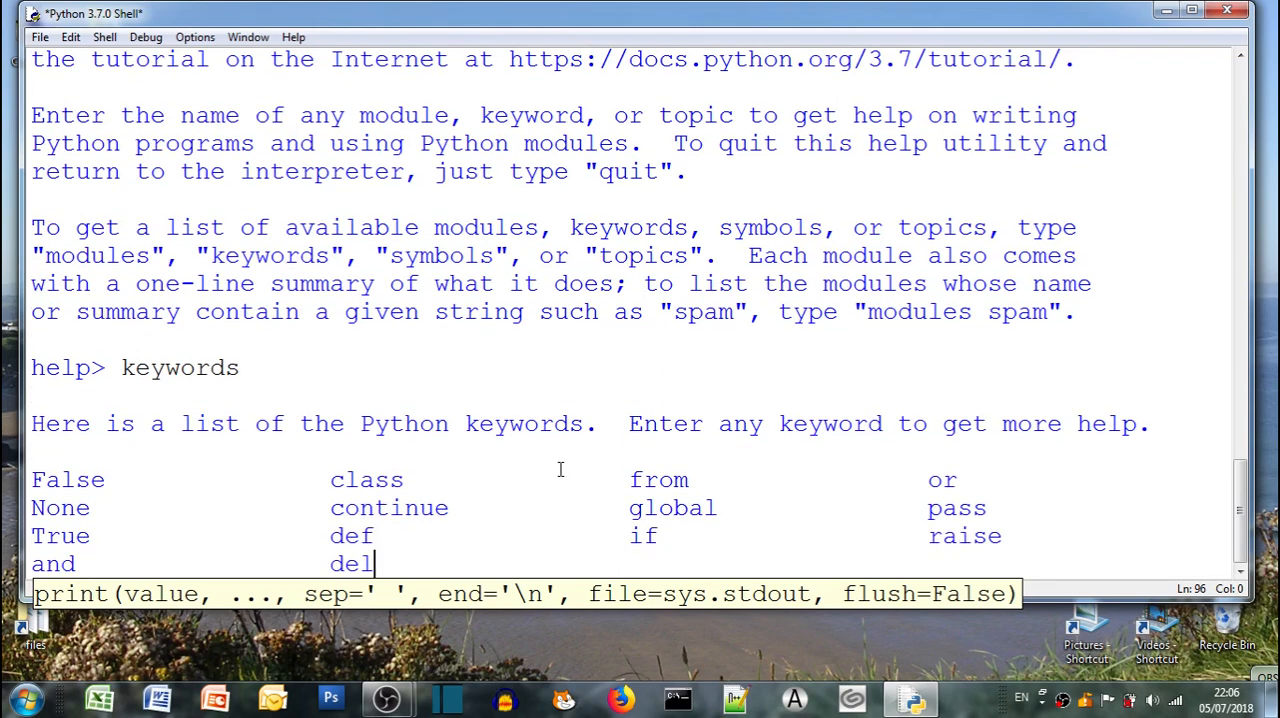
{"action": "scroll", "scroll_direction": "down", "scroll_amount": 3}
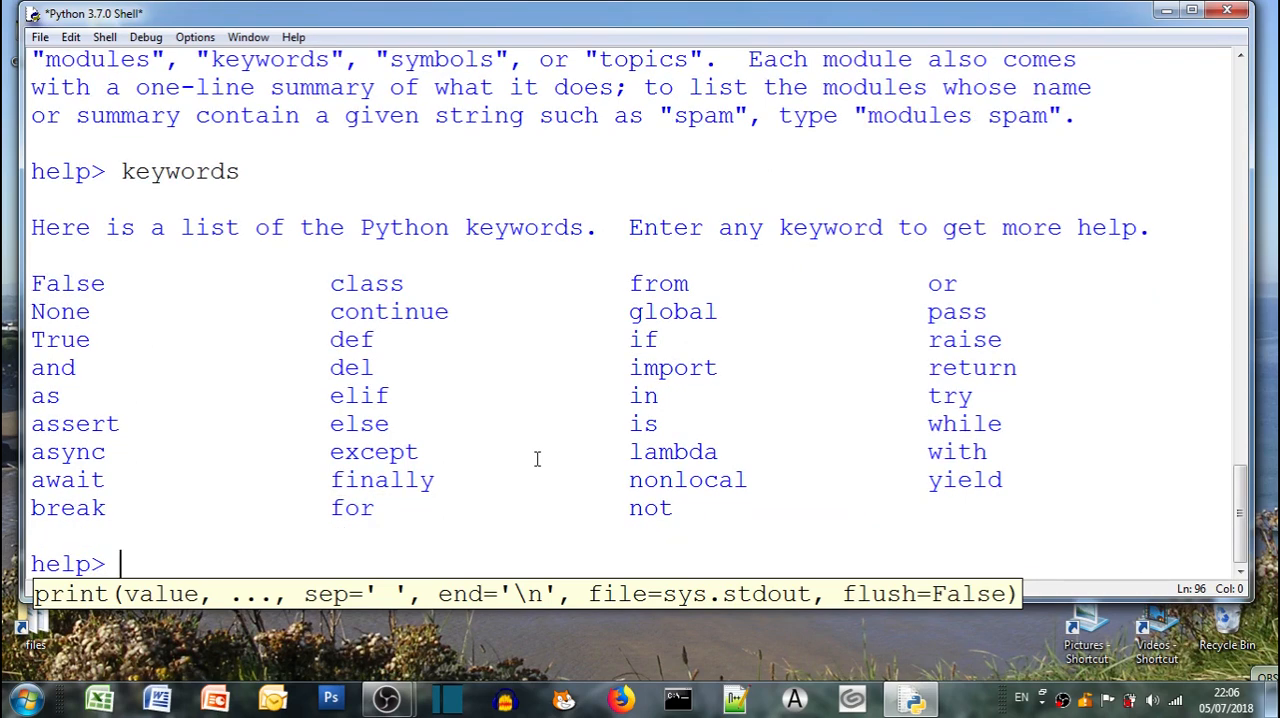
{"action": "type", "text": "print"}
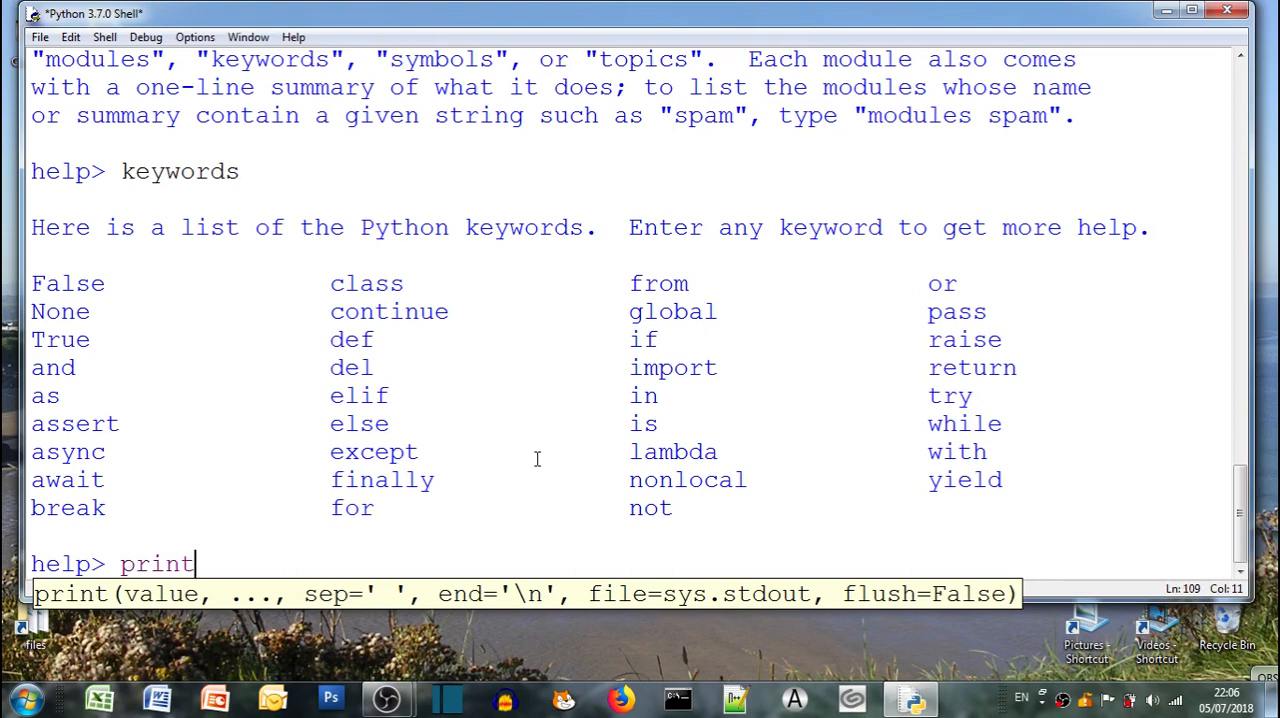
{"action": "key", "text": "enter"}
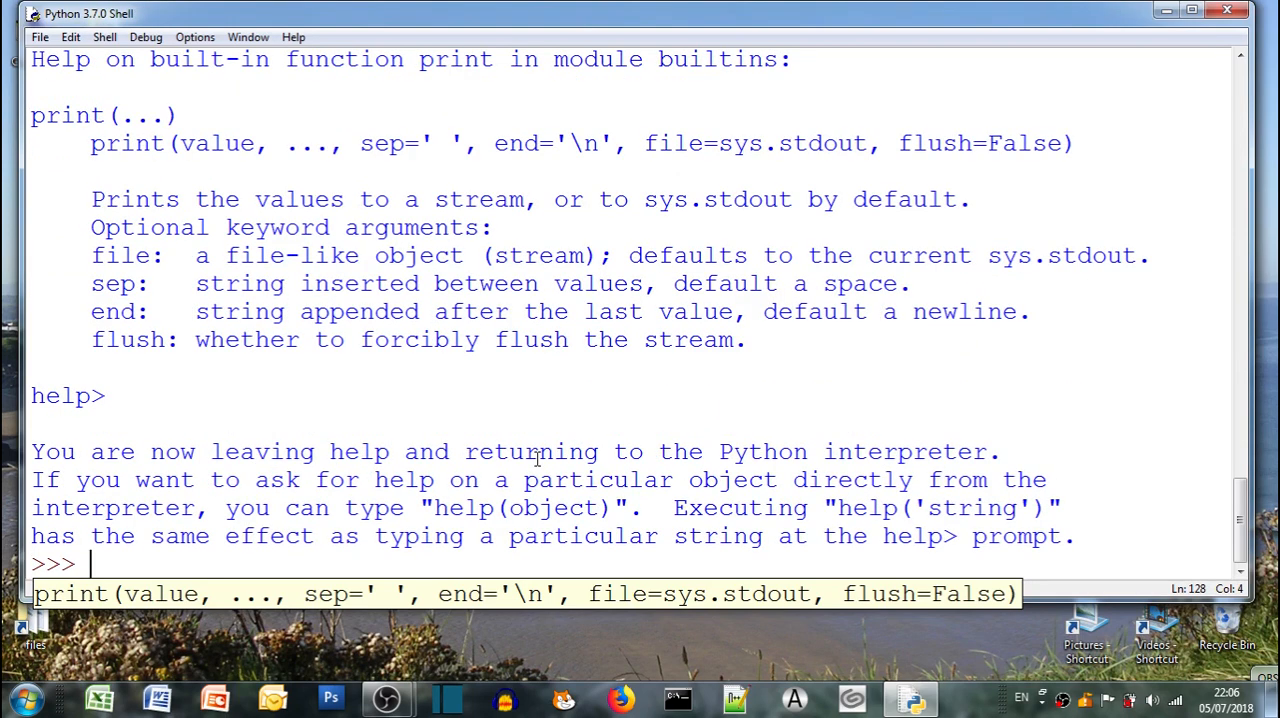
Type 'ok goodbye', then run exit() and confirm killing the still-running program
{"action": "type", "text": "ok goo"}
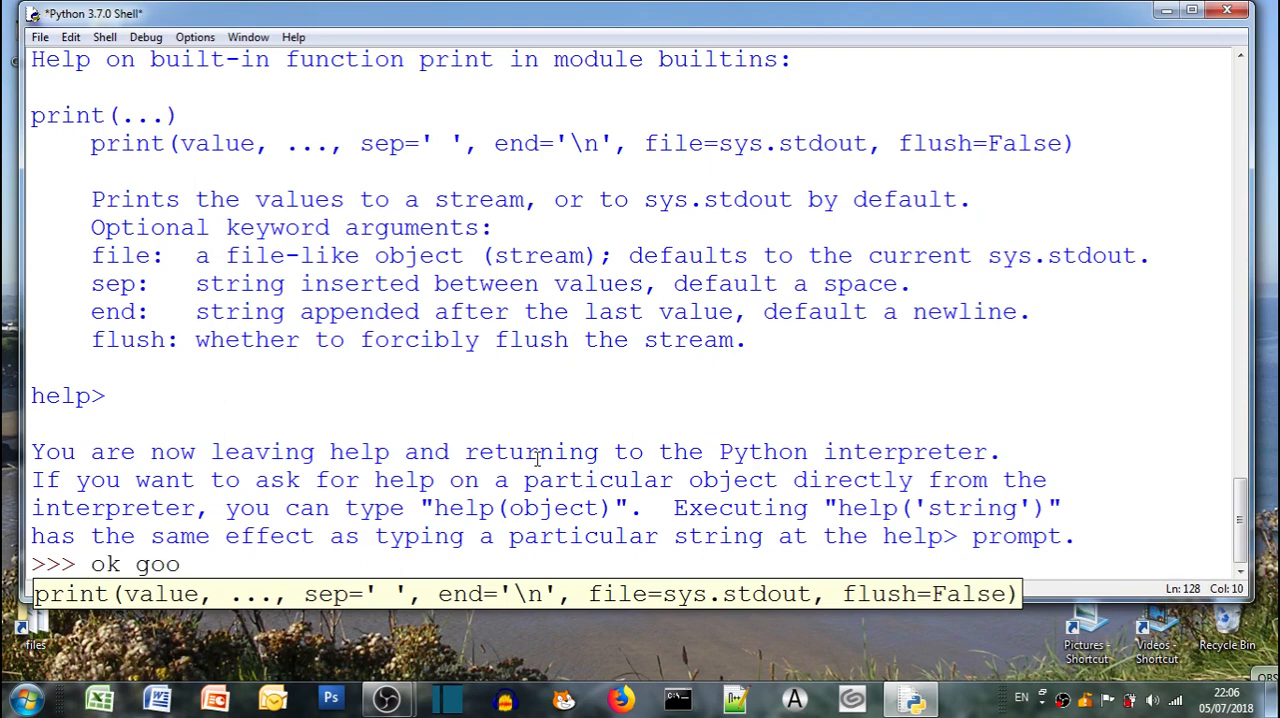
{"action": "type", "text": "dbye"}
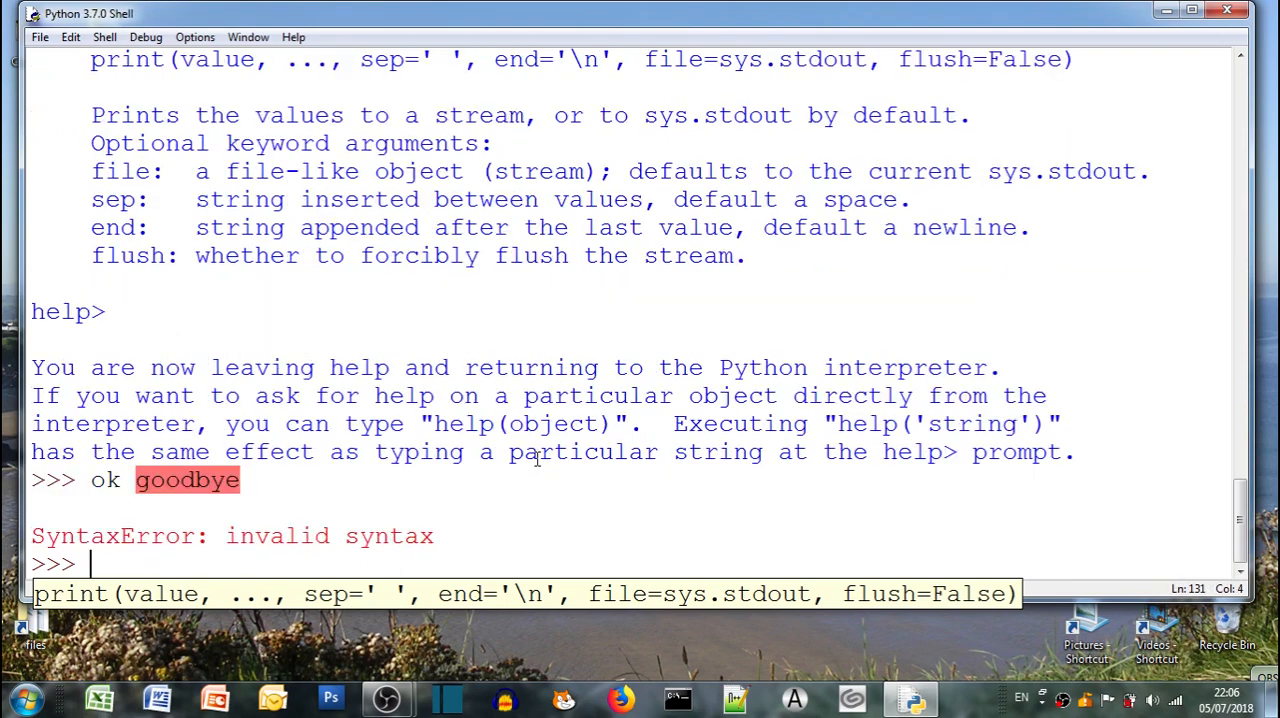
{"action": "type", "text": "exit"}
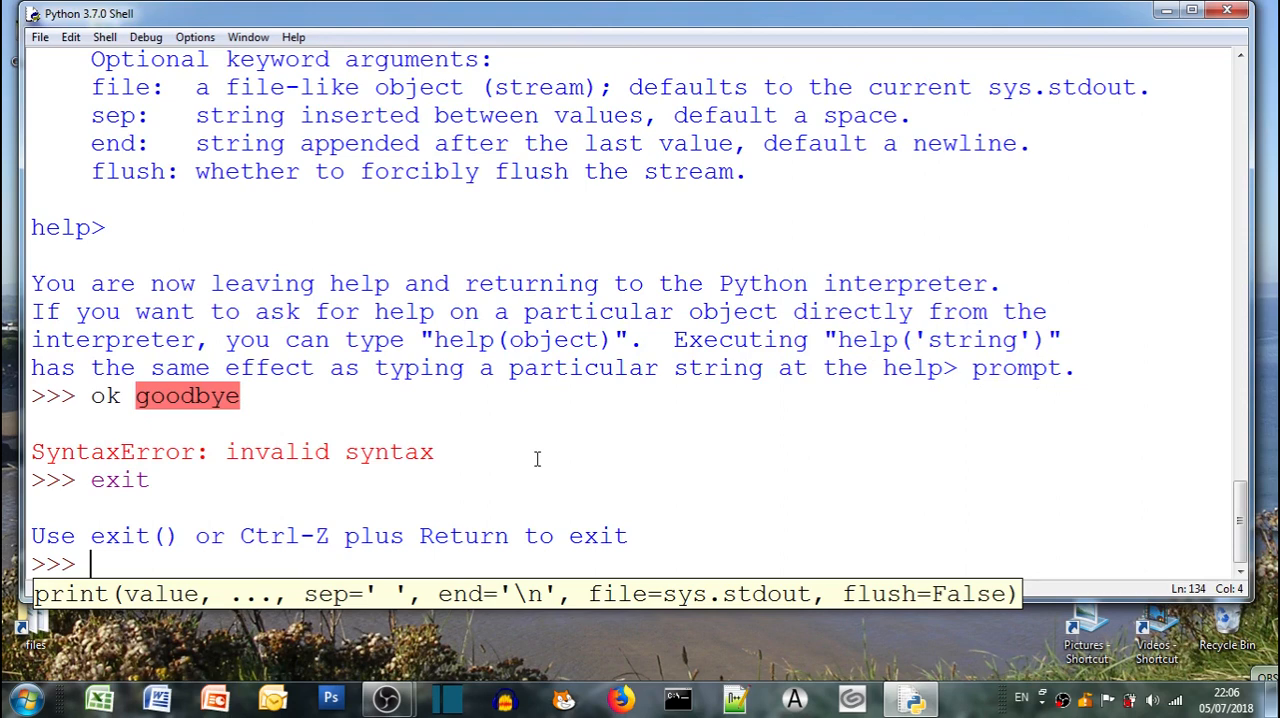
{"action": "type", "text": "exit()"}
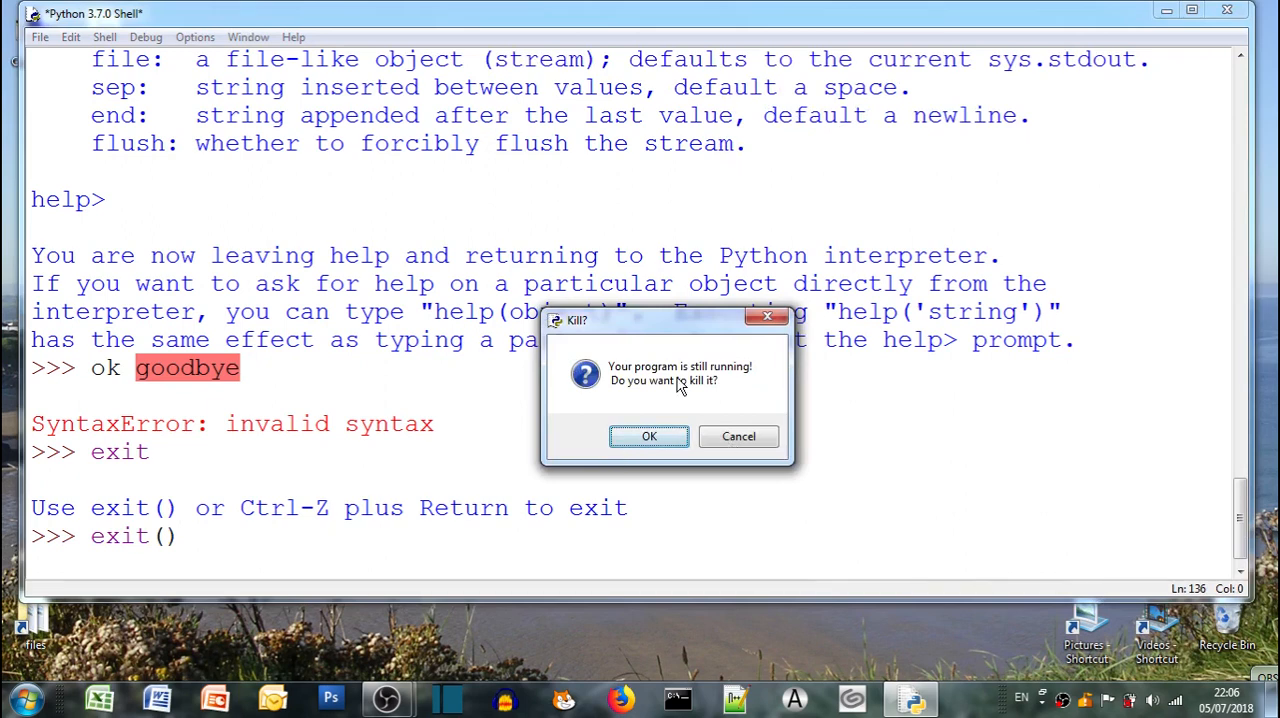
{"action": "left_click", "coordinate": [648, 436]}
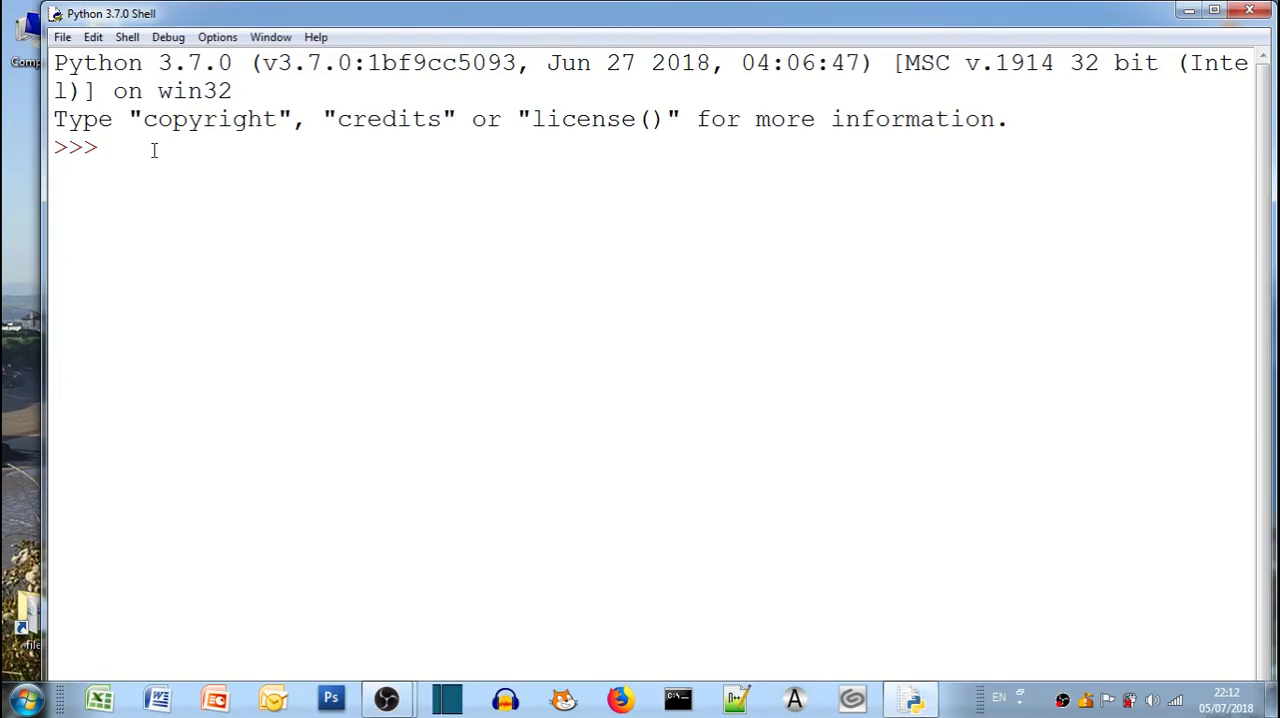
Evaluate 7*3 giving 21, confirm type(21) is int, and compute 7**3
{"action": "type", "text": "7*3"}
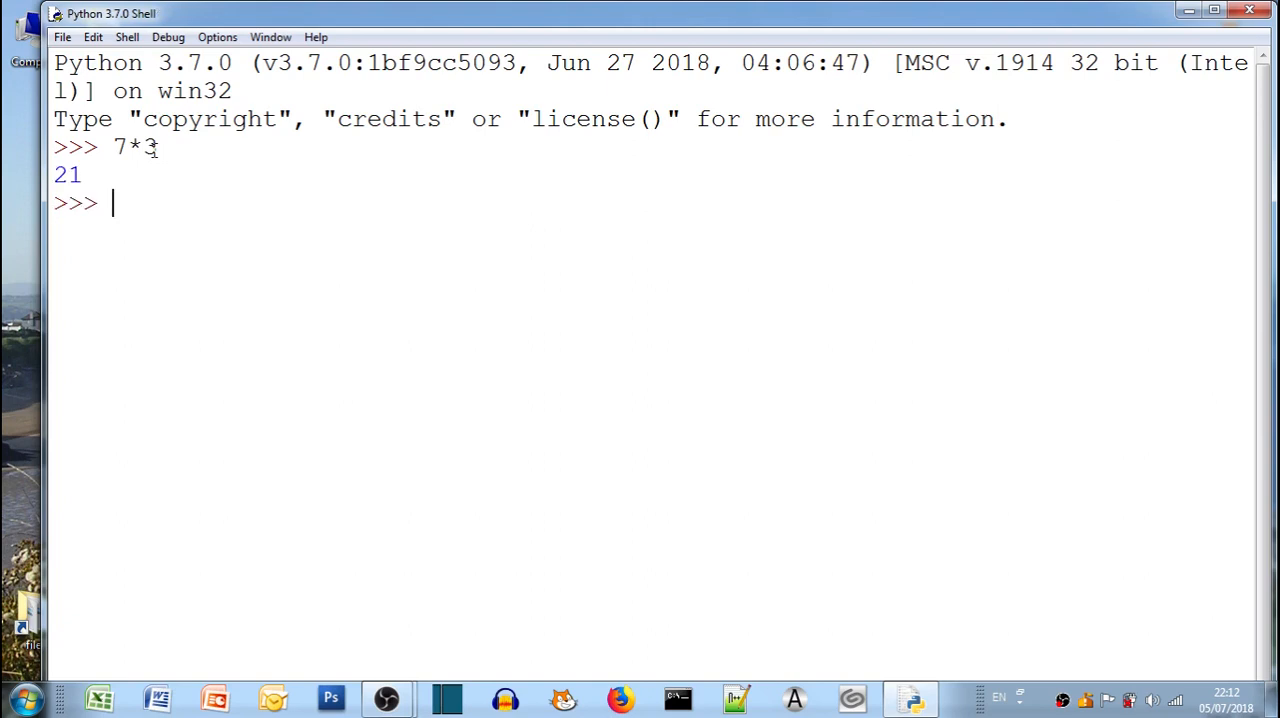
{"action": "type", "text": "ty"}
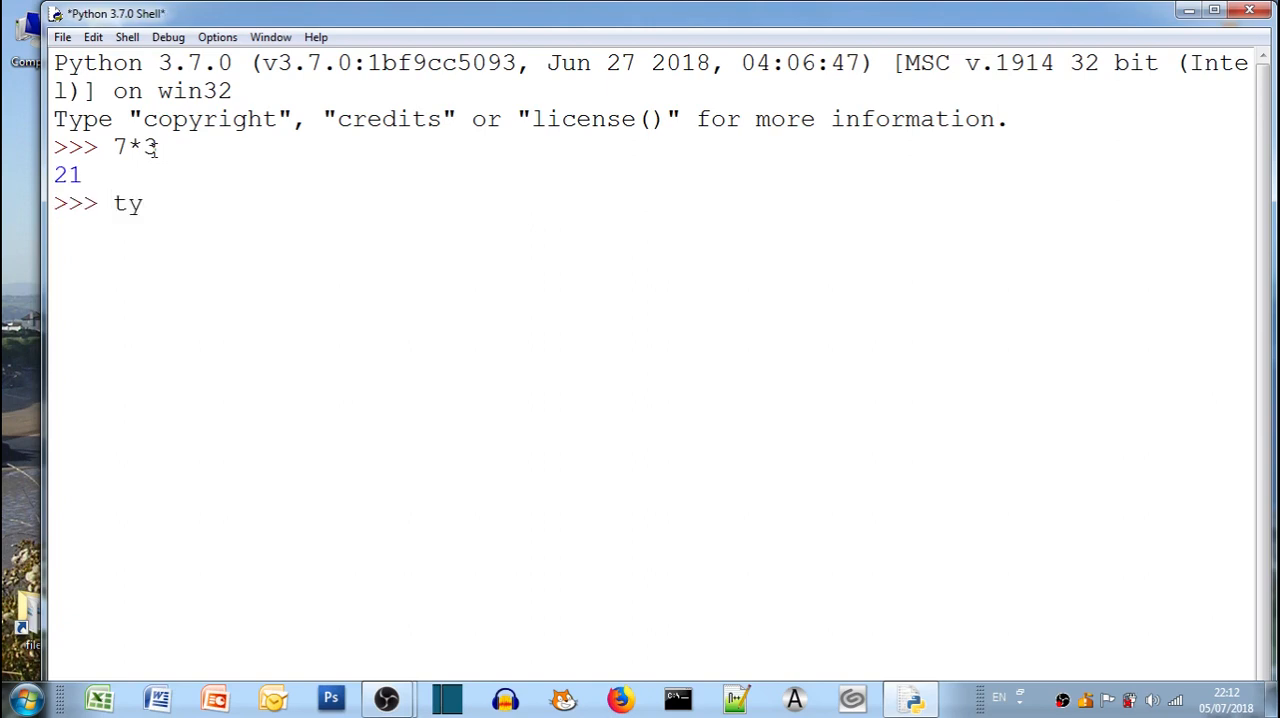
{"action": "type", "text": "pe"}
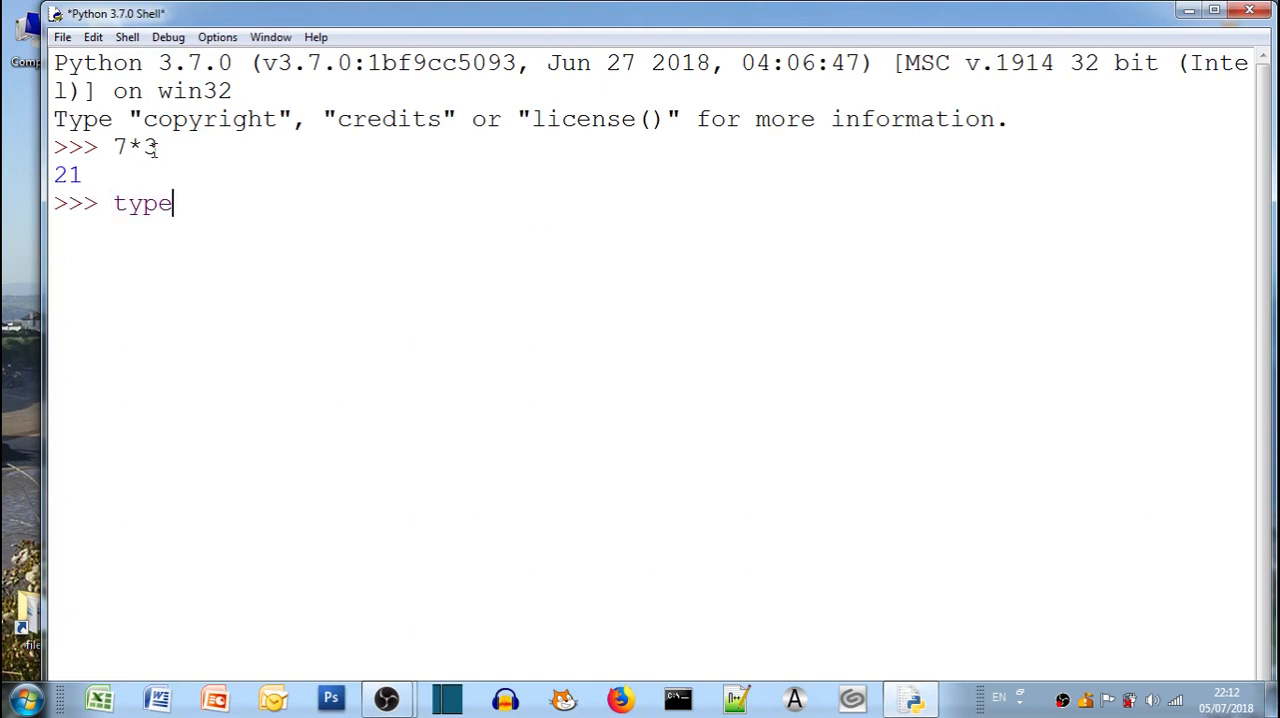
{"action": "type", "text": "(21)"}
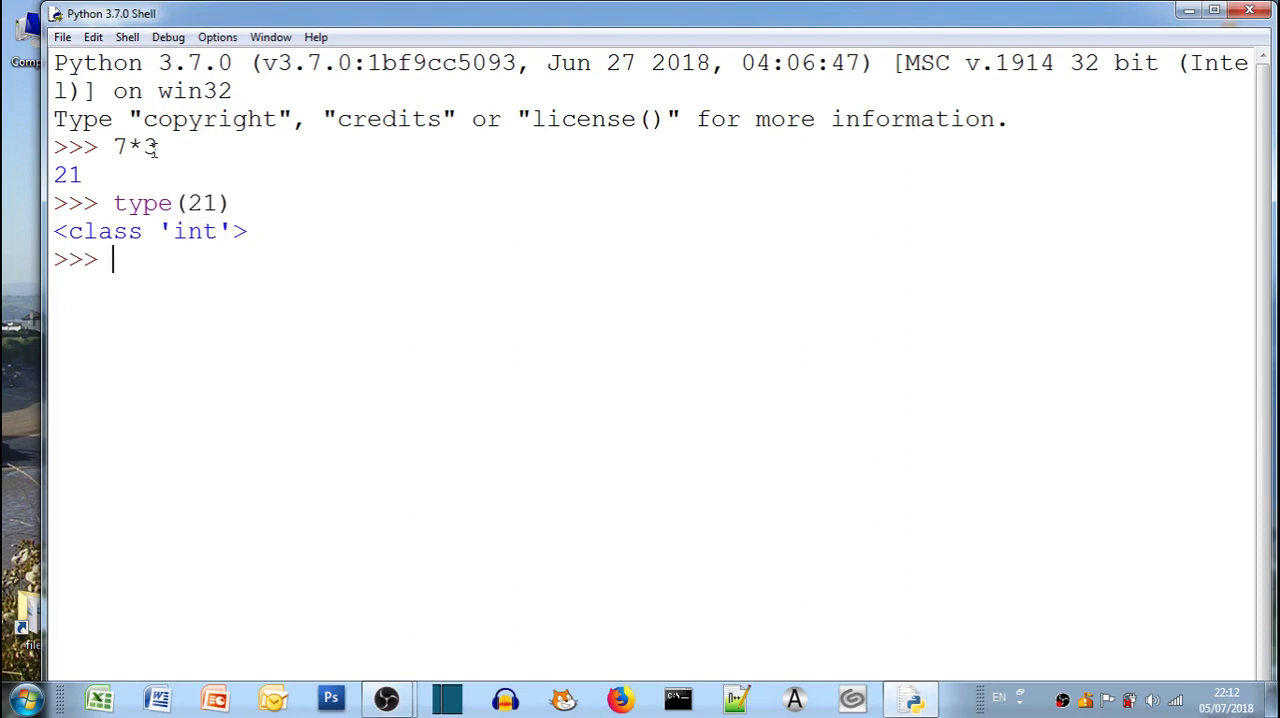
{"action": "type", "text": "7**3"}
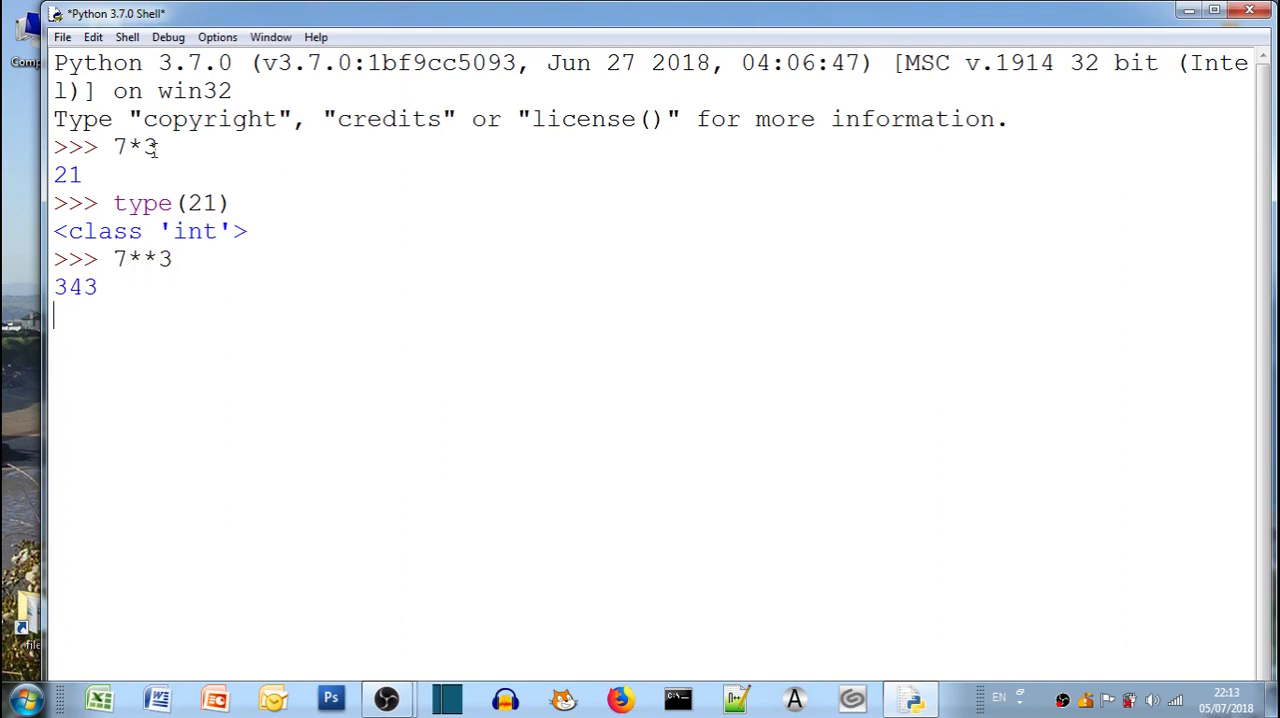
{"action": "key", "text": "Return"}
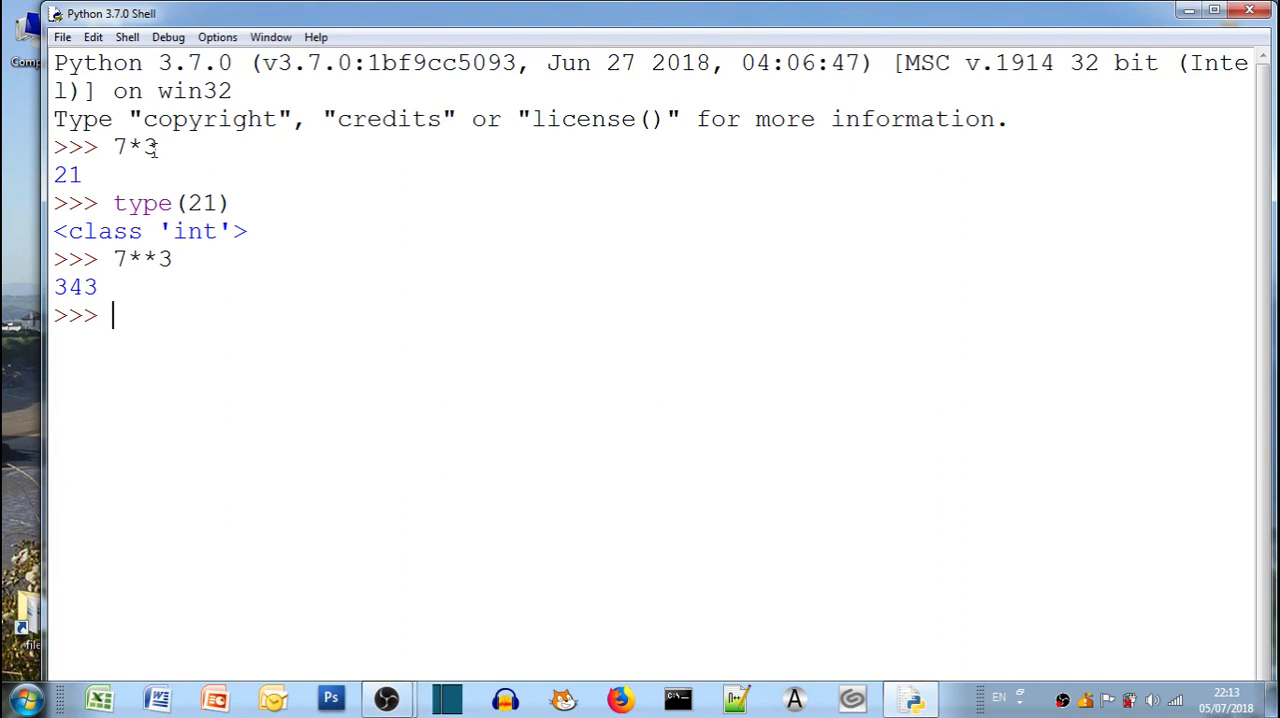
Enter 7.3 and show that type(7.3) reports float
{"action": "type", "text": "7.3"}
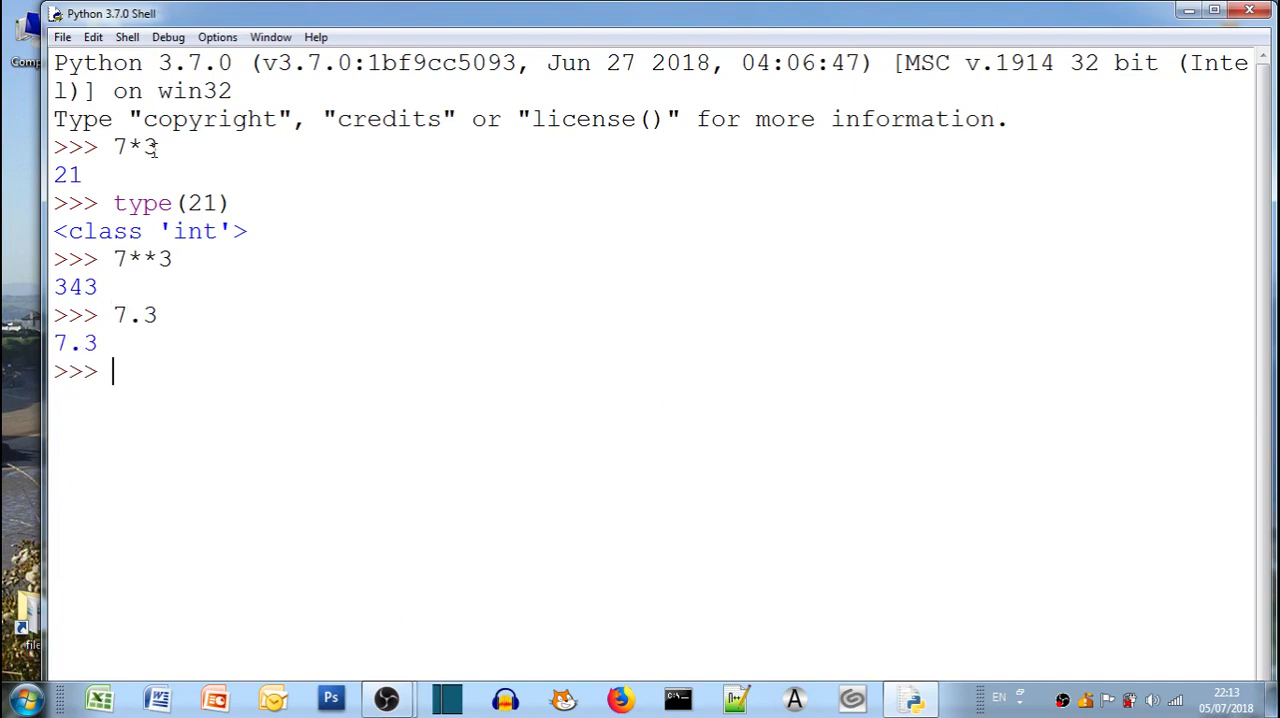
{"action": "type", "text": "type("}
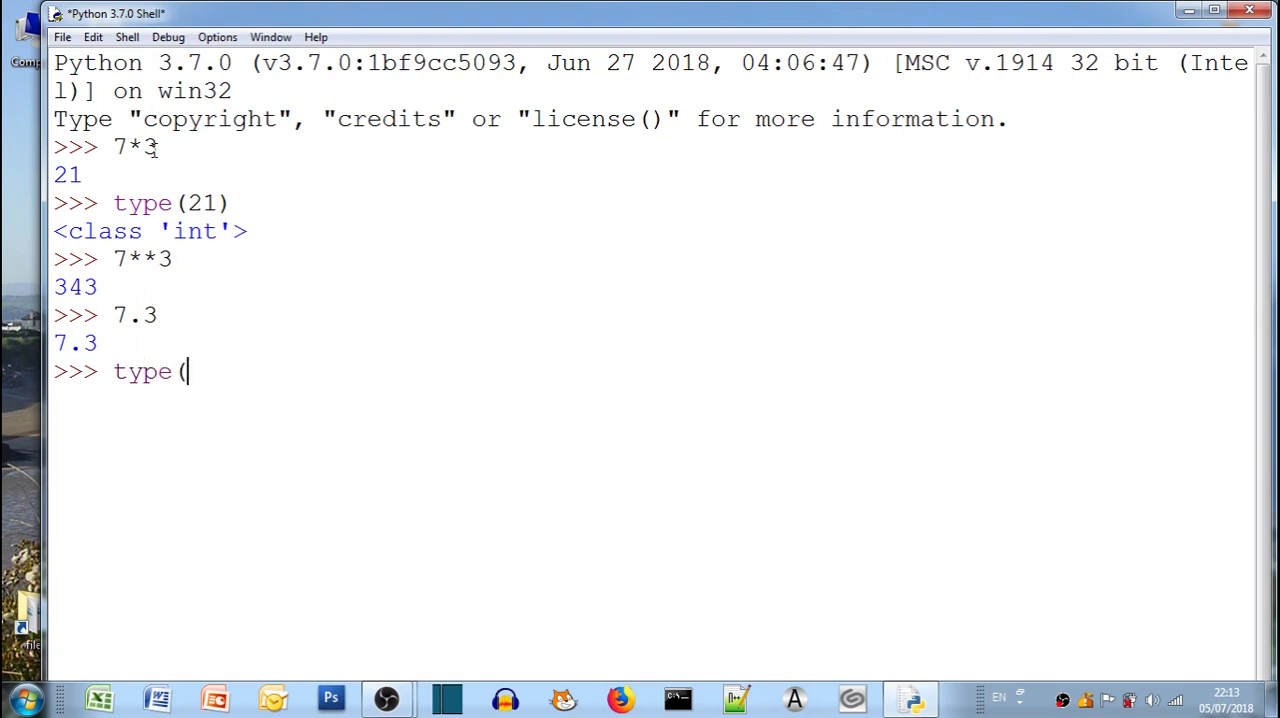
{"action": "type", "text": "7.3)"}
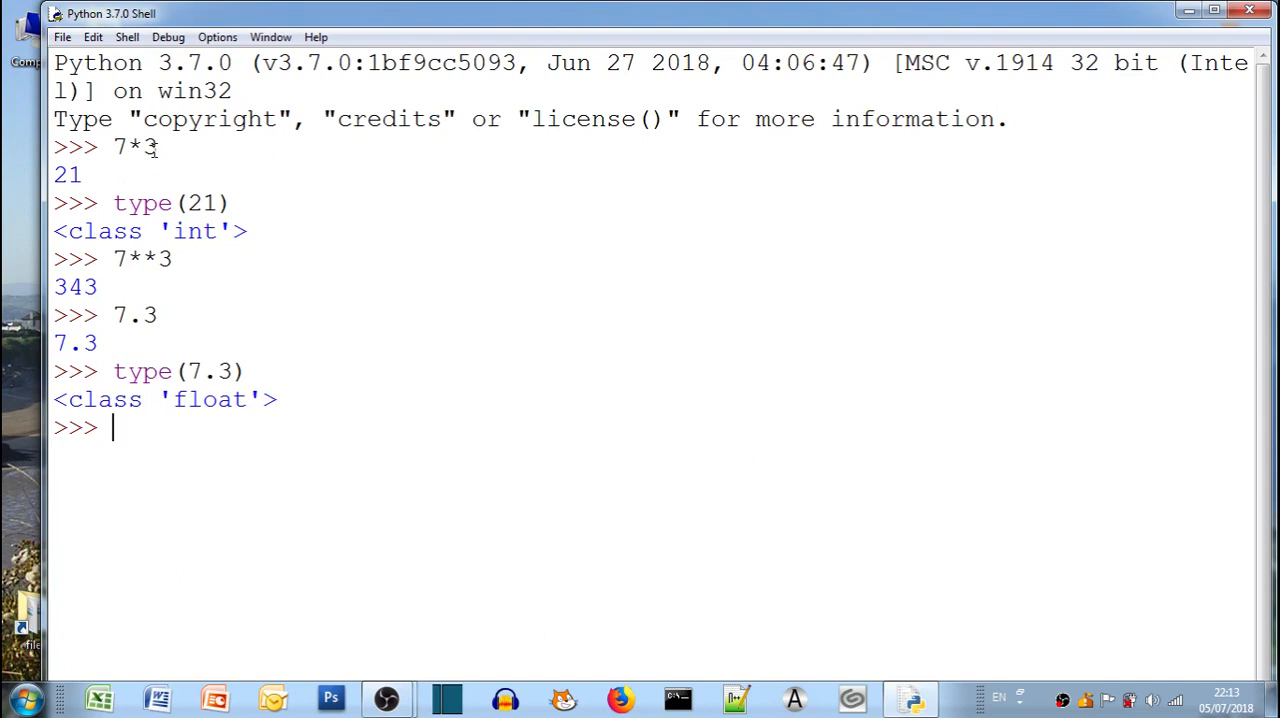
{"action": "type", "text": "'"}
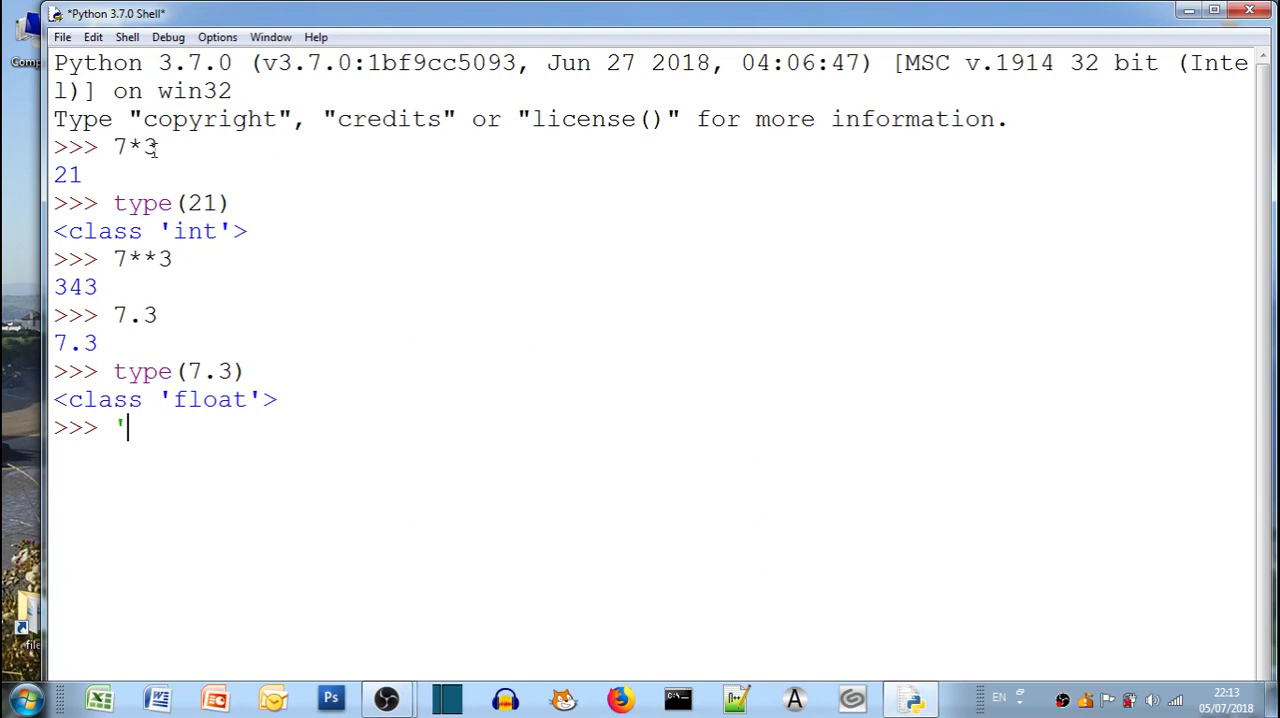
Show that the quoted value '7.3' is a str via type('7.3')
{"action": "type", "text": "7.3'"}
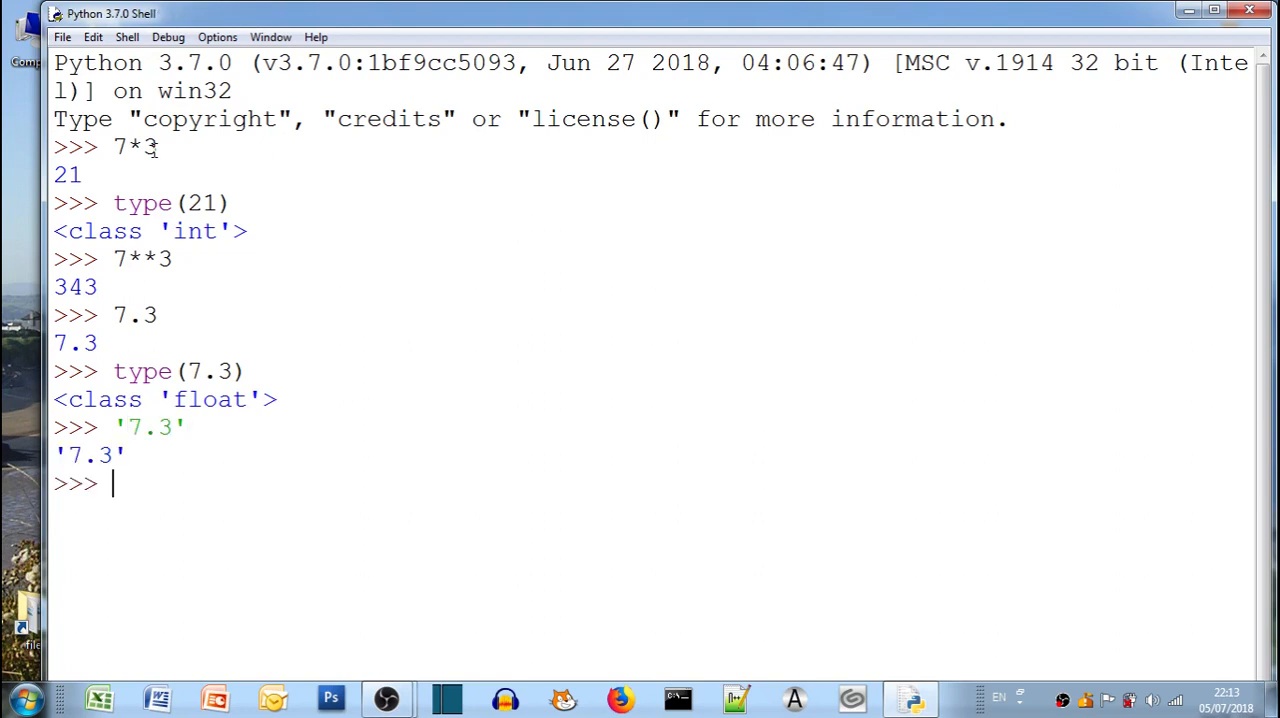
{"action": "type", "text": "type"}
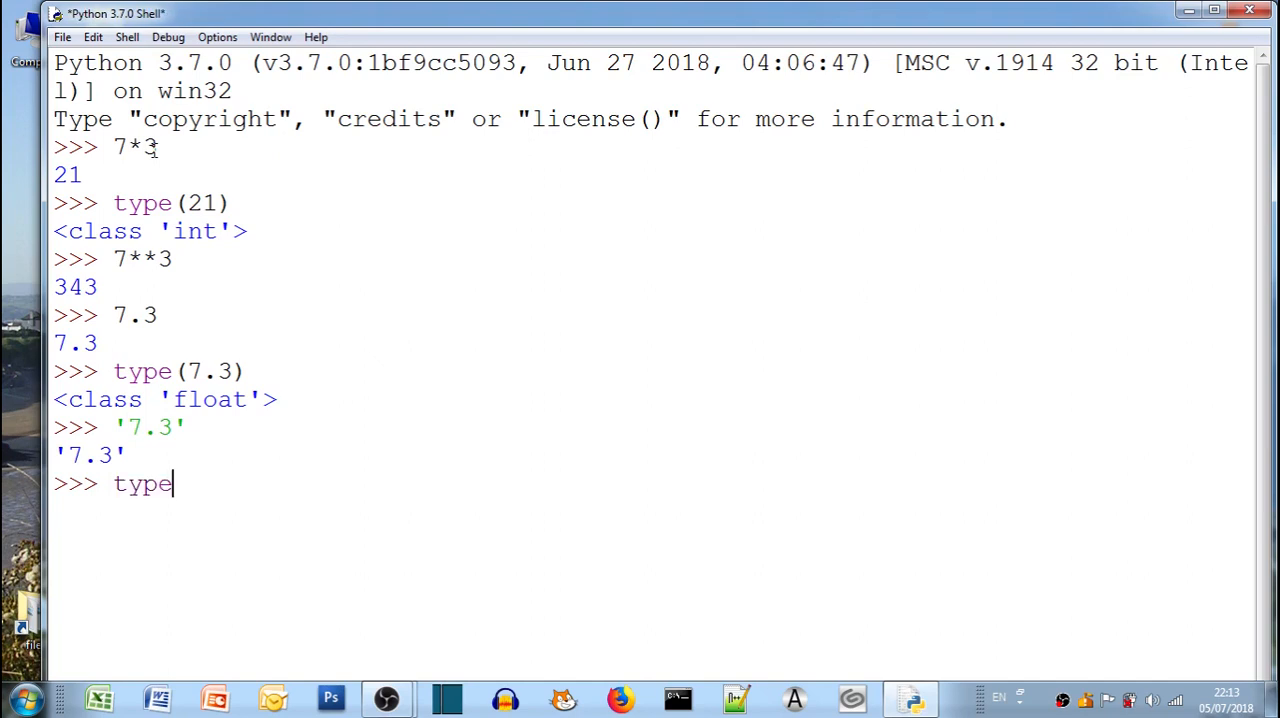
{"action": "type", "text": "("}
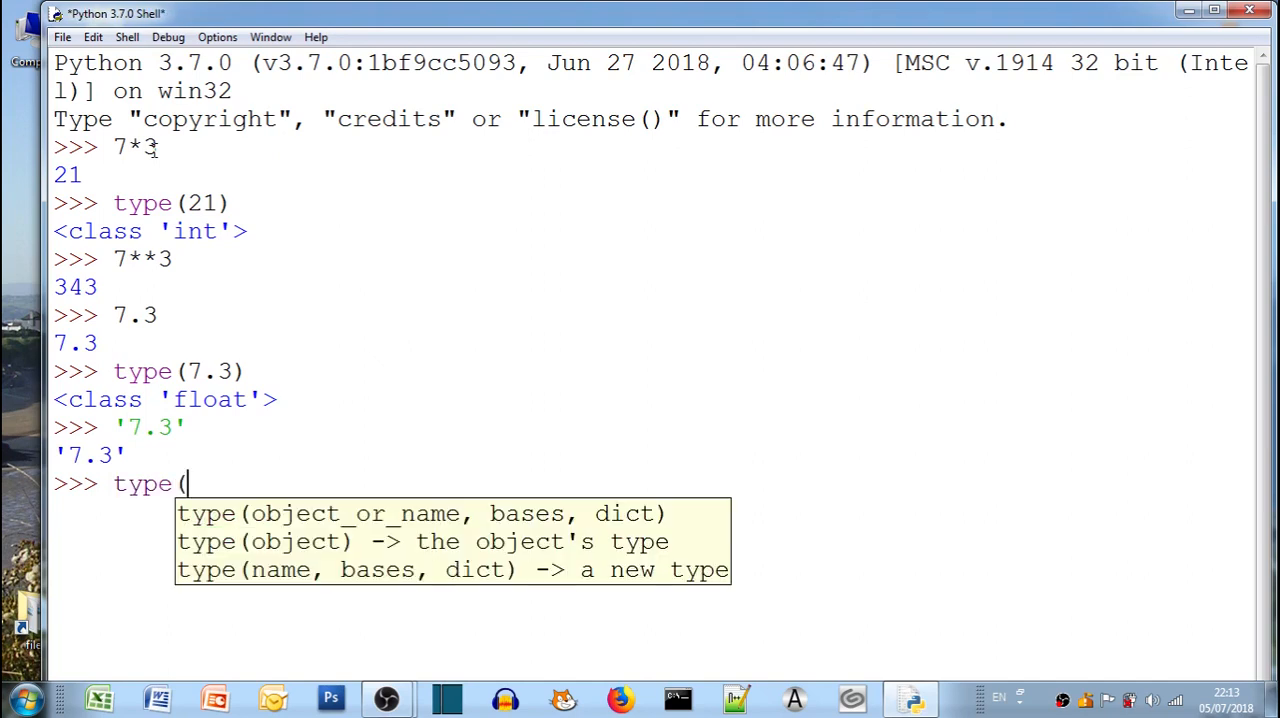
{"action": "type", "text": "'7"}
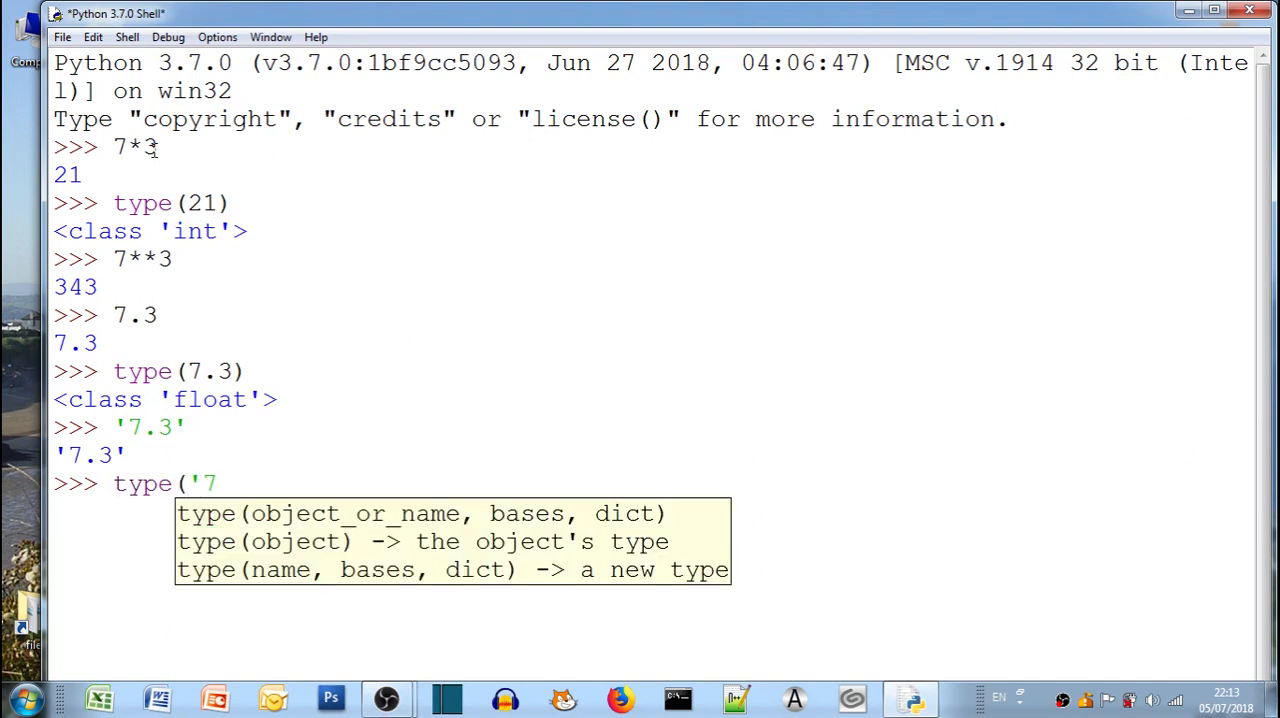
{"action": "type", "text": ".3'"}
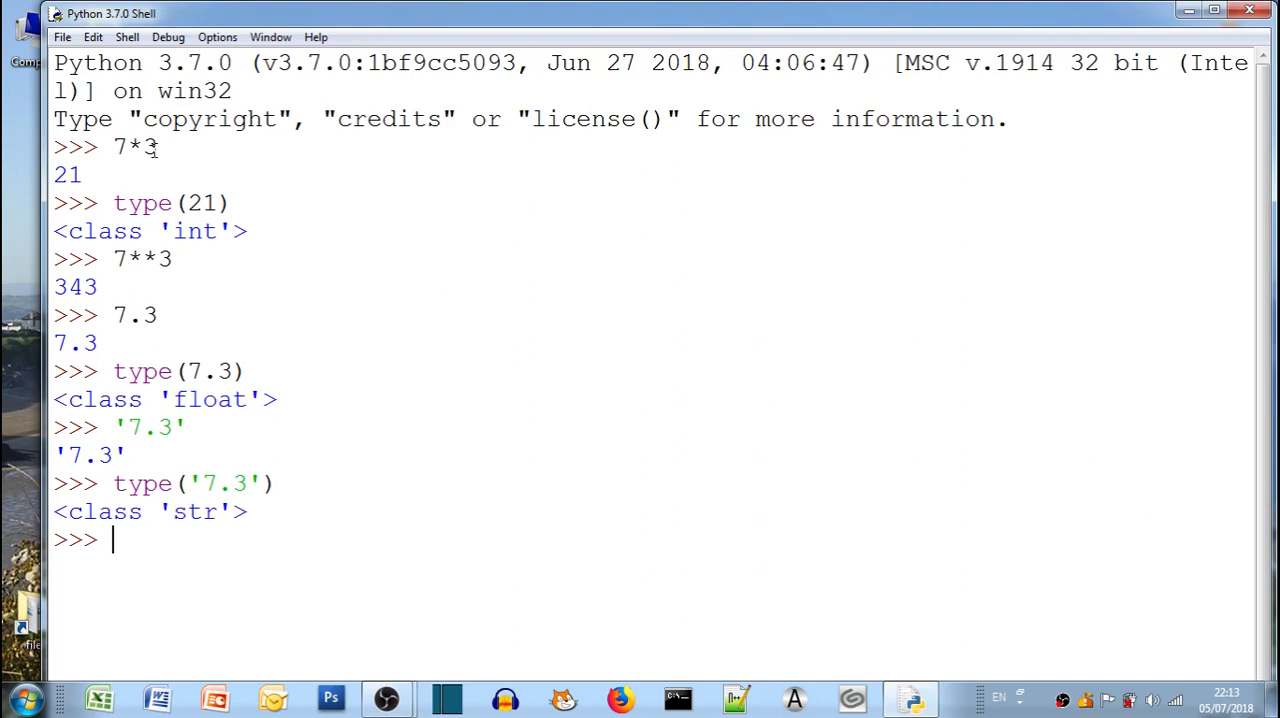
Repeat the string five times with '7.3'*5 and with a trailing space, '7.3 '*5
{"action": "type", "text": "'"}
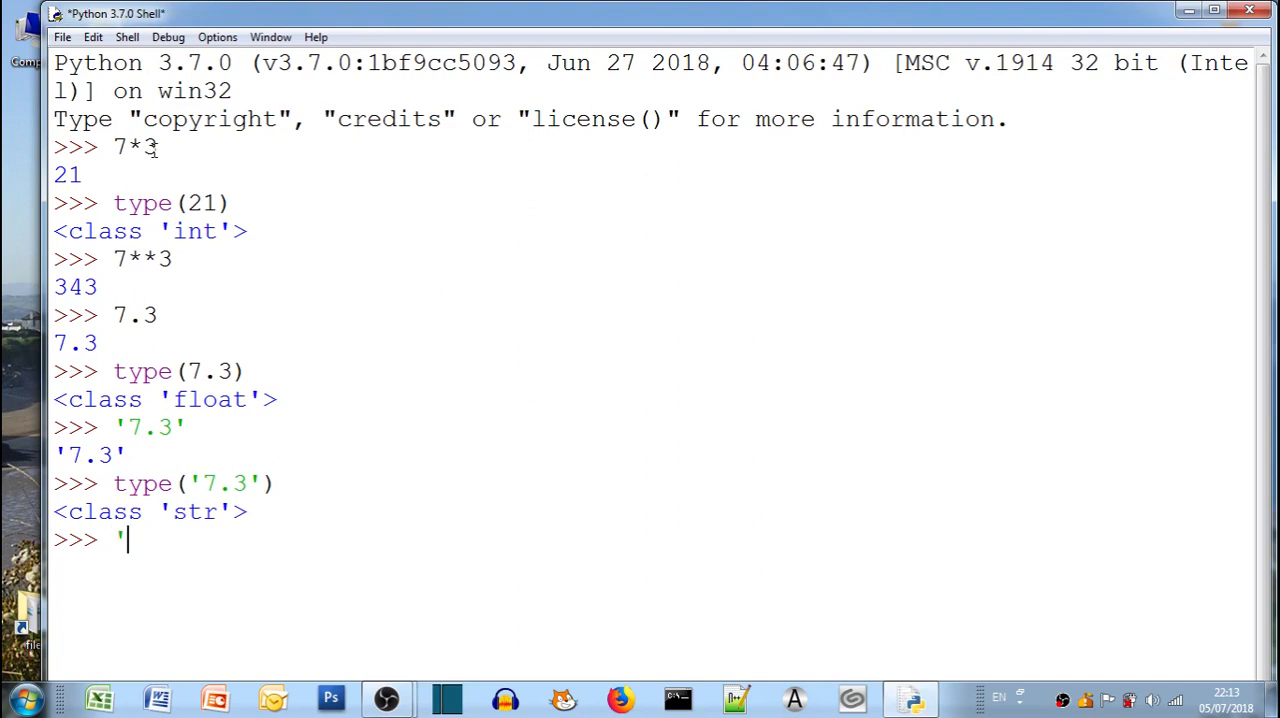
{"action": "type", "text": "7.3"}
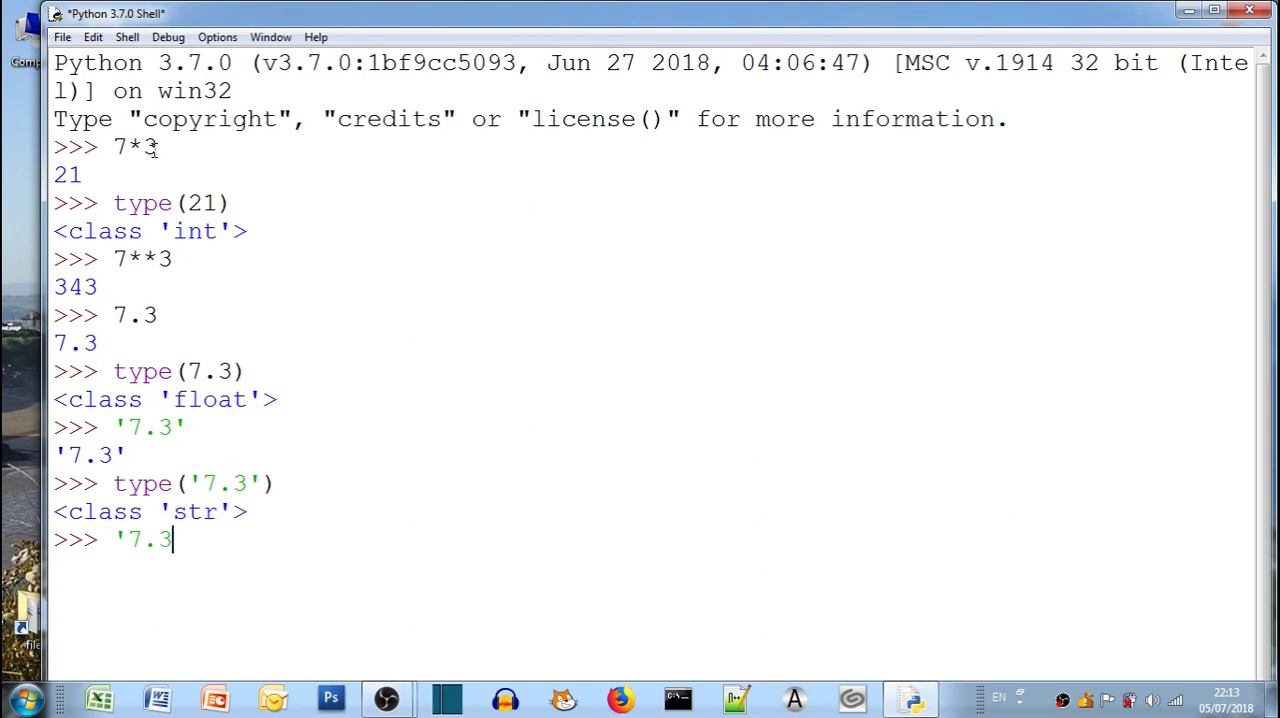
{"action": "type", "text": "'*"}
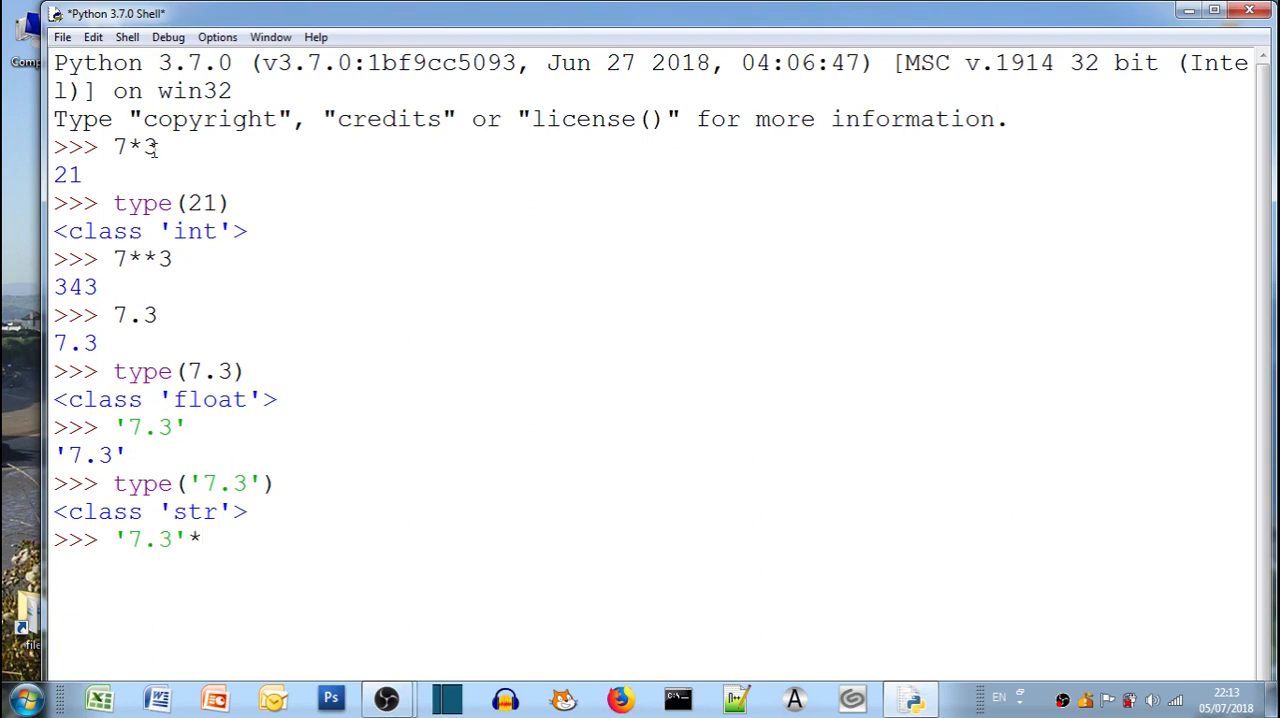
{"action": "type", "text": "5"}
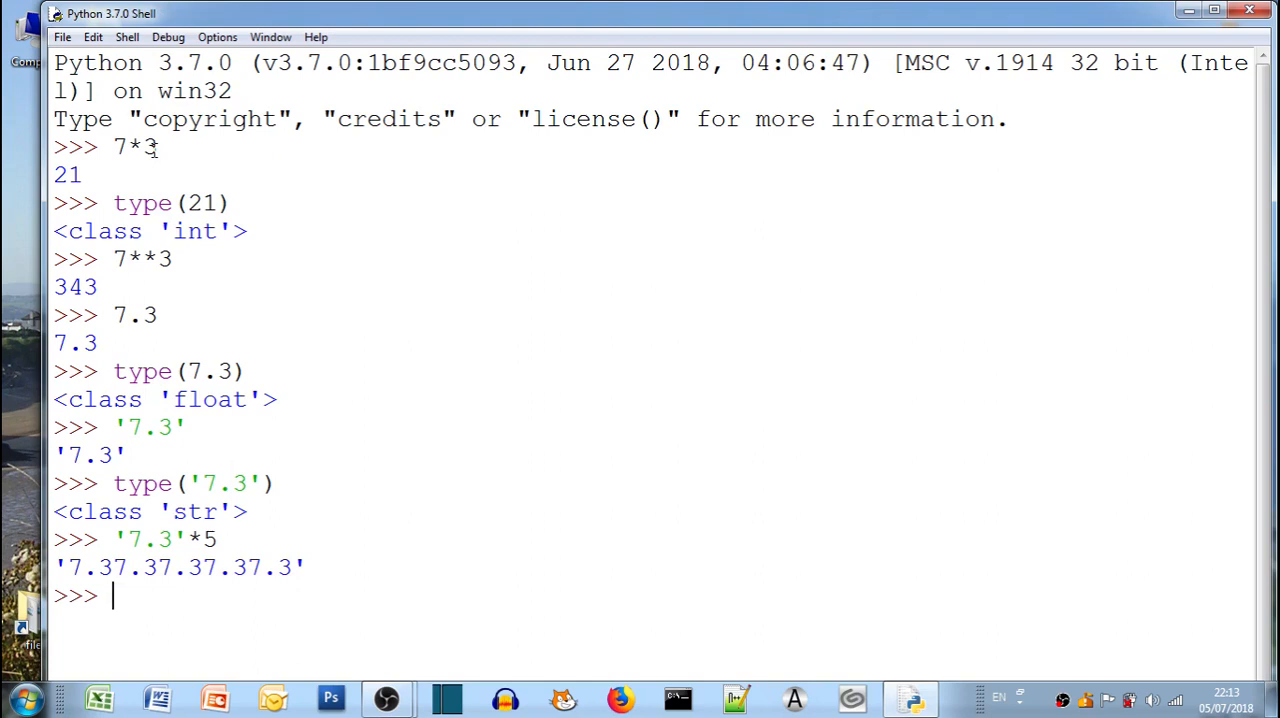
{"action": "type", "text": "'"}
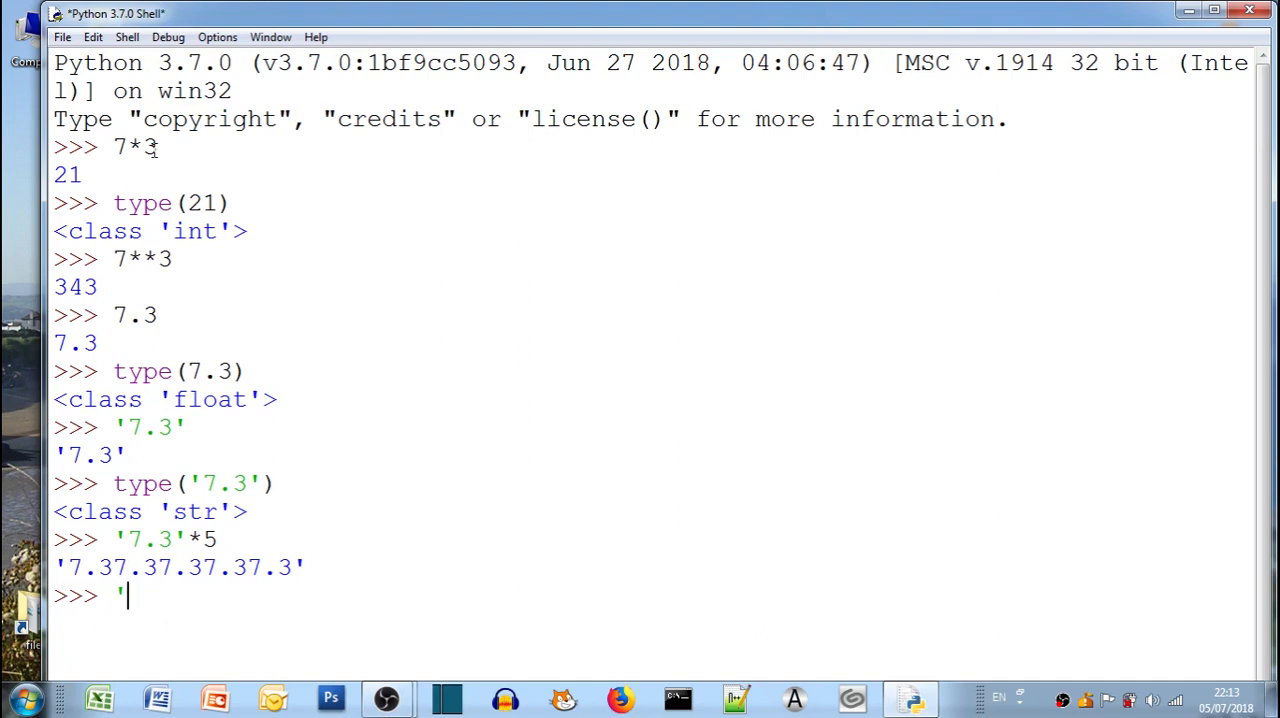
{"action": "type", "text": "7."}
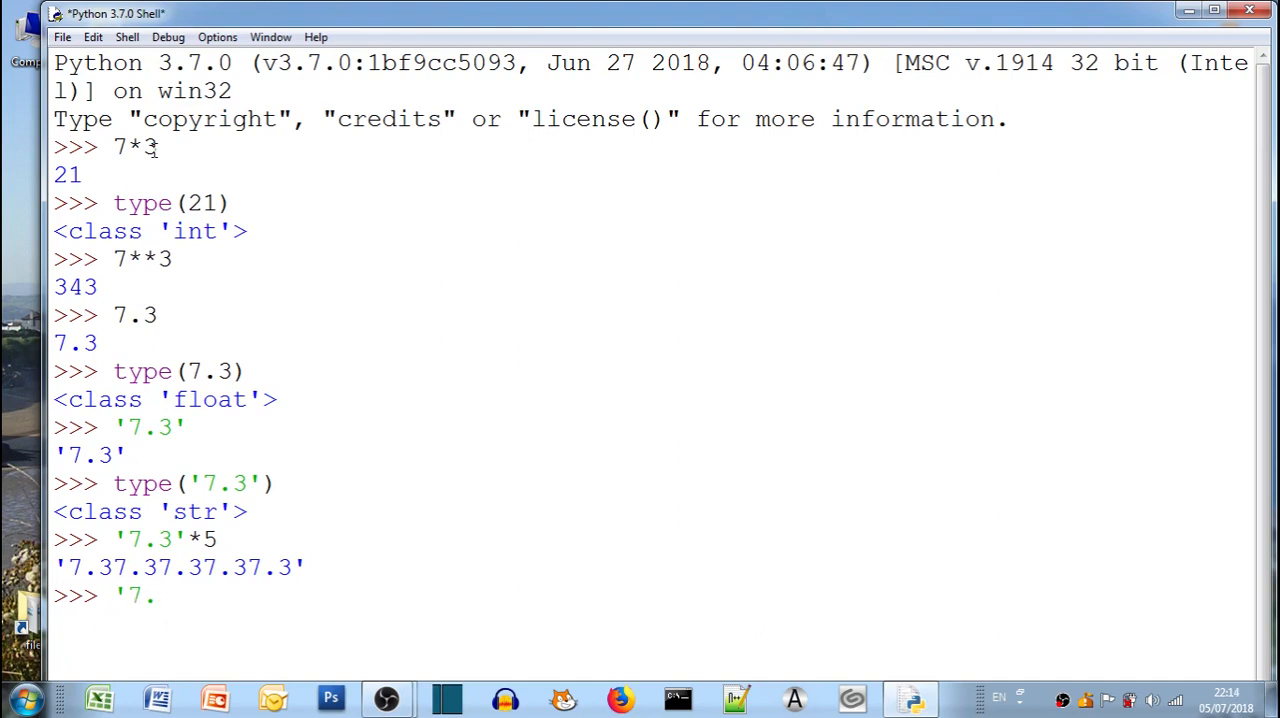
{"action": "type", "text": "3 '"}
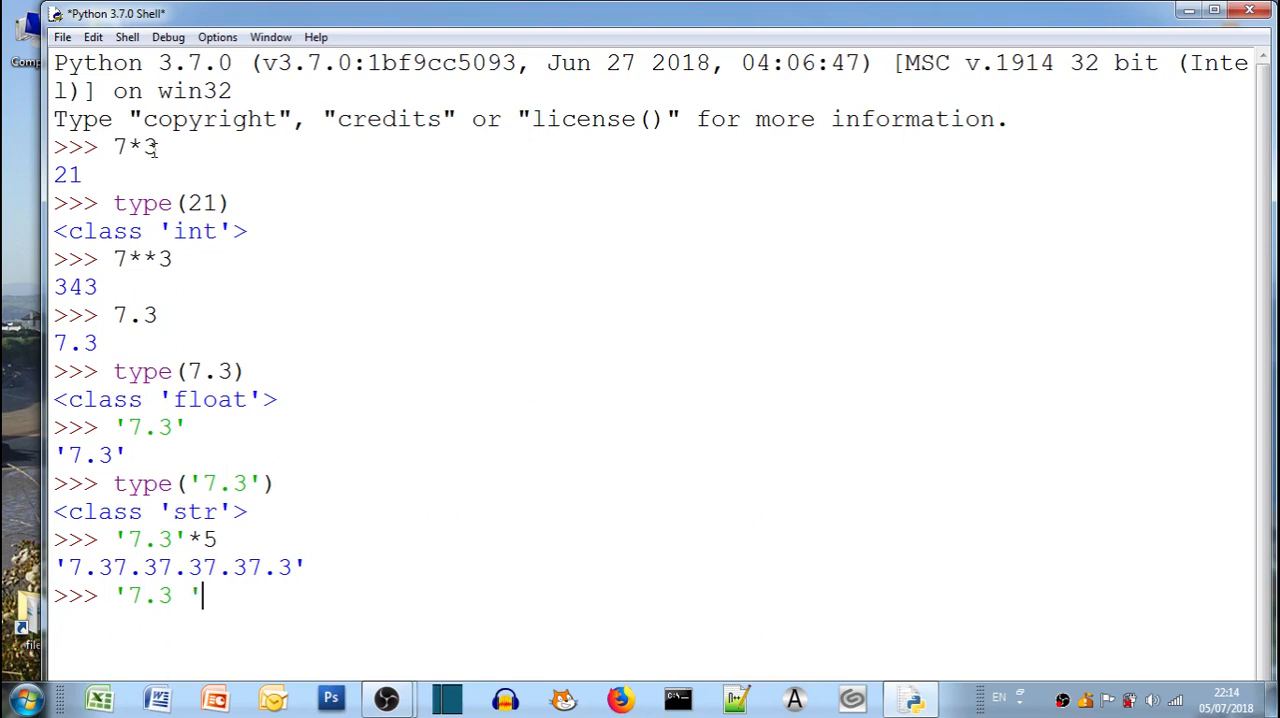
{"action": "type", "text": "*5"}
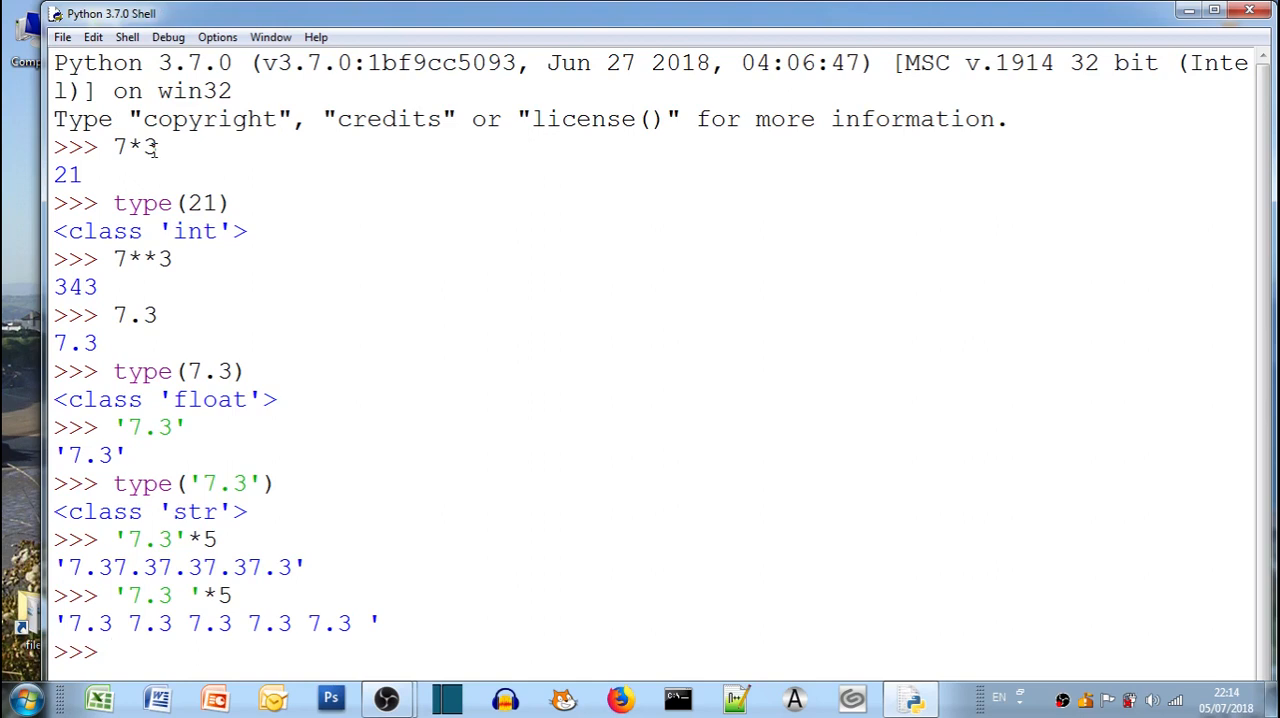
Echo the string 'the end' at the prompt
{"action": "type", "text": "'t"}
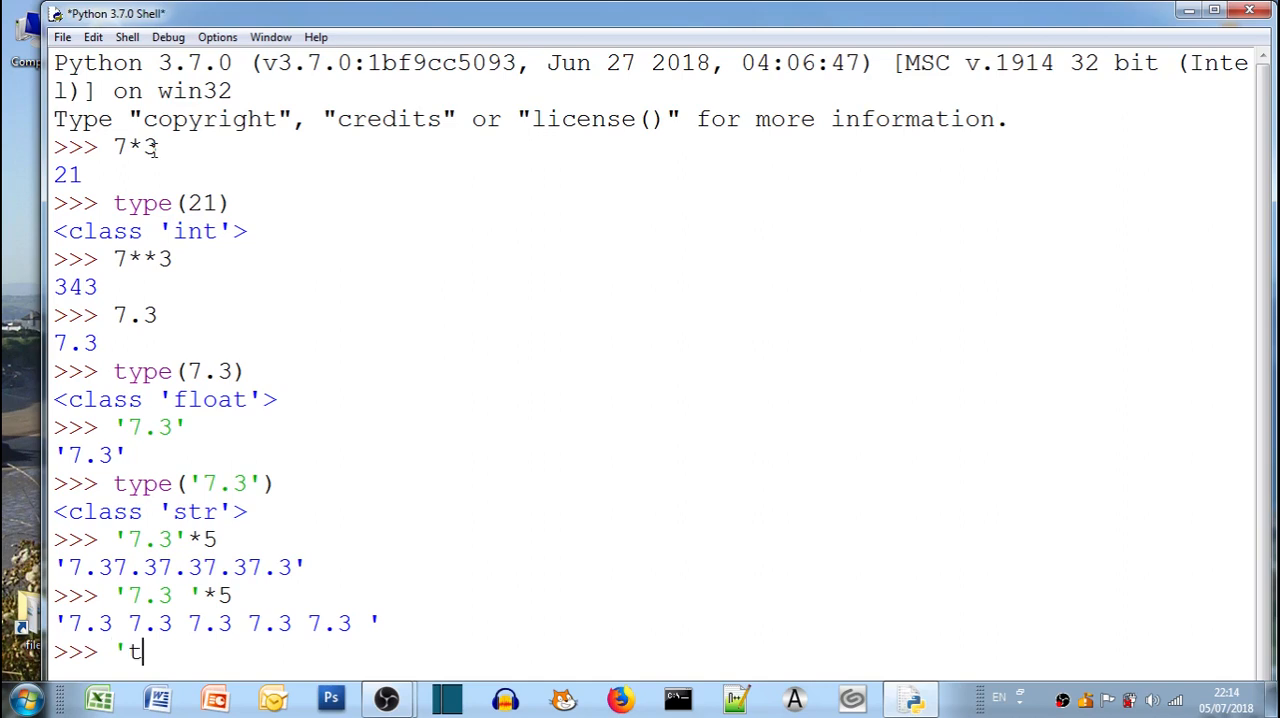
{"action": "type", "text": "he end"}
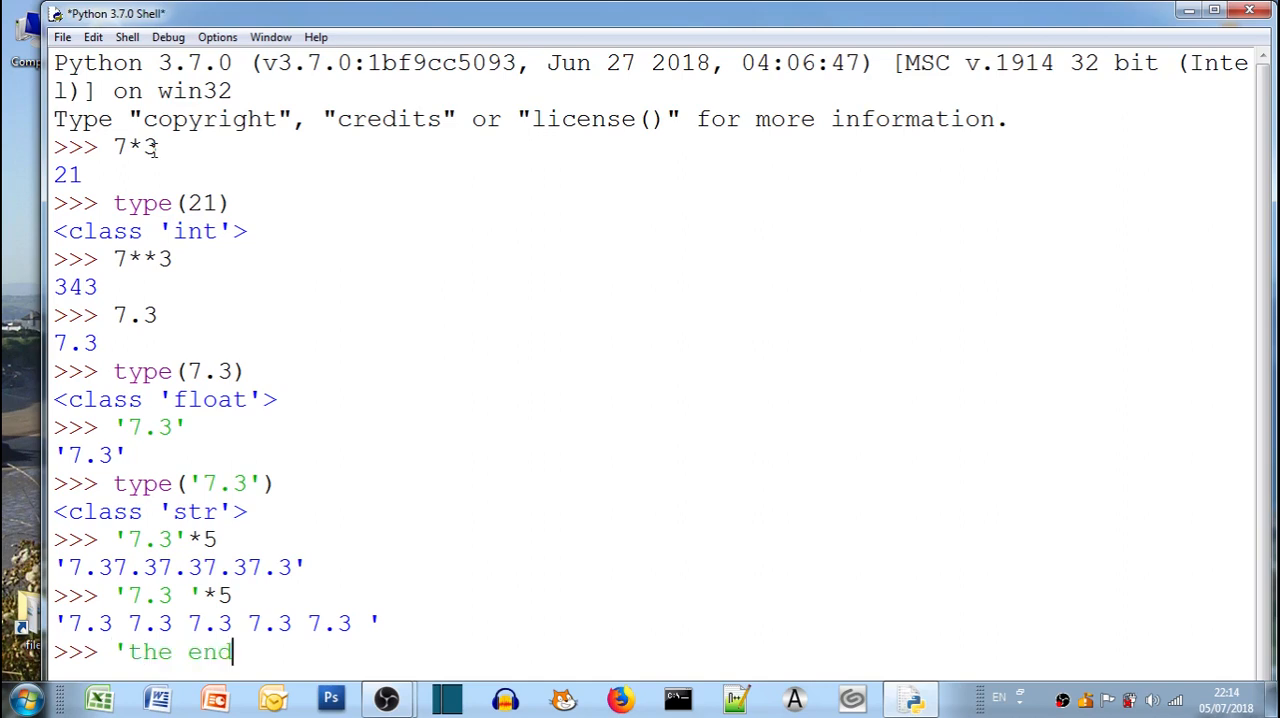
{"action": "type", "text": "'"}
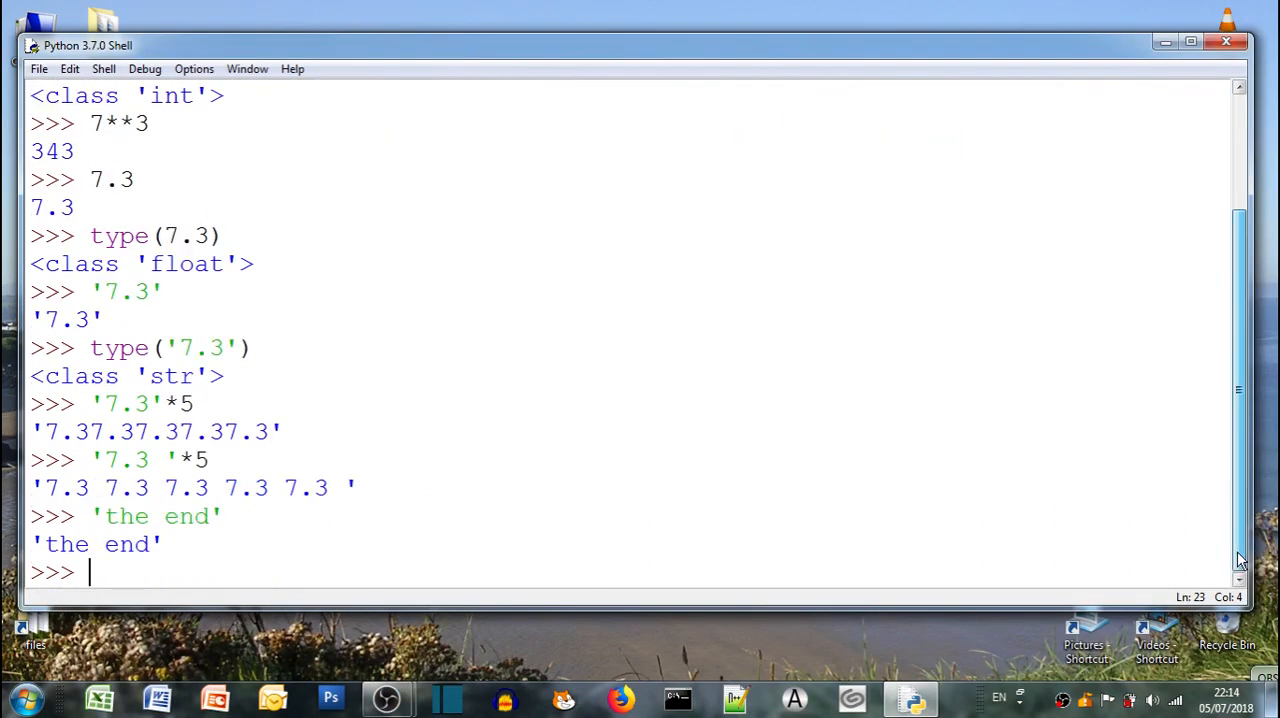
Run print('the end'), correcting the 'enf' typo, to output the end
{"action": "type", "text": "p"}
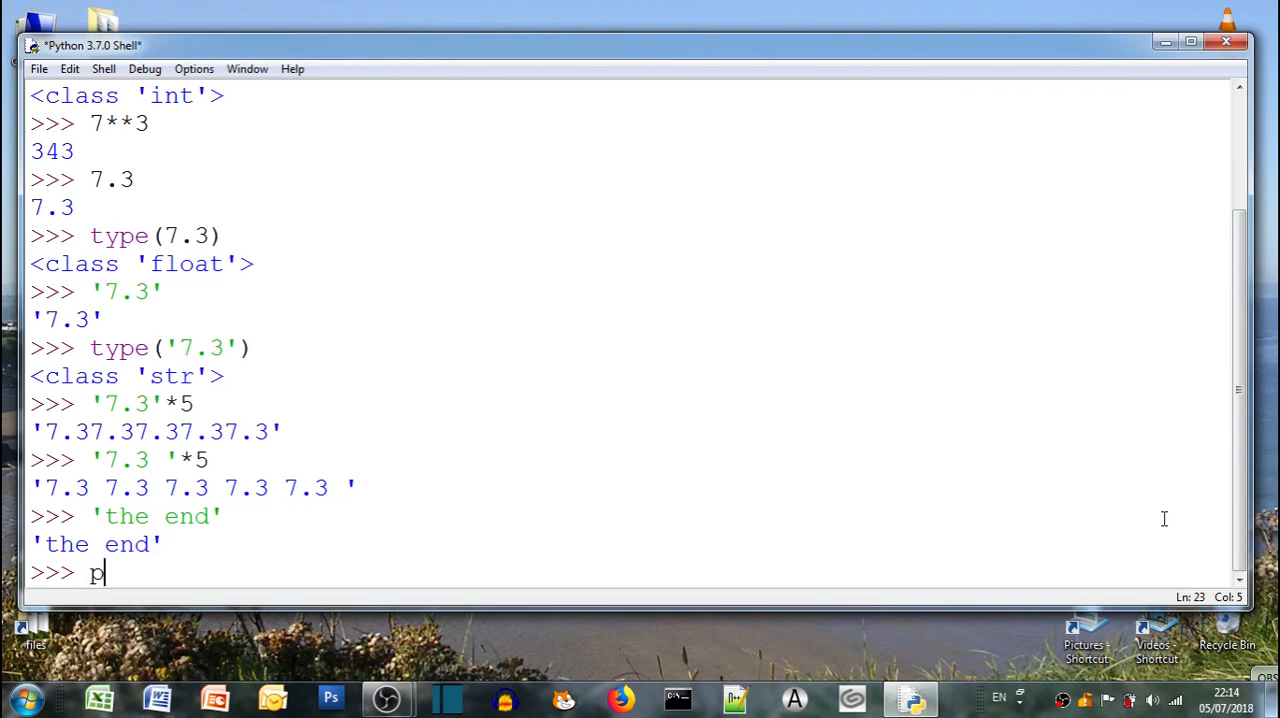
{"action": "type", "text": "rint ("}
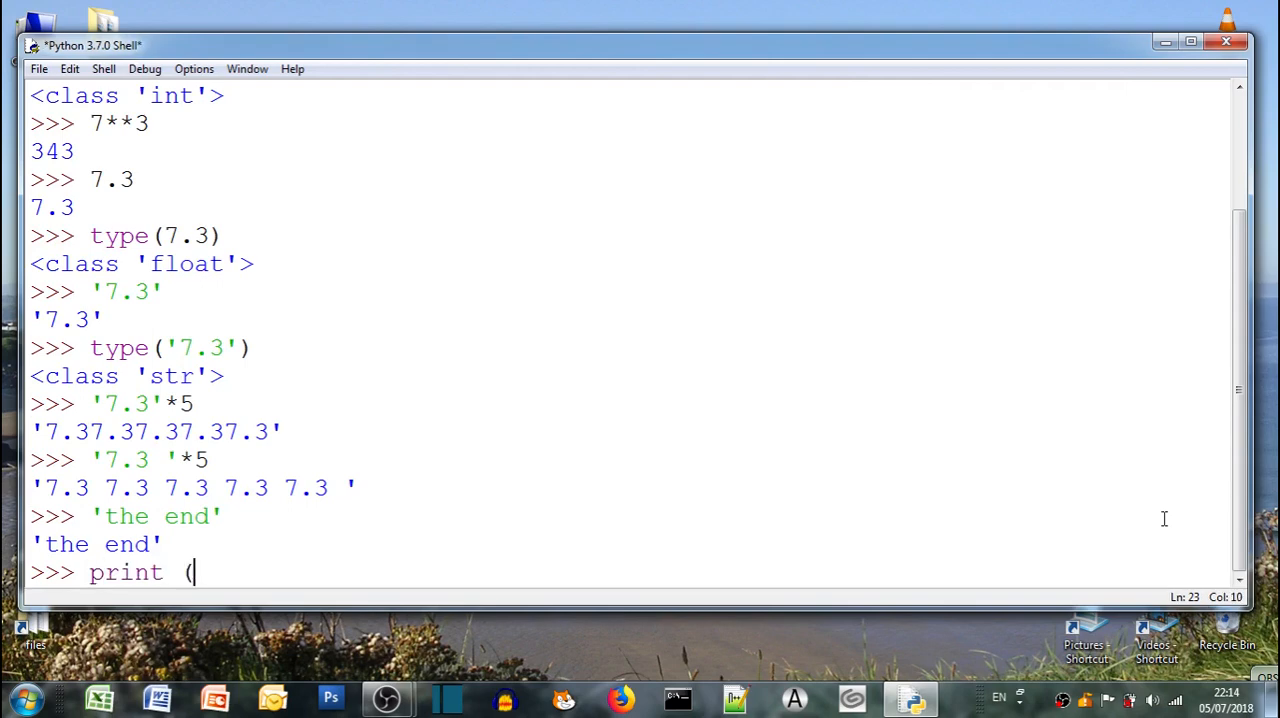
{"action": "type", "text": "'"}
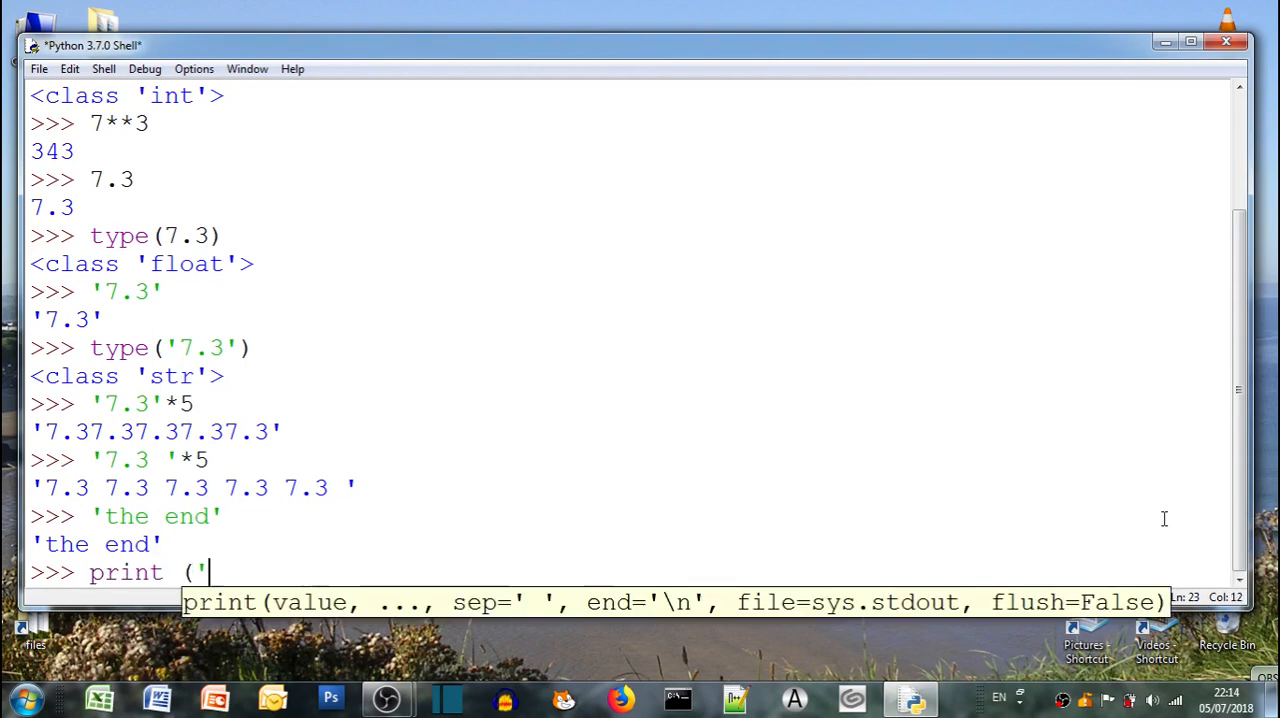
{"action": "type", "text": "the enf"}
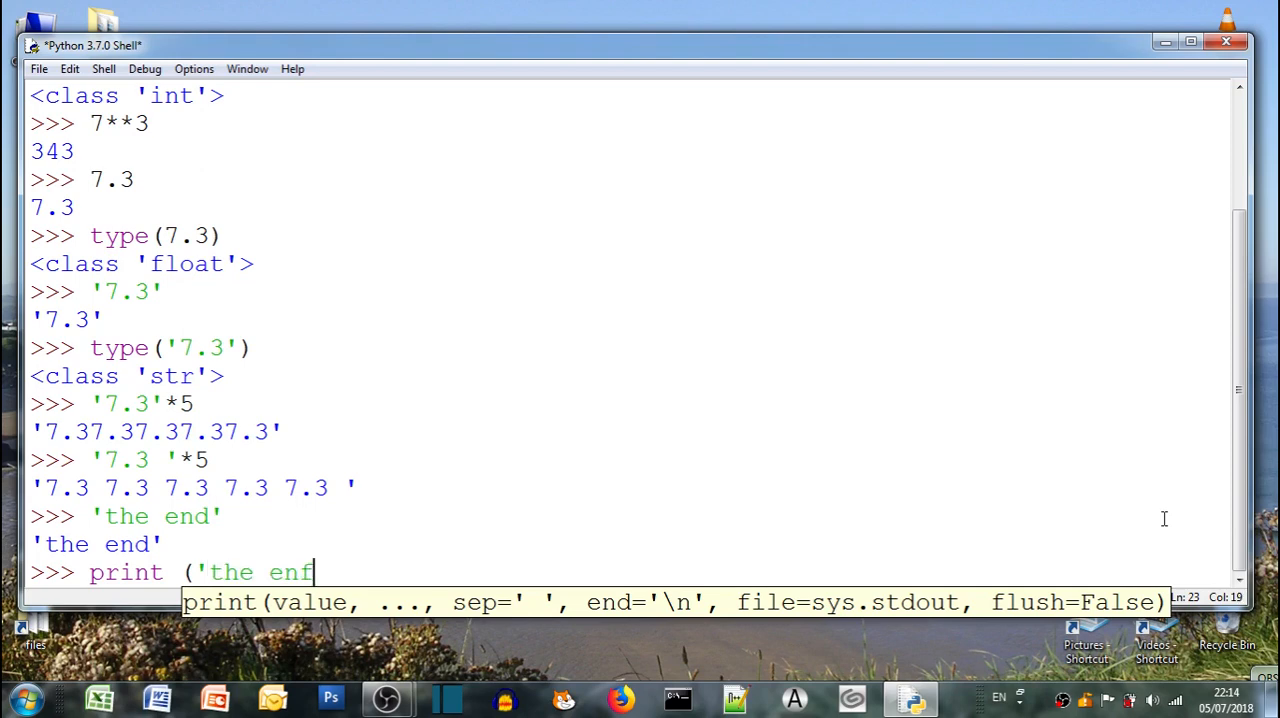
{"action": "type", "text": "d'"}
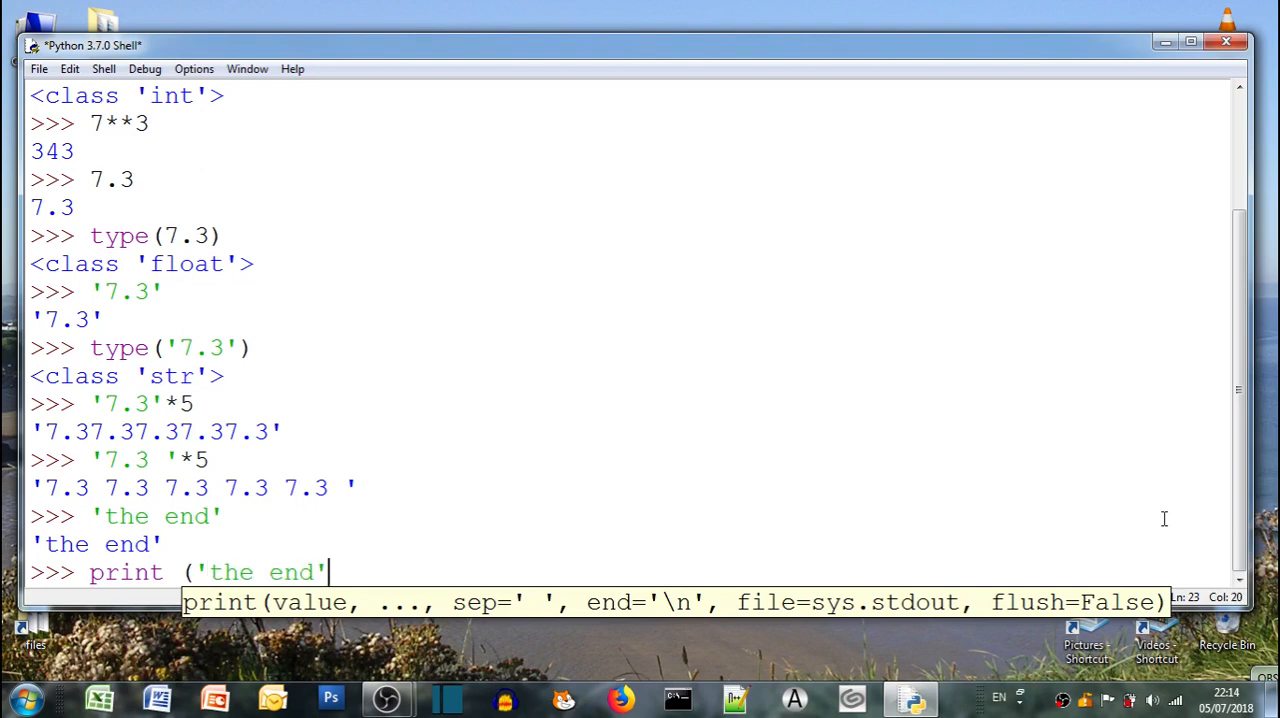
{"action": "key", "text": "enter"}
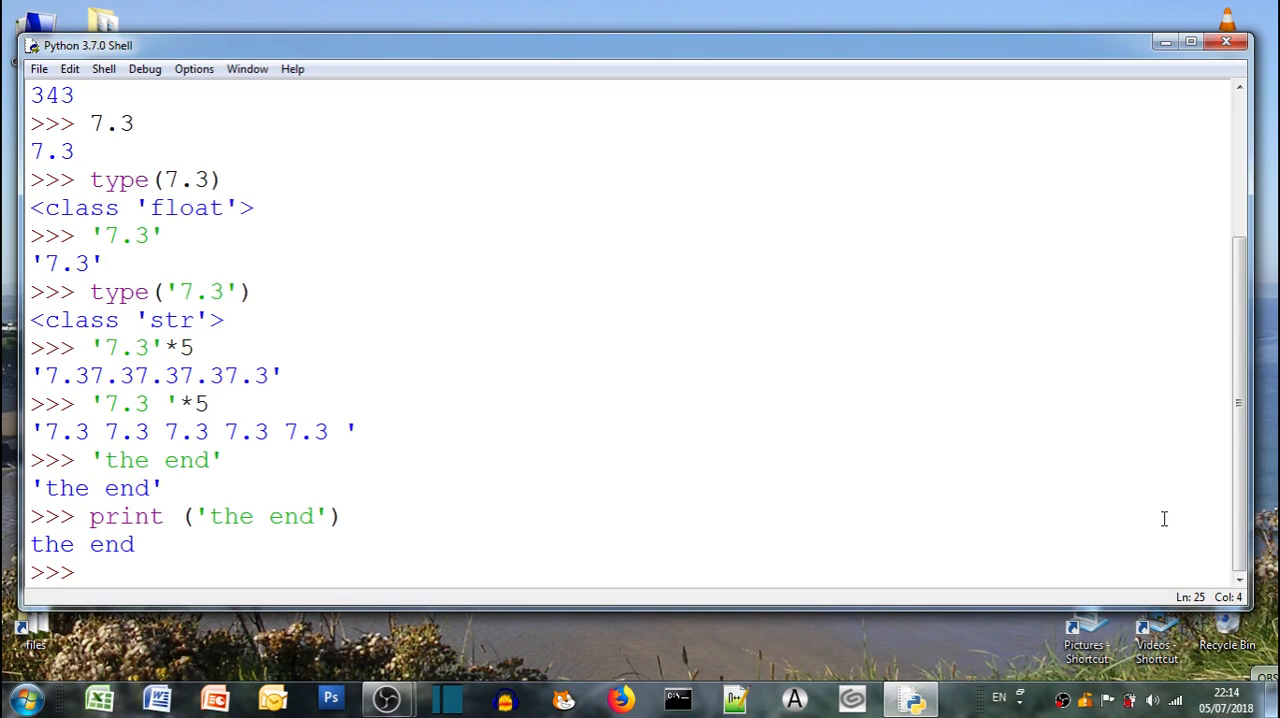
Print 'the "end"' so end appears wrapped in double quotes
{"action": "type", "text": "print("}
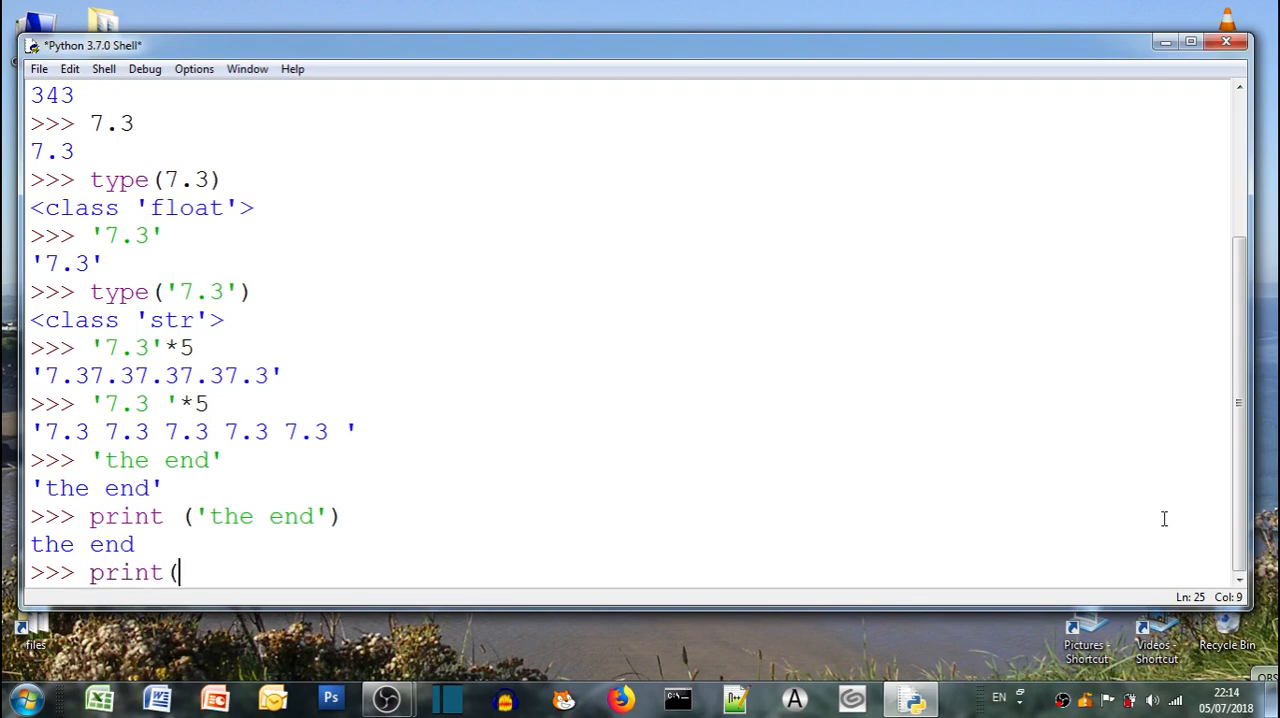
{"action": "type", "text": "'"}
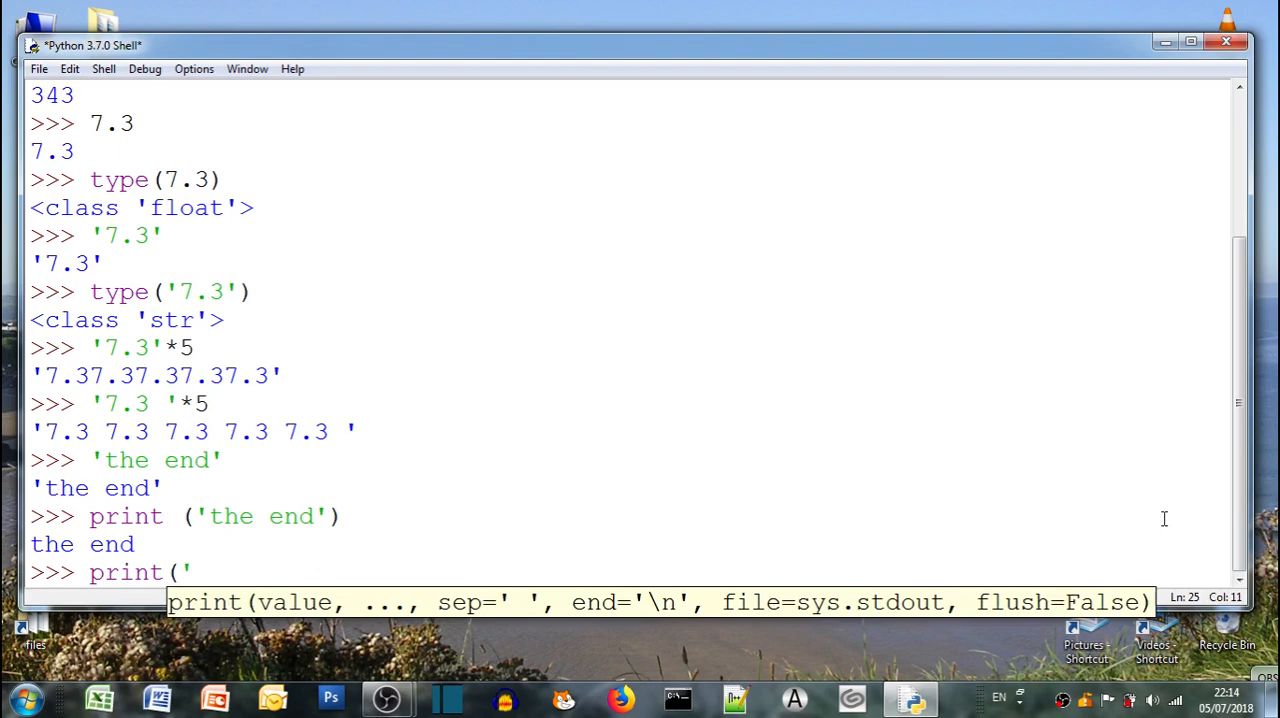
{"action": "type", "text": "the \"end"}
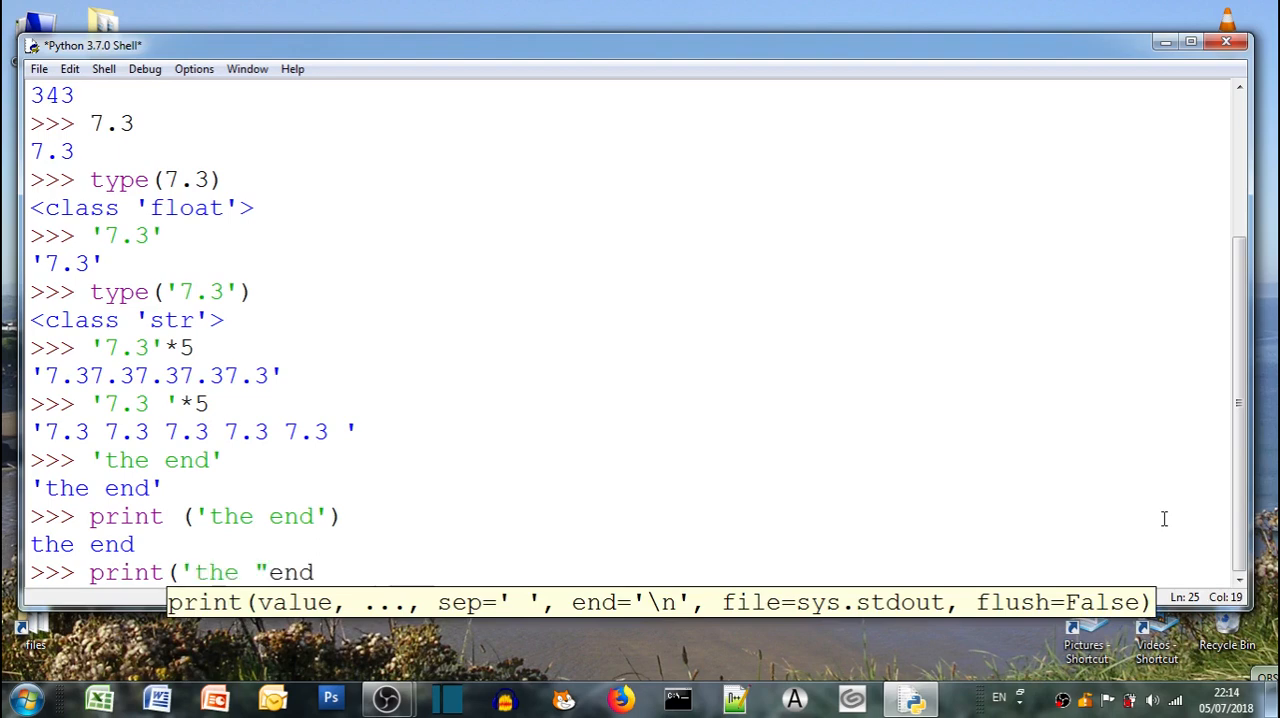
{"action": "type", "text": "\"')"}
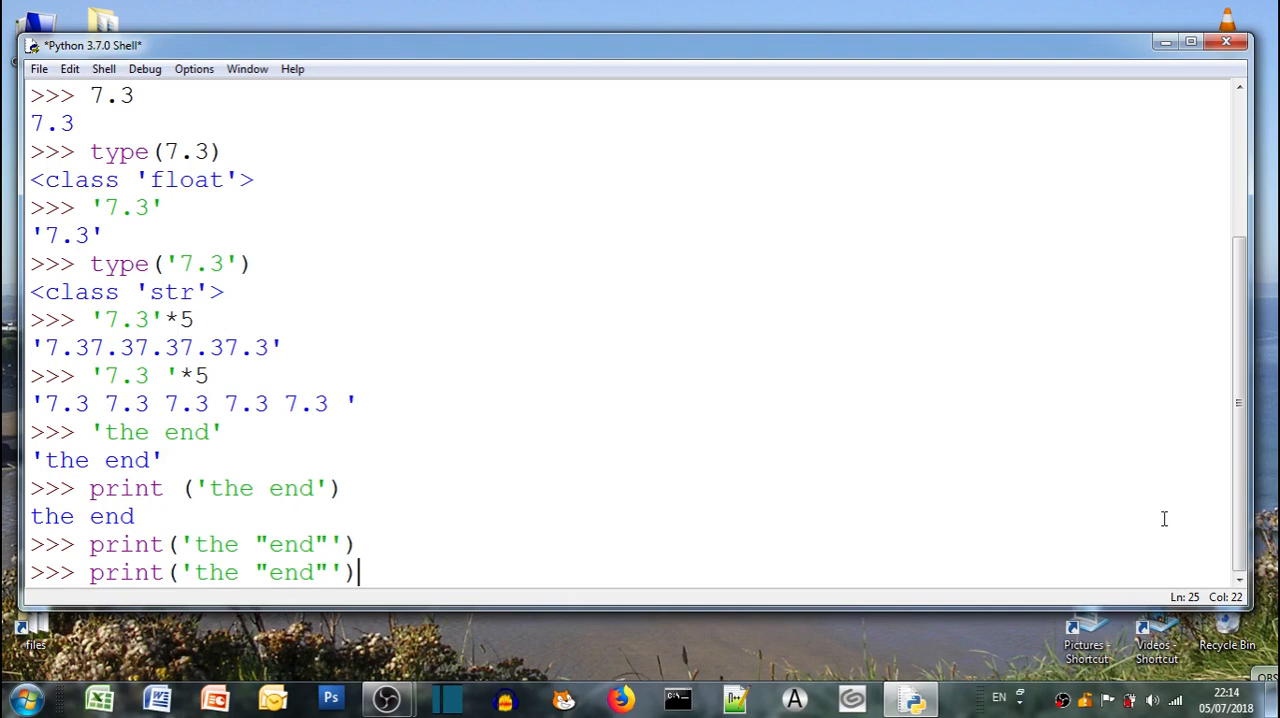
{"action": "key", "text": "enter"}
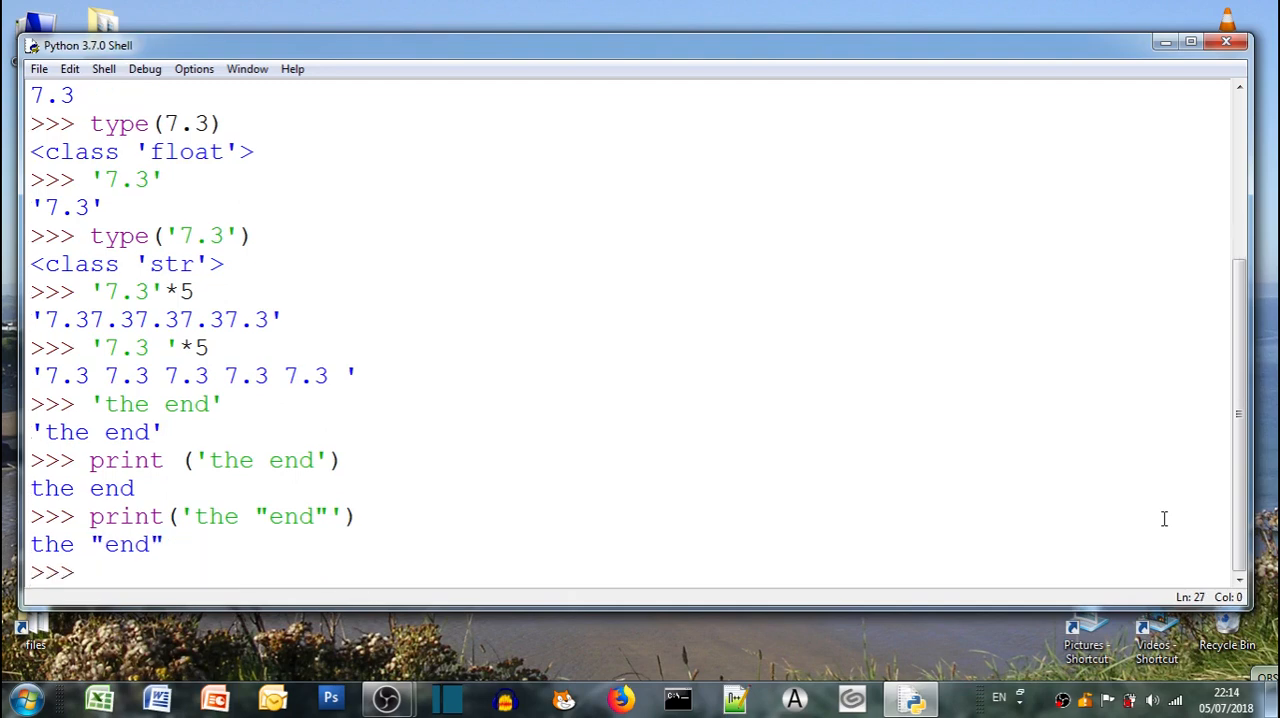
{"action": "type", "text": "clo"}
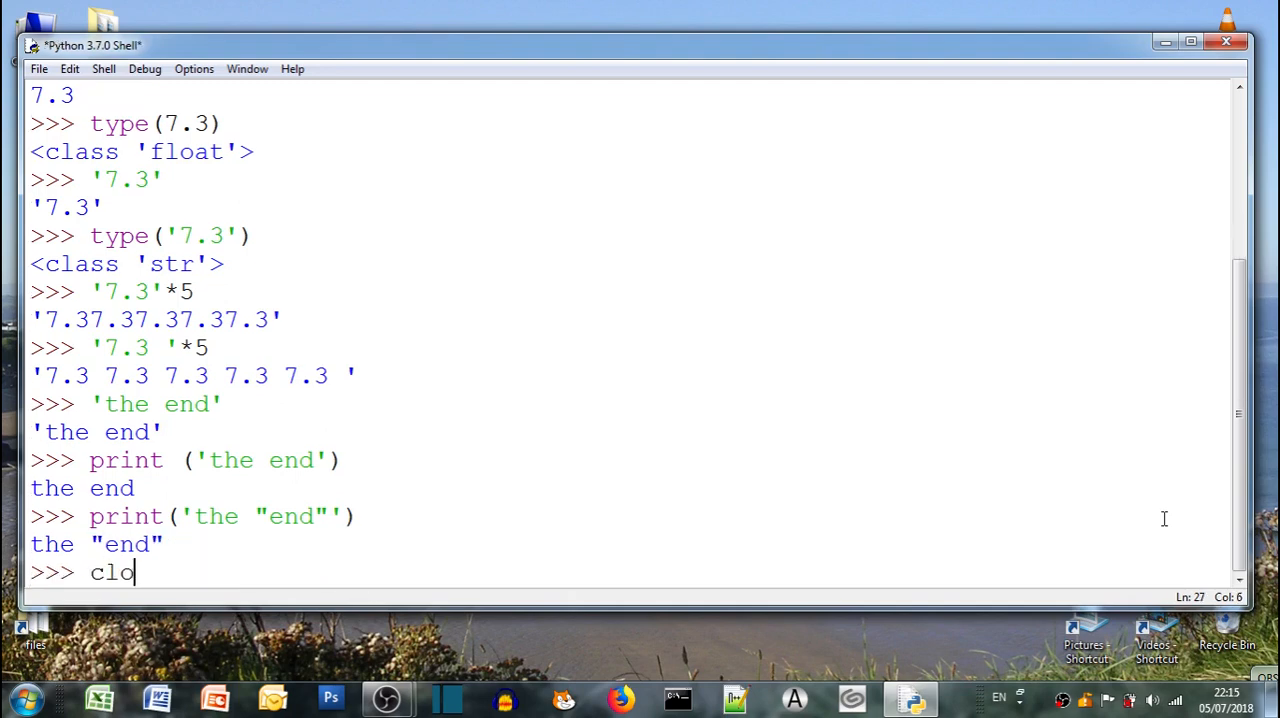
After close raises a NameError, run exit() and confirm killing the running program
{"action": "type", "text": "se"}
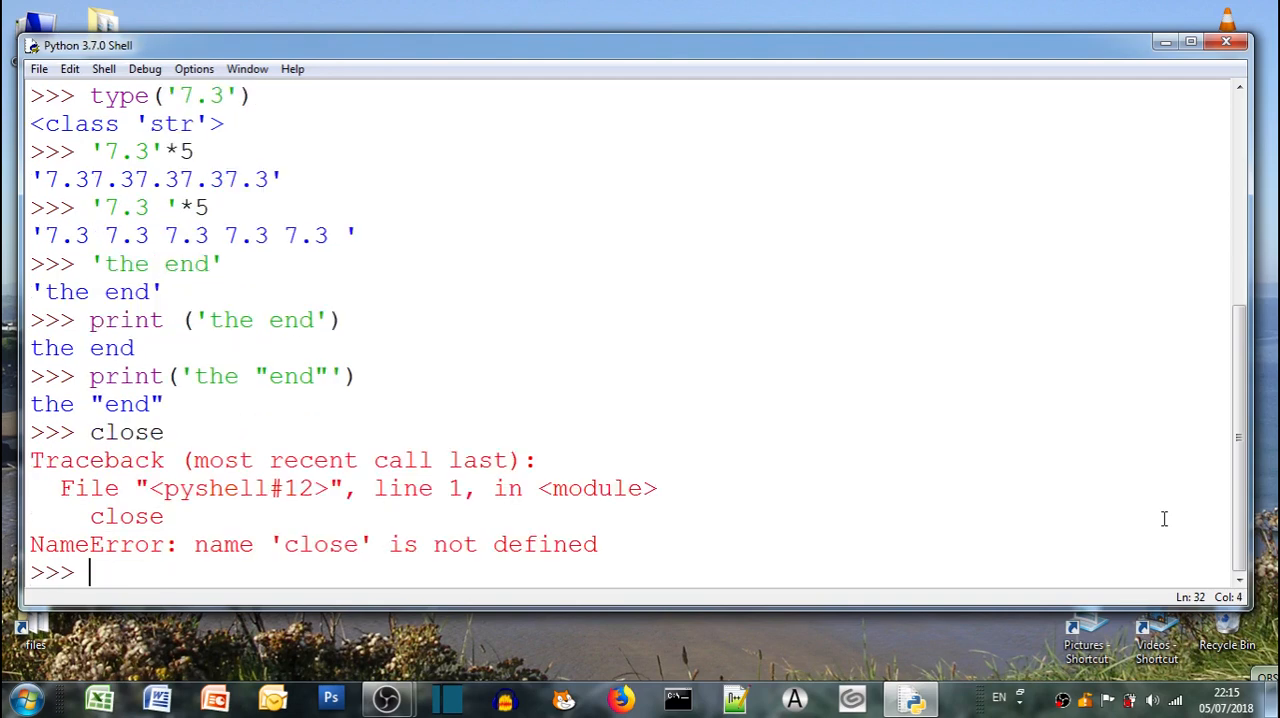
{"action": "type", "text": "exit("}
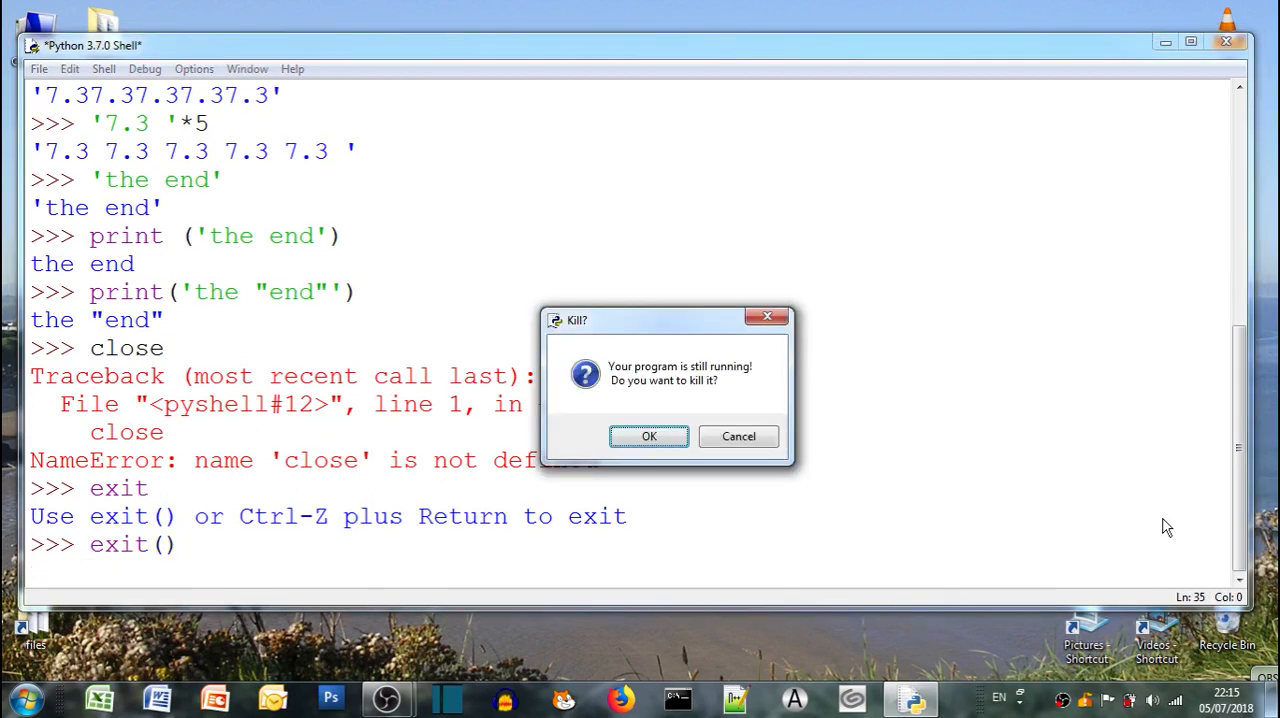
{"action": "mouse_move", "coordinate": [765, 452]}
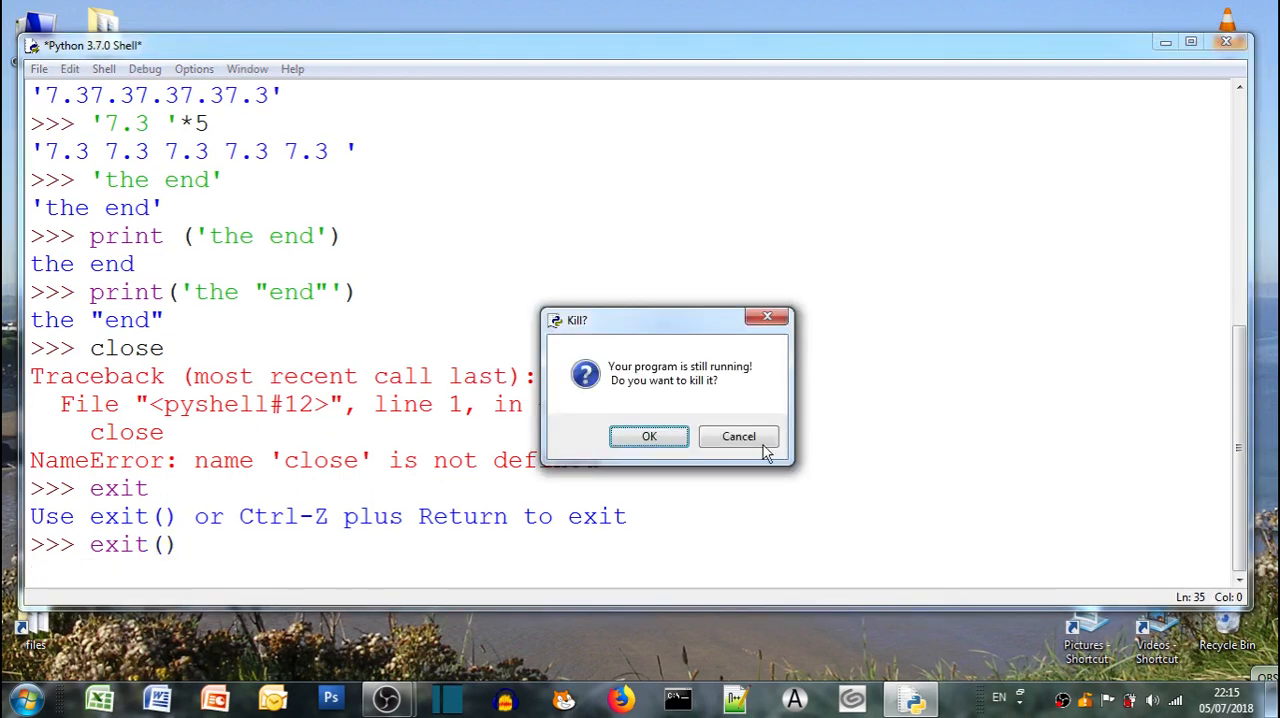
{"action": "left_click", "coordinate": [648, 436]}
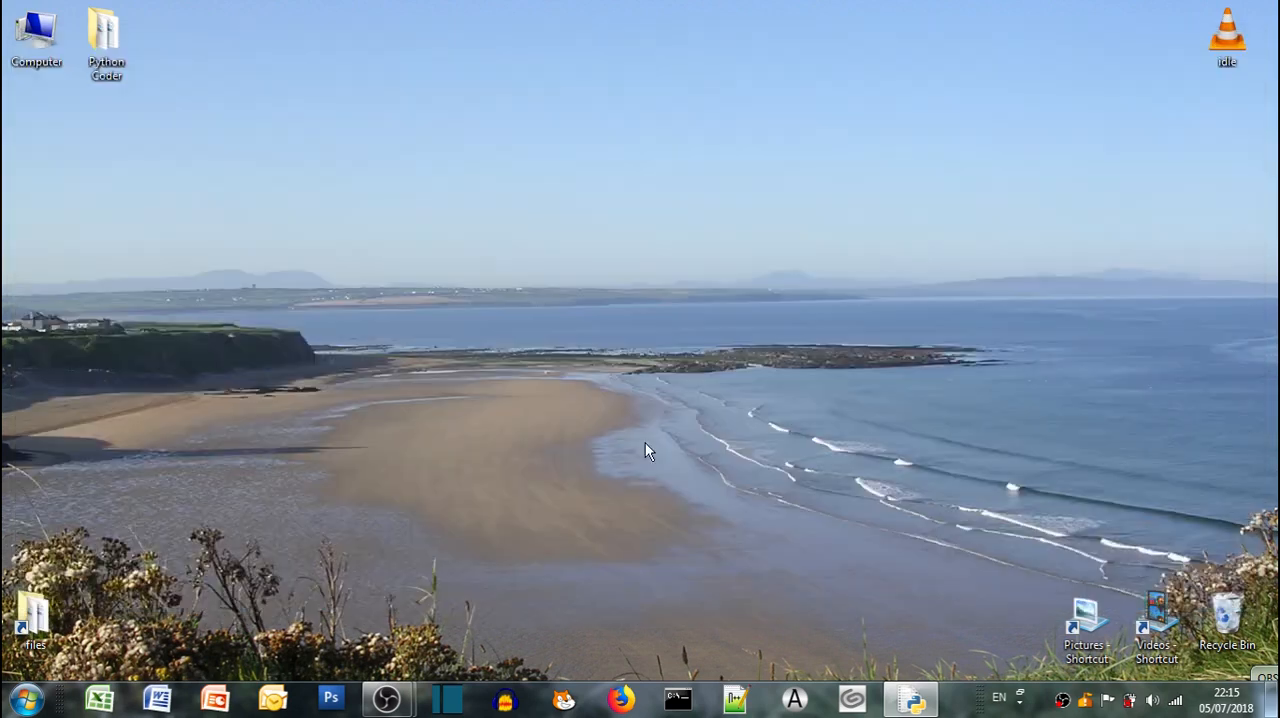